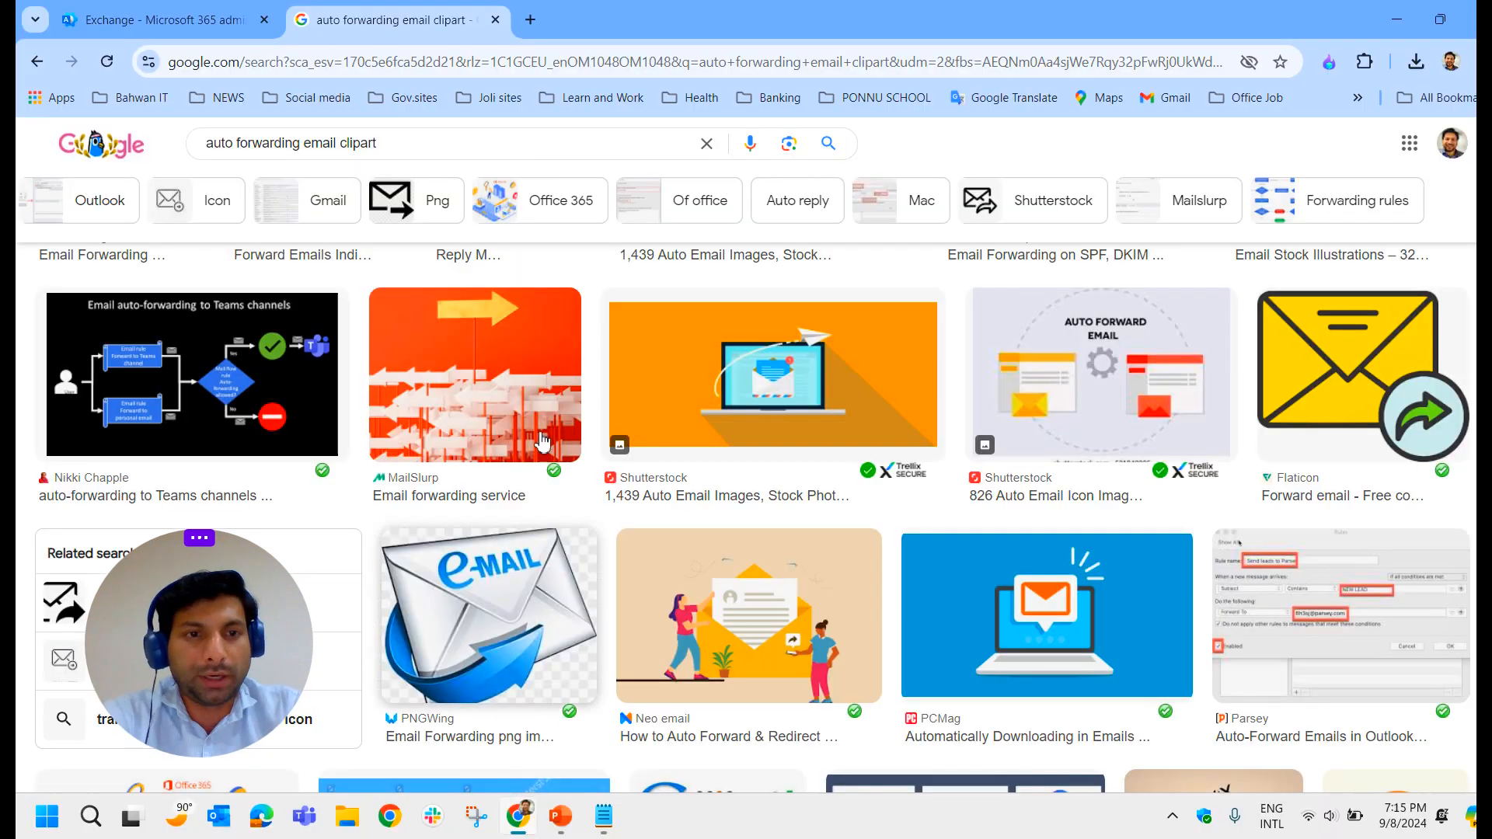
Return from the image search results to the Microsoft 365 admin center home page
{"action": "left_click", "coordinate": [155, 20]}
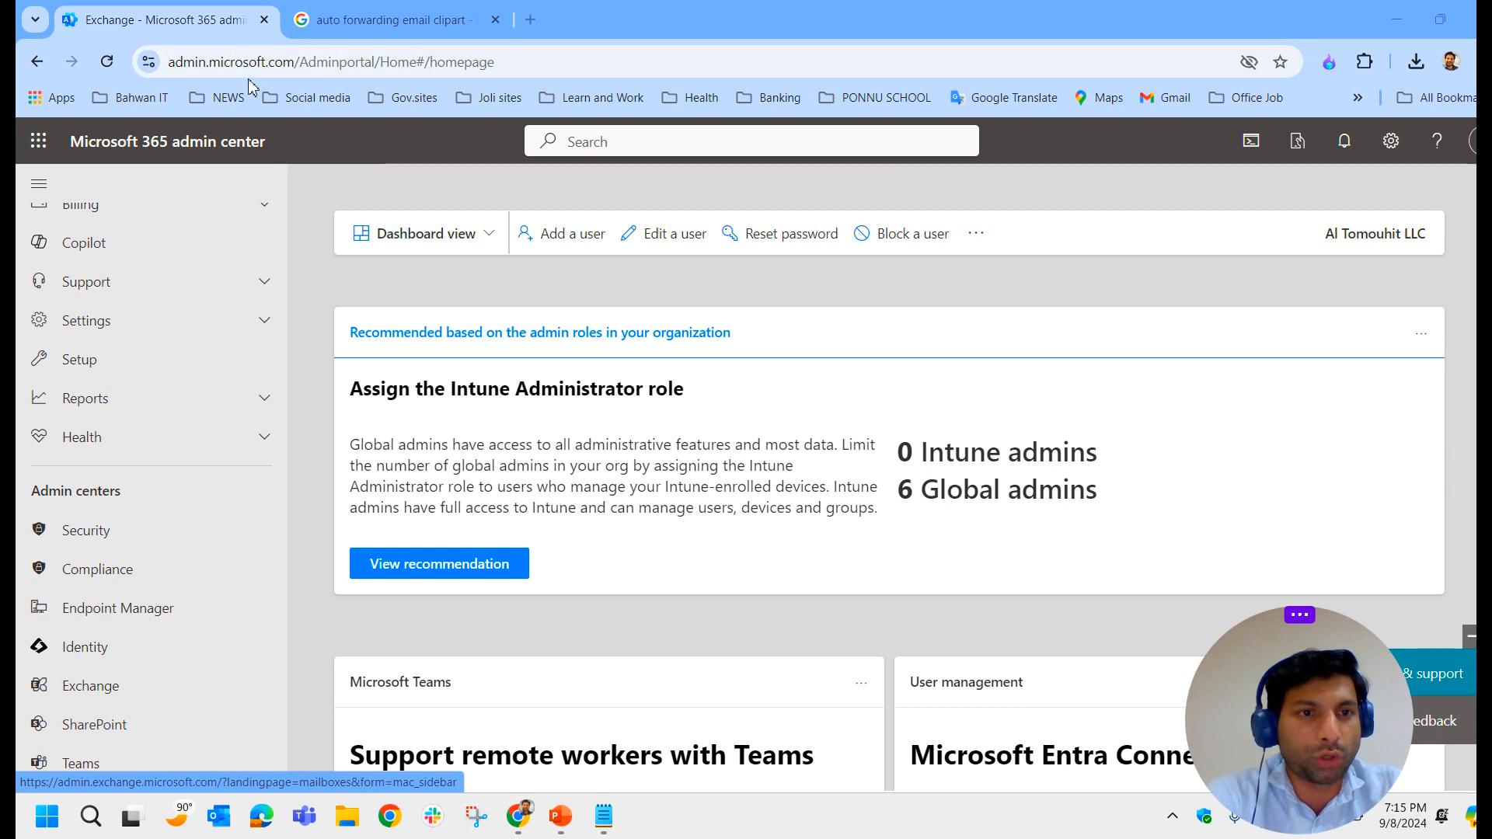
{"action": "mouse_move", "coordinate": [267, 239]}
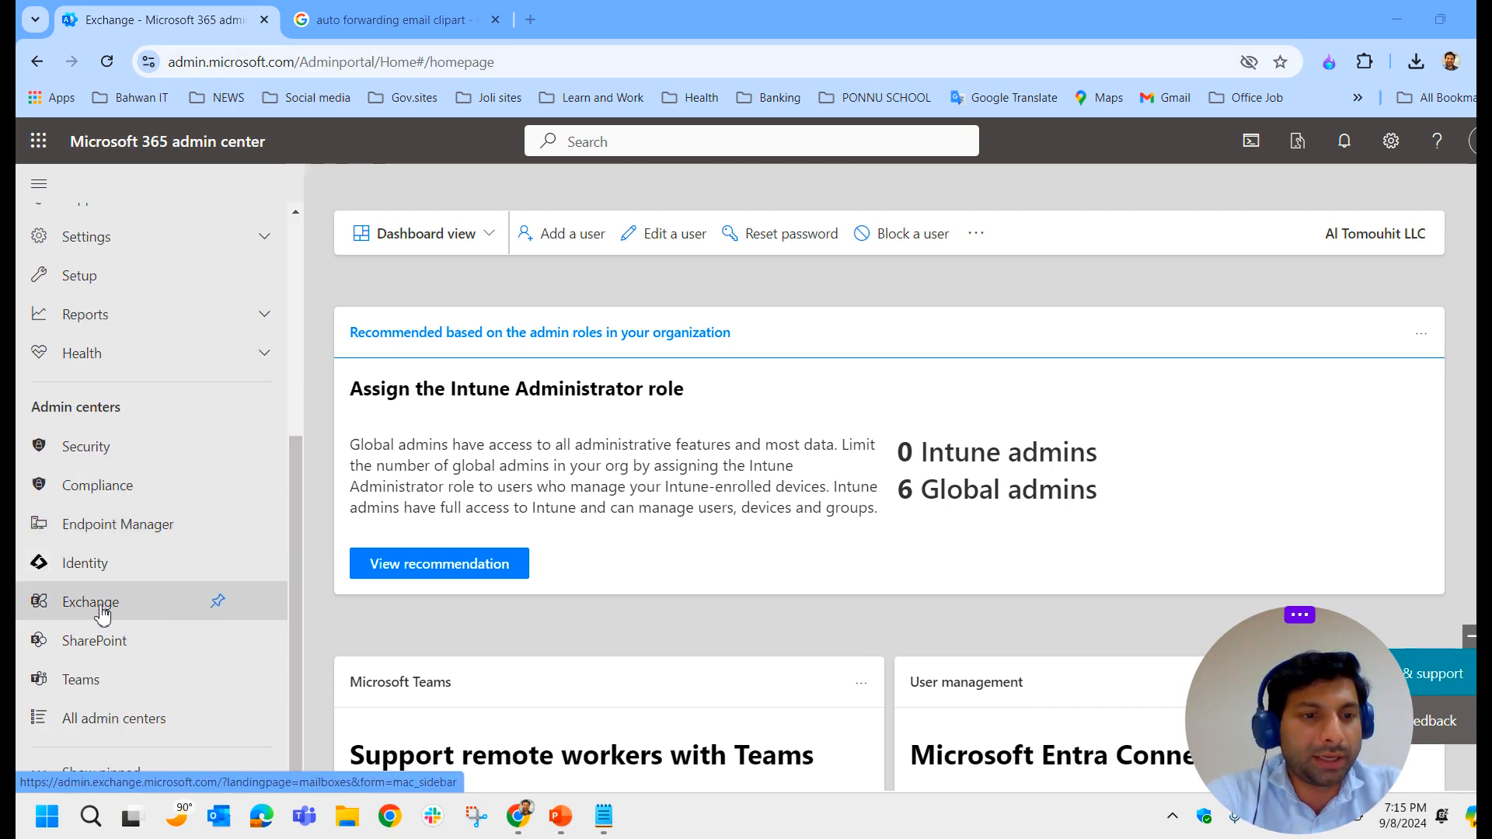
Go to Exchange admin center and show the mail flow Rules list with its one disabled rule
{"action": "left_click", "coordinate": [90, 603]}
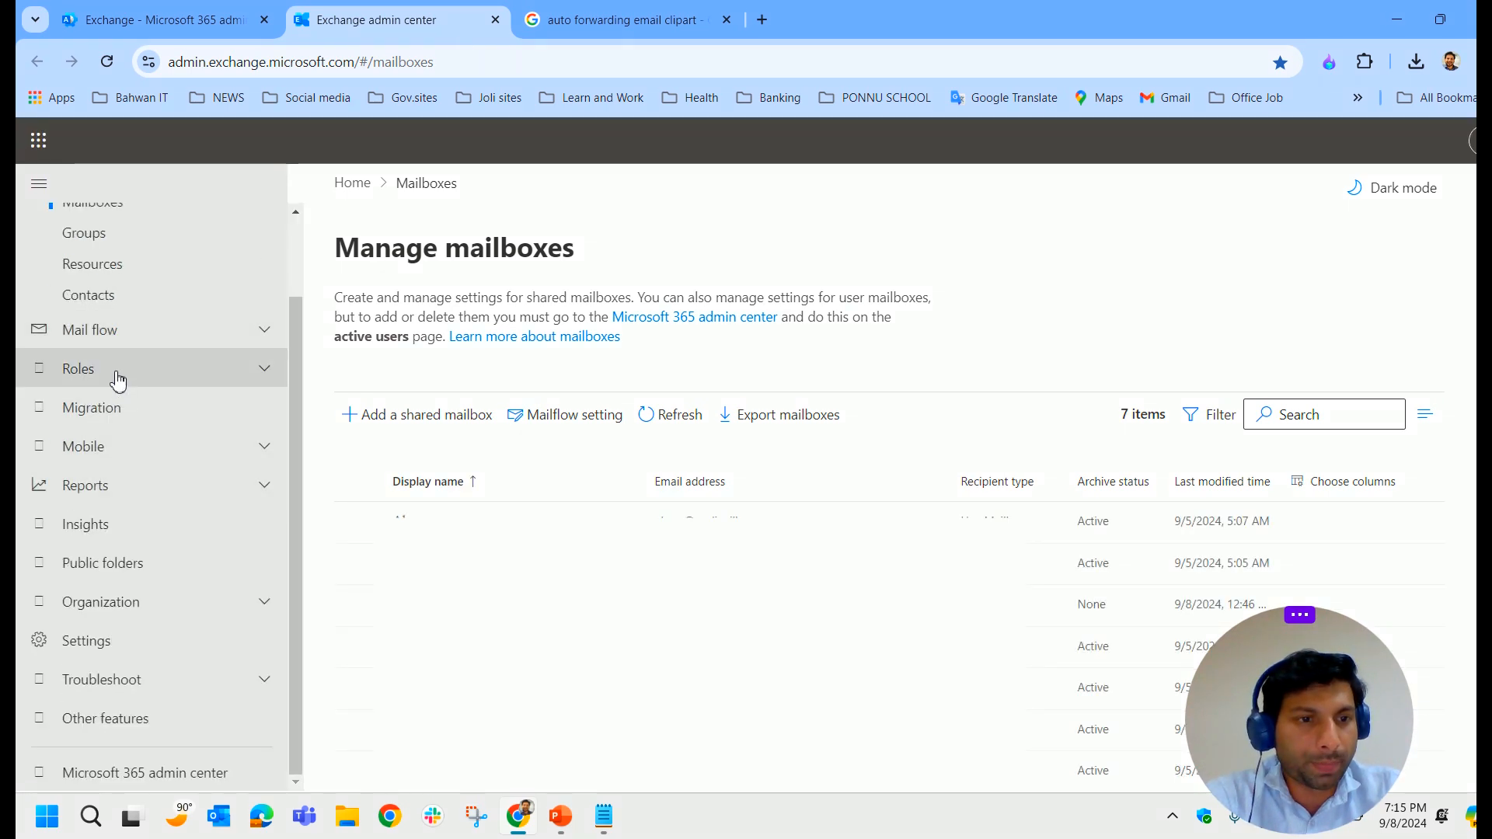
{"action": "left_click", "coordinate": [90, 330]}
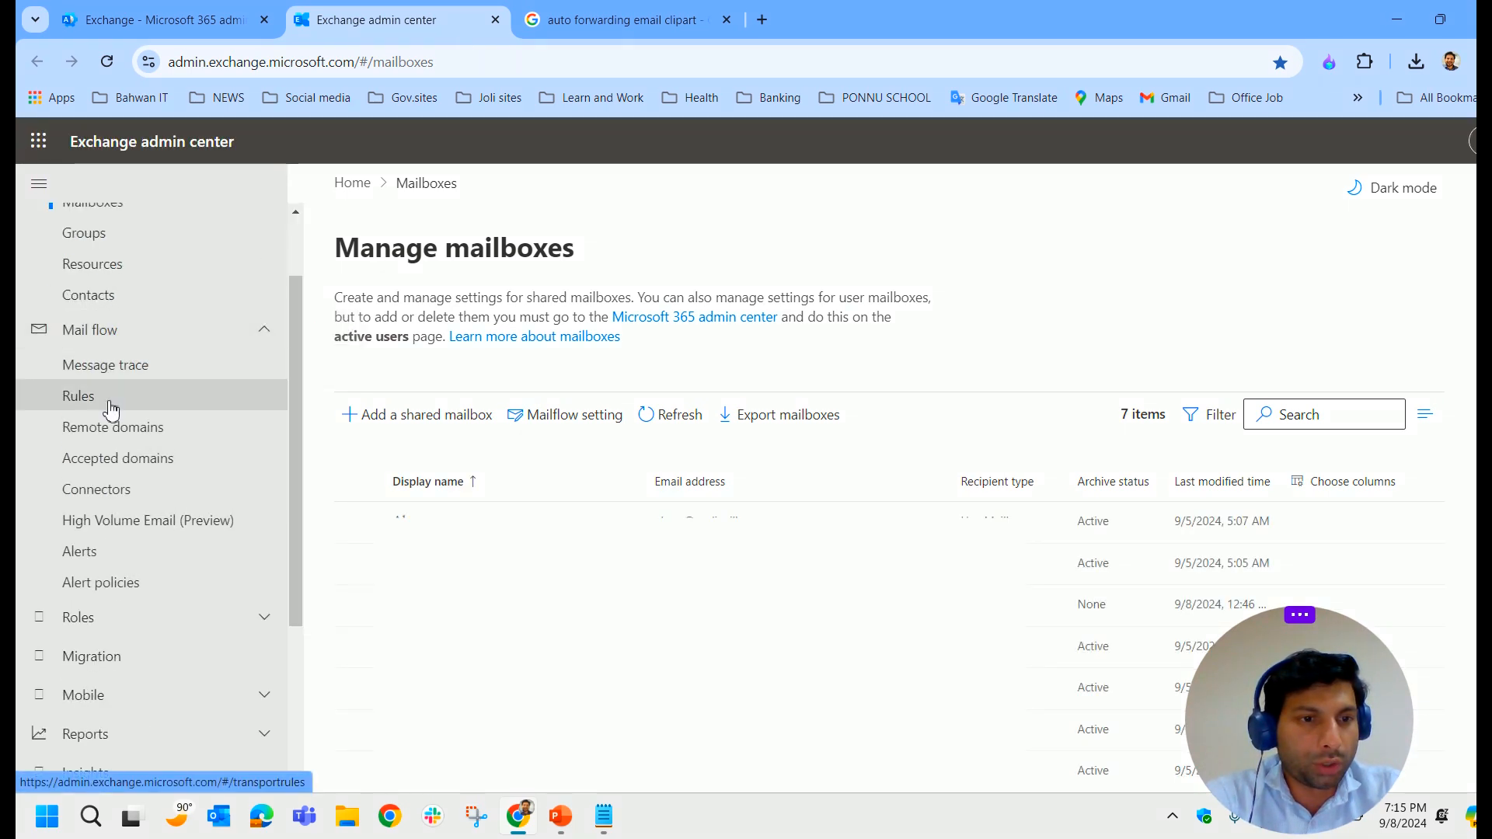
{"action": "left_click", "coordinate": [77, 397]}
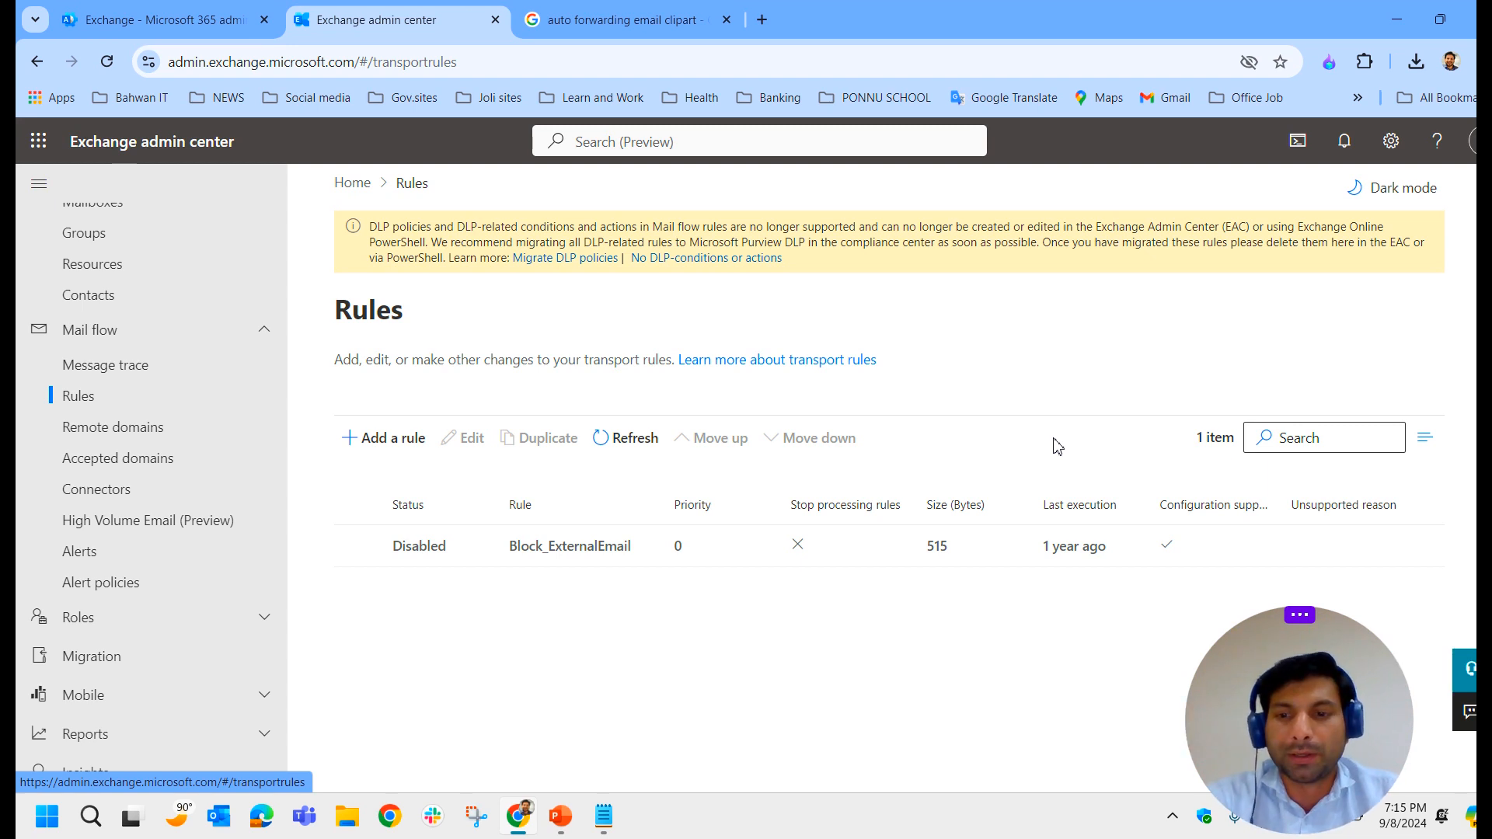
Start a blank new transport rule via Add a rule > Create a new rule
{"action": "left_click", "coordinate": [391, 438]}
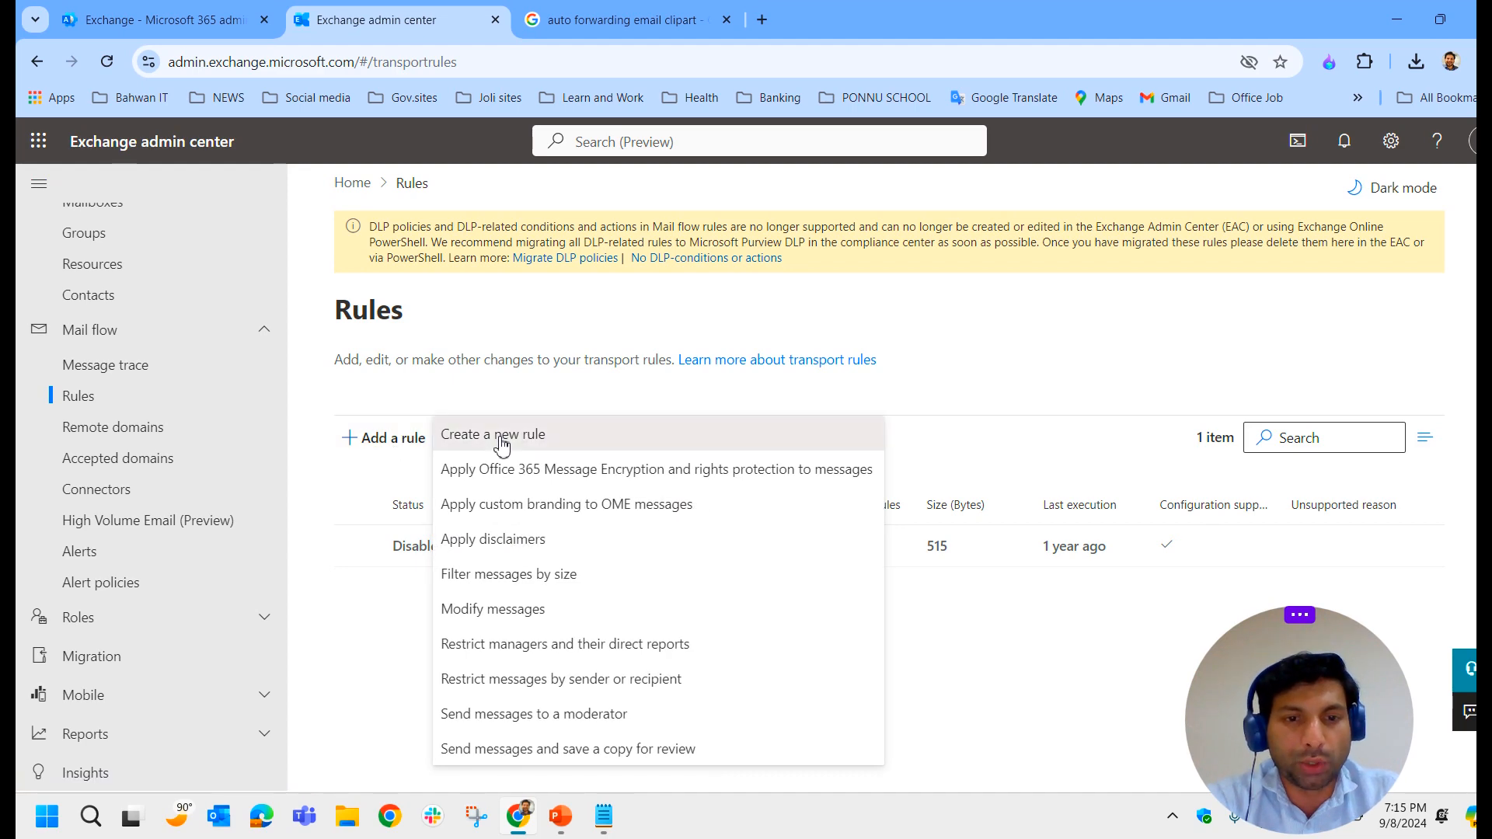
{"action": "left_click", "coordinate": [491, 435]}
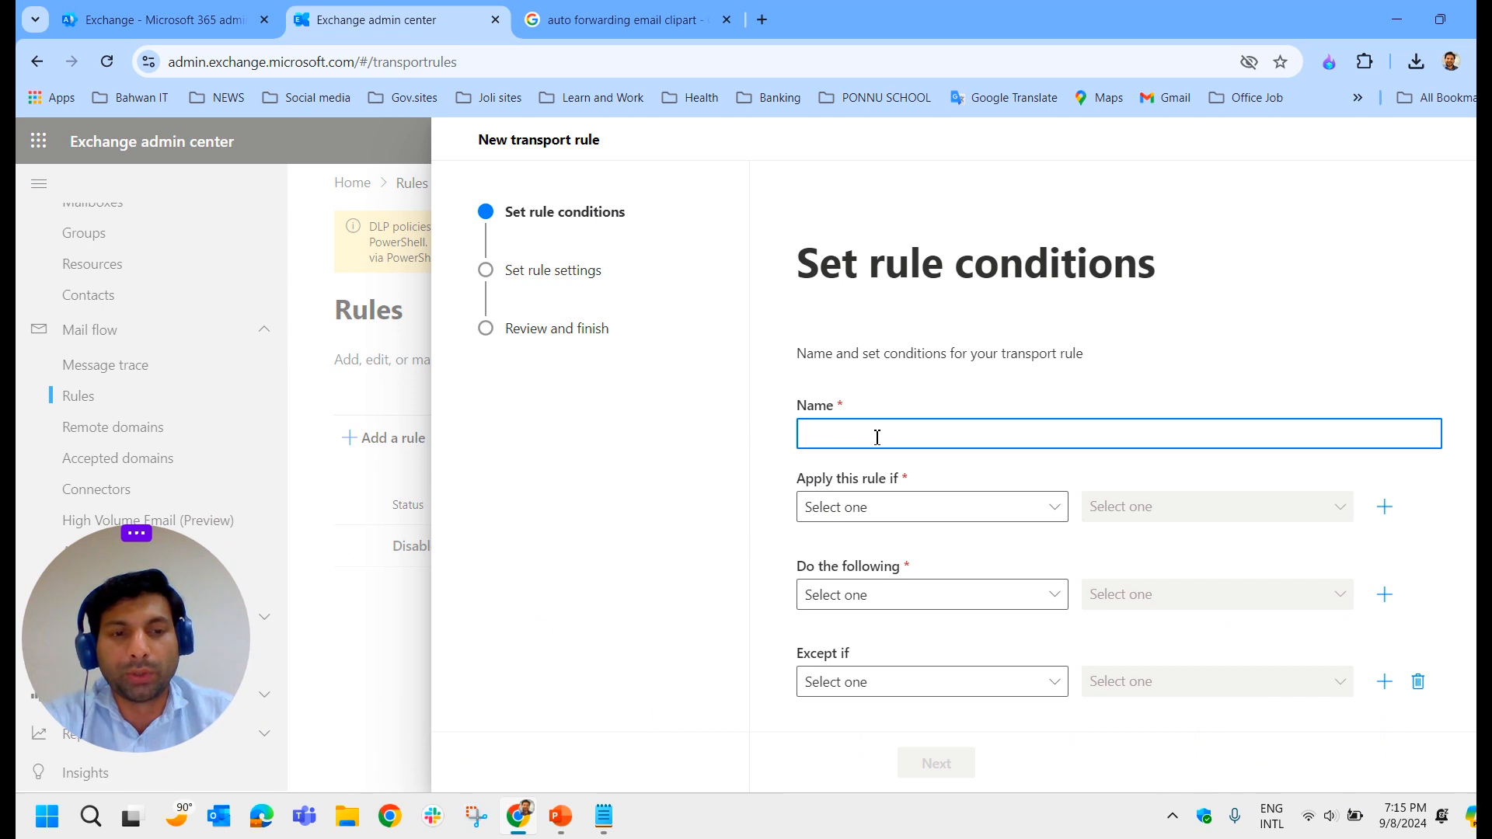
Enter the rule name Disable-Autoforwarding-of-mail-outside-the-organization
{"action": "type", "text": "Di"}
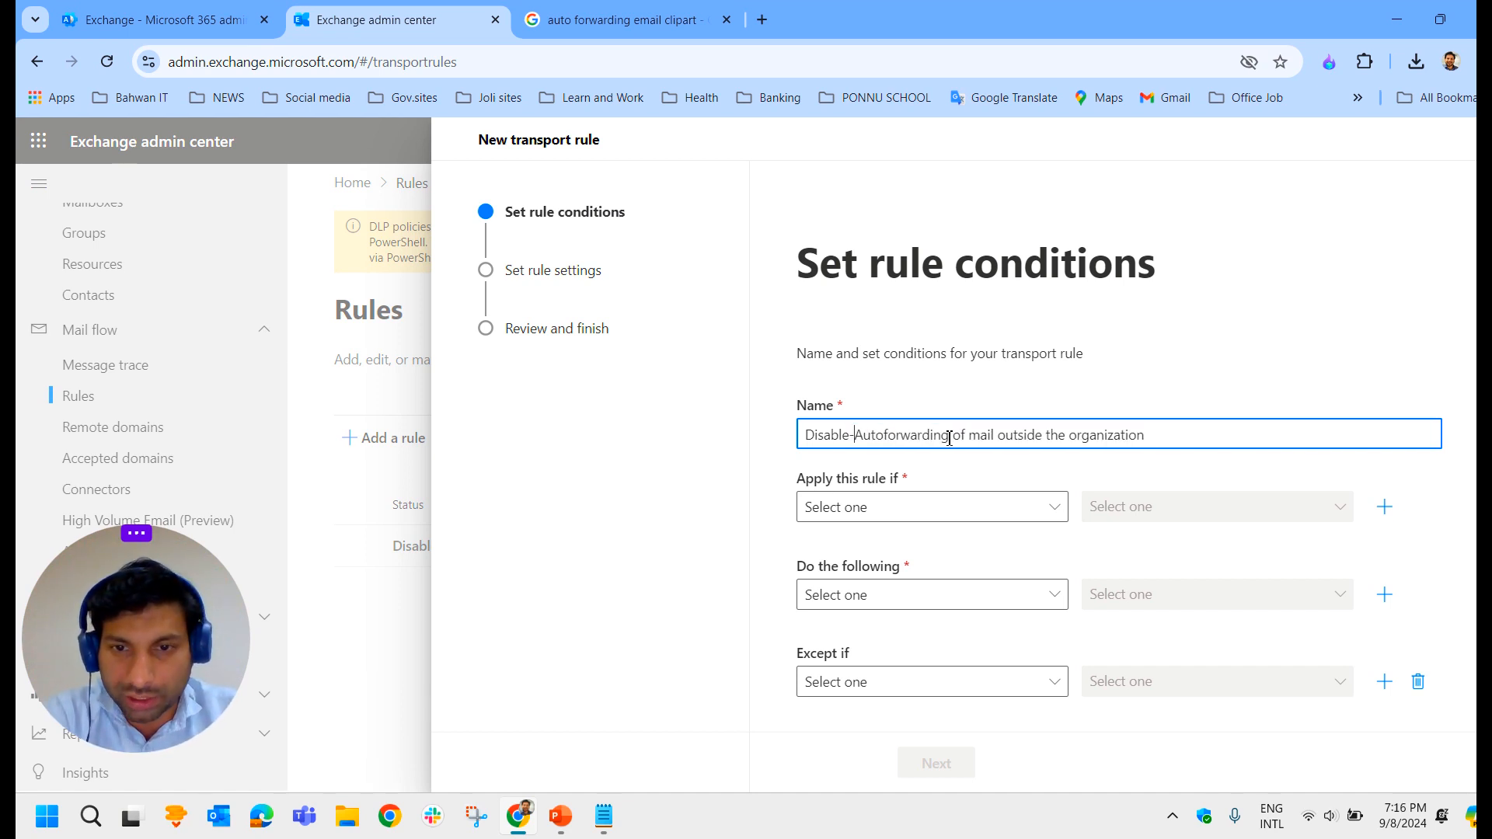
{"action": "type", "text": "-of-"}
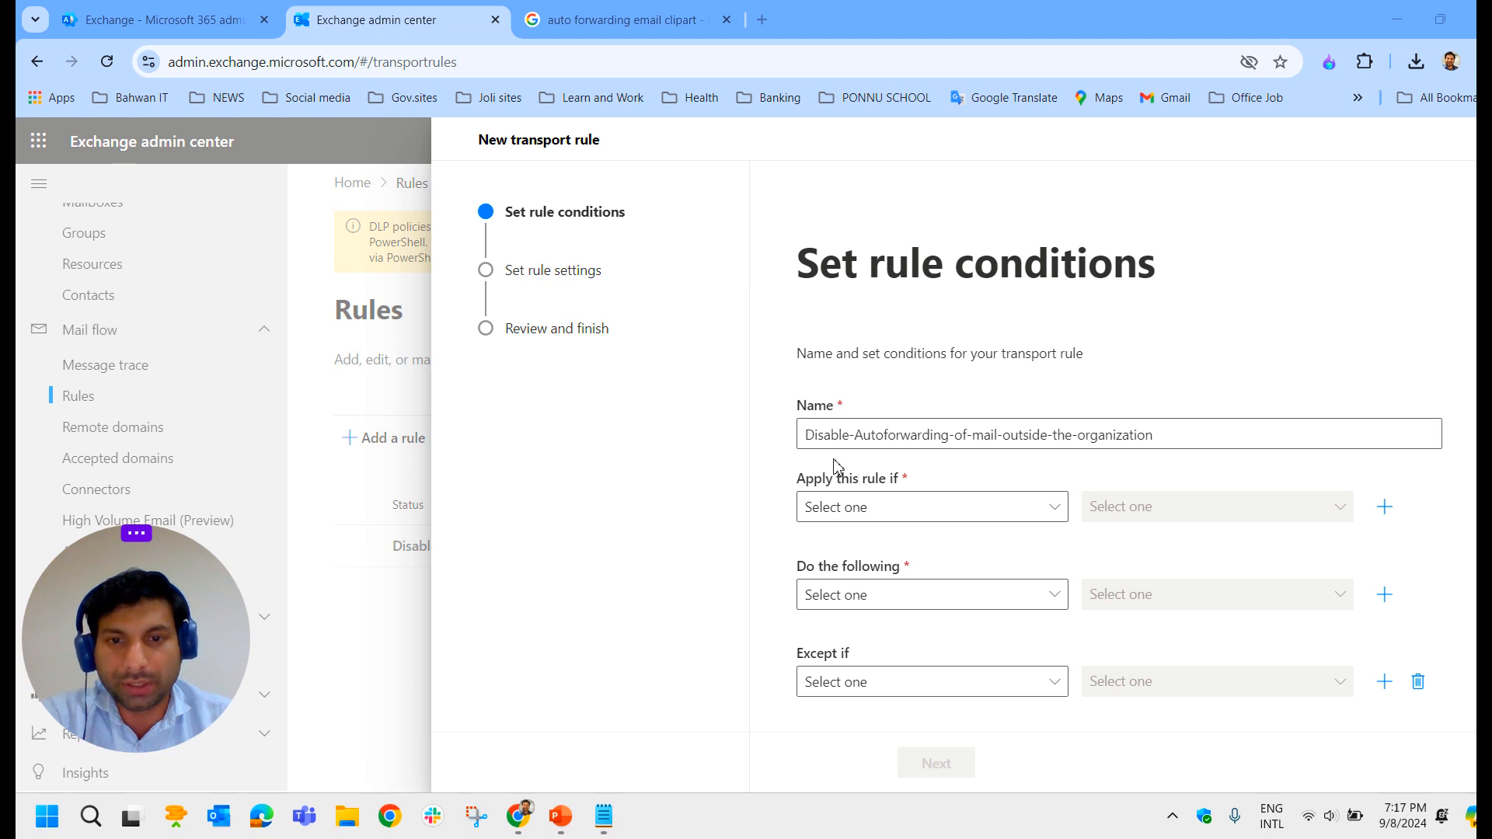
{"action": "mouse_move", "coordinate": [937, 477]}
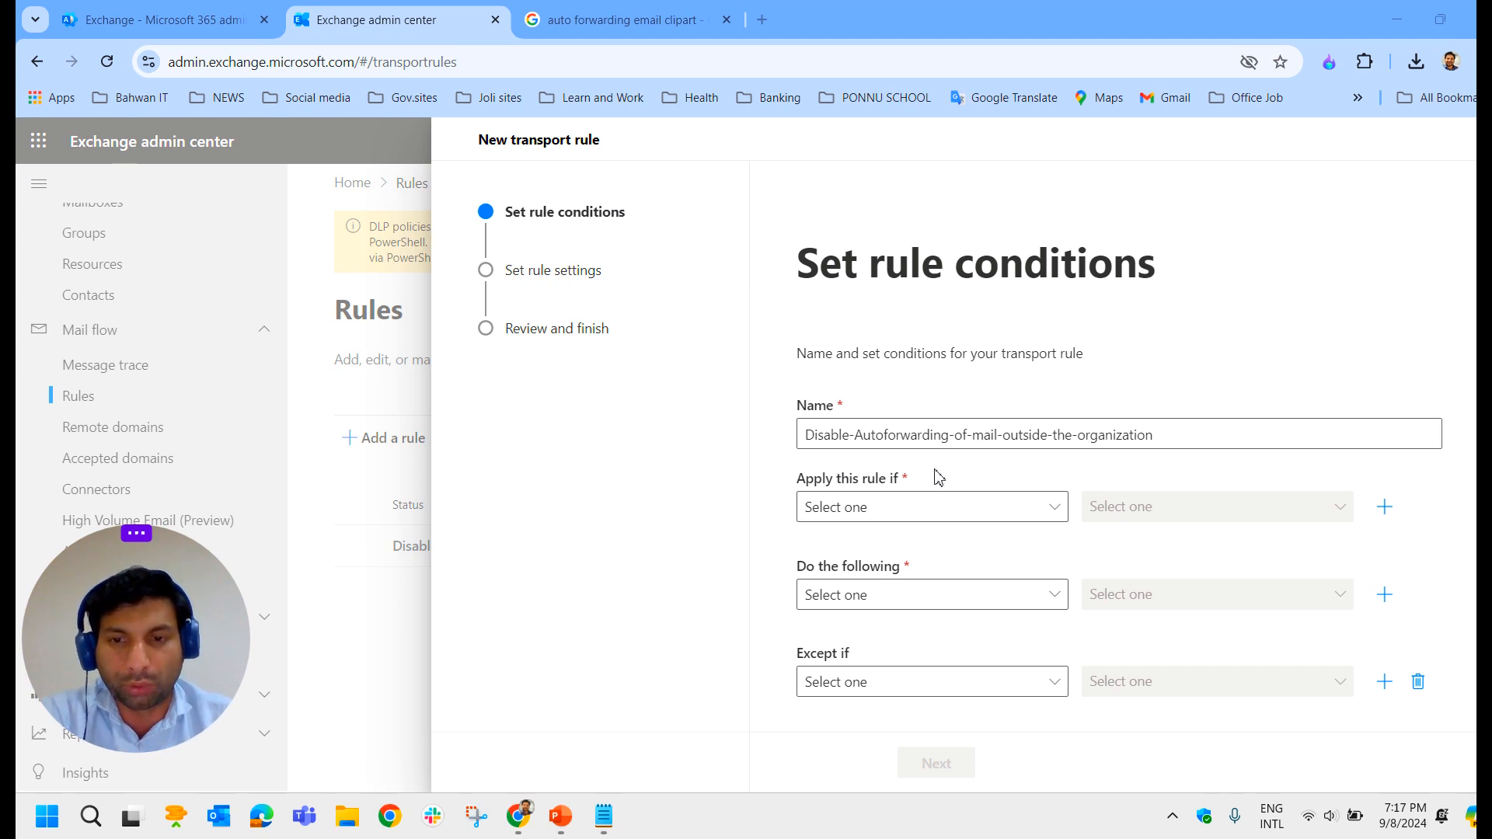
{"action": "mouse_move", "coordinate": [1029, 472]}
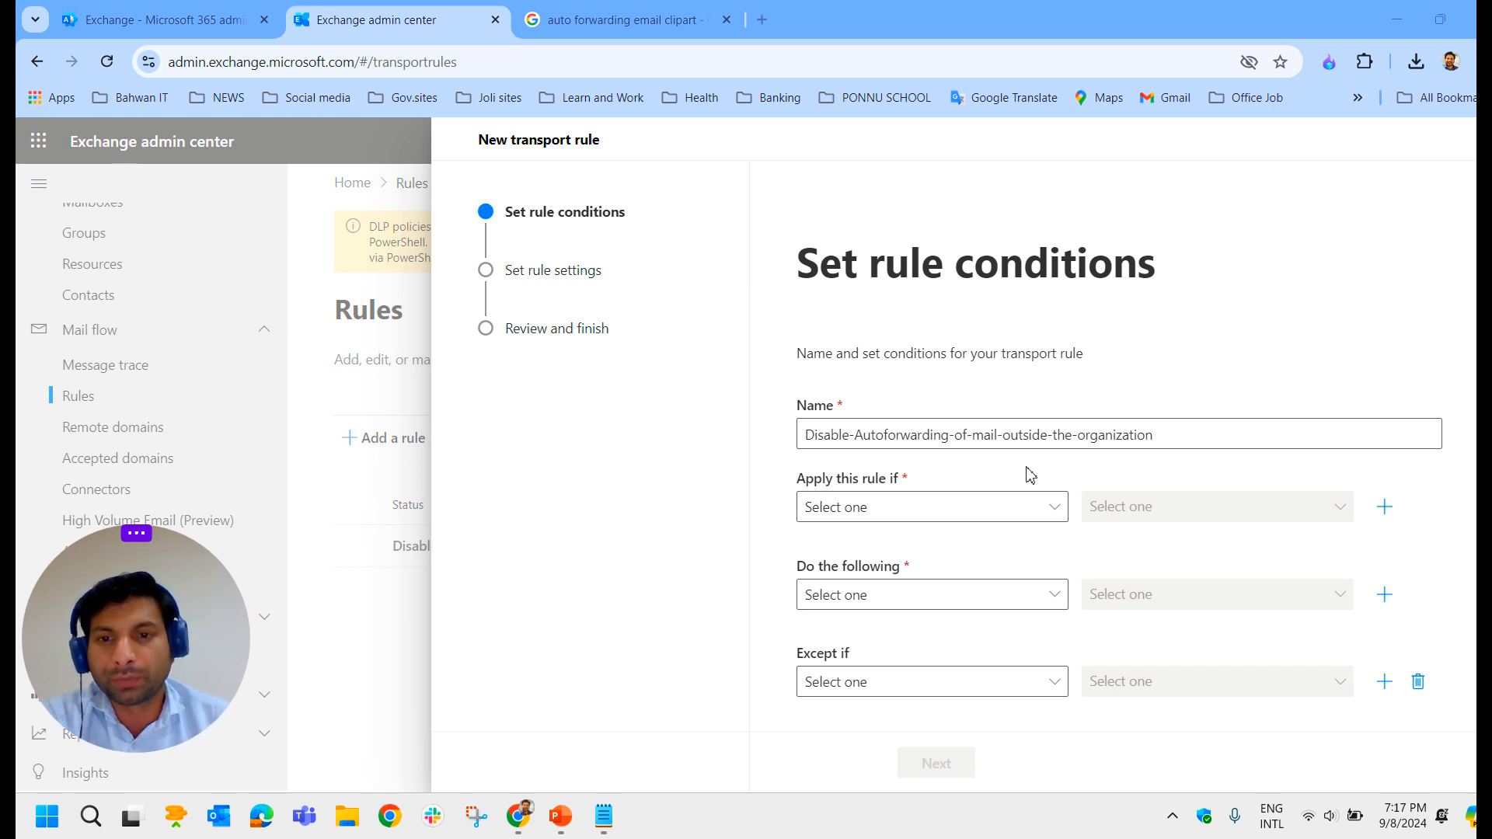
{"action": "mouse_move", "coordinate": [1004, 491]}
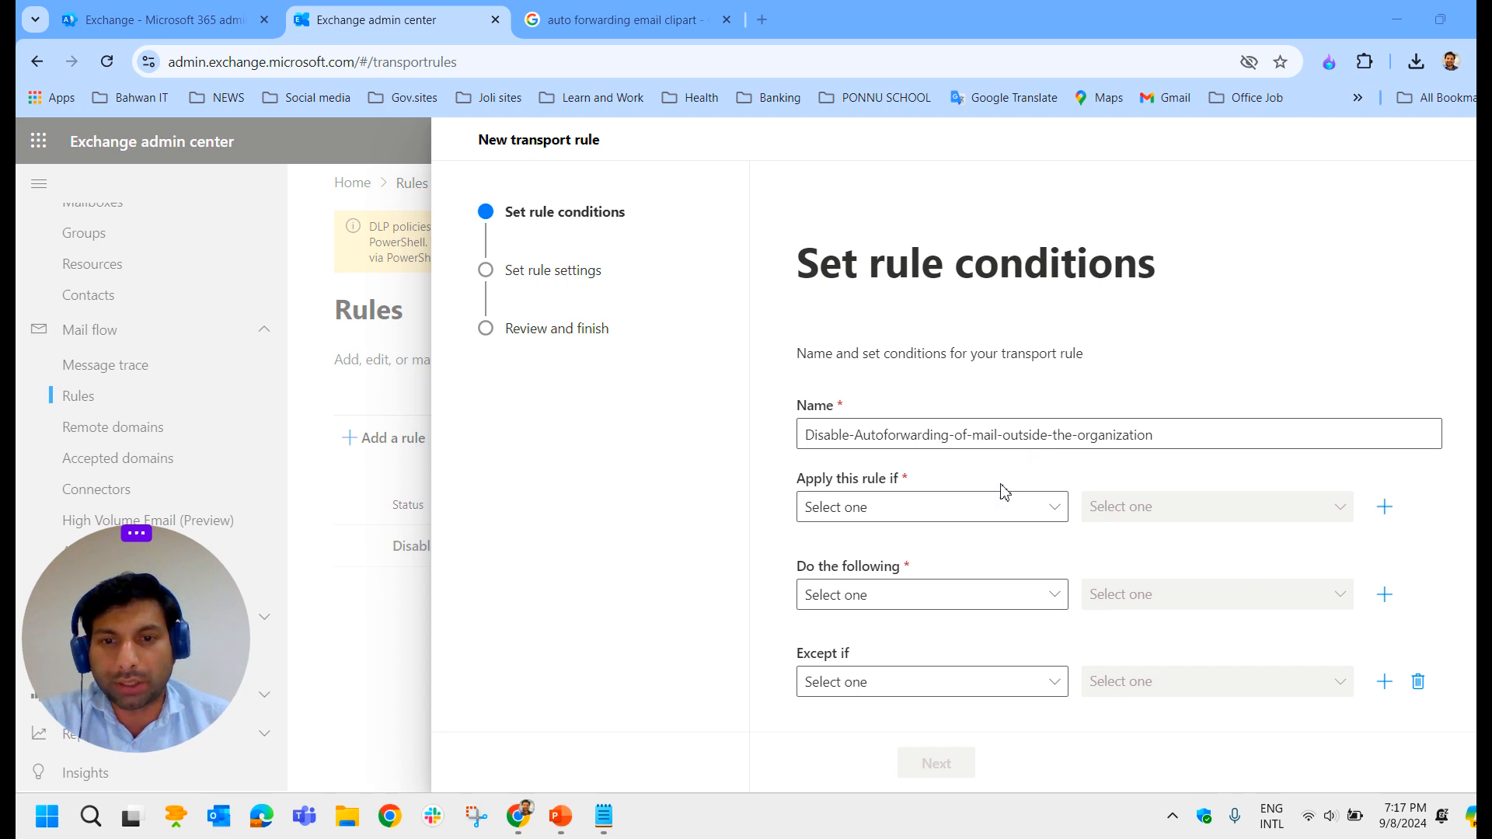
{"action": "mouse_move", "coordinate": [932, 514]}
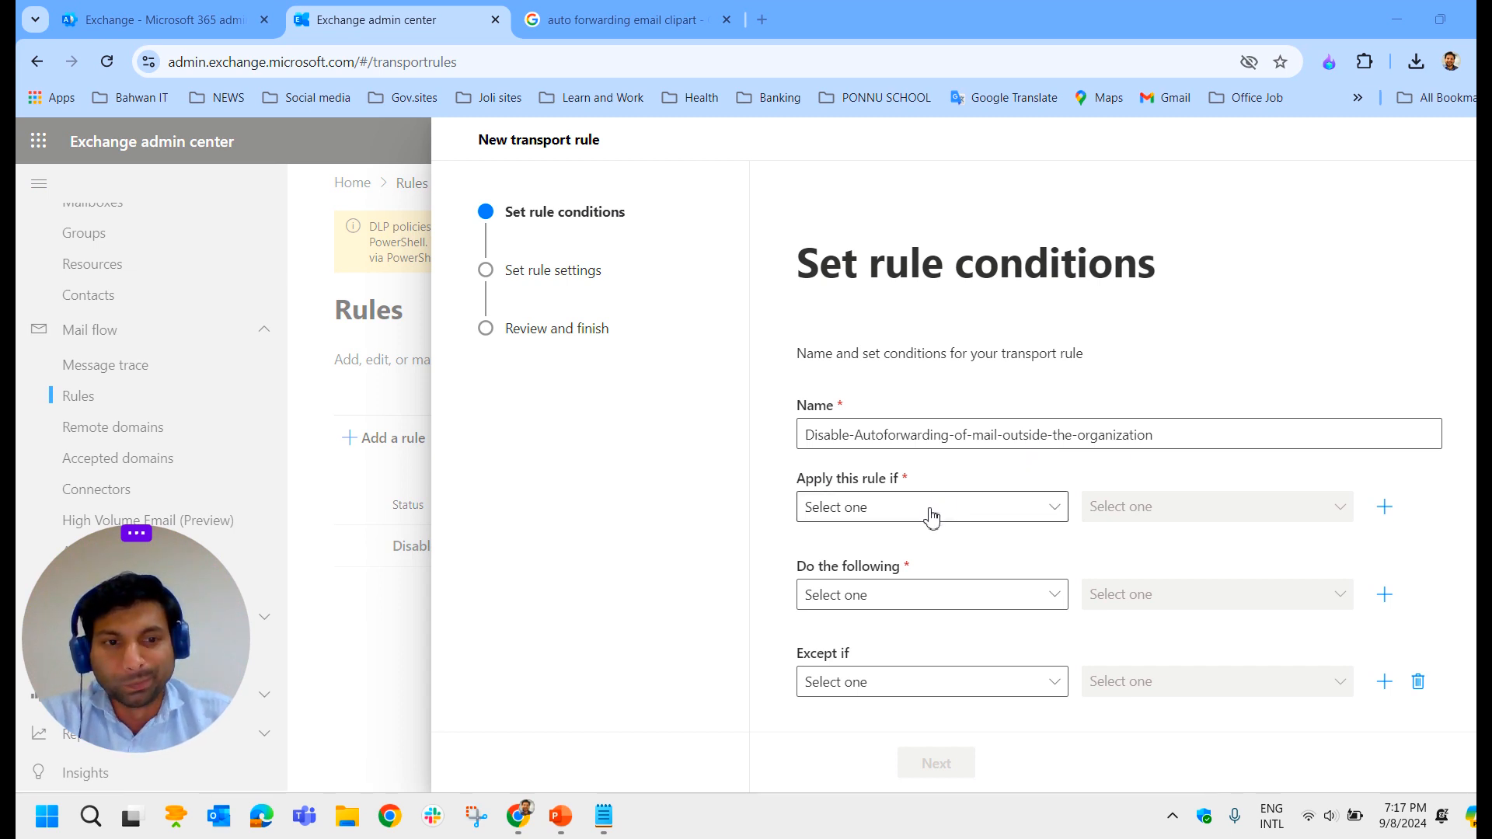
Add the condition that the sender is inside the organization
{"action": "left_click", "coordinate": [931, 506]}
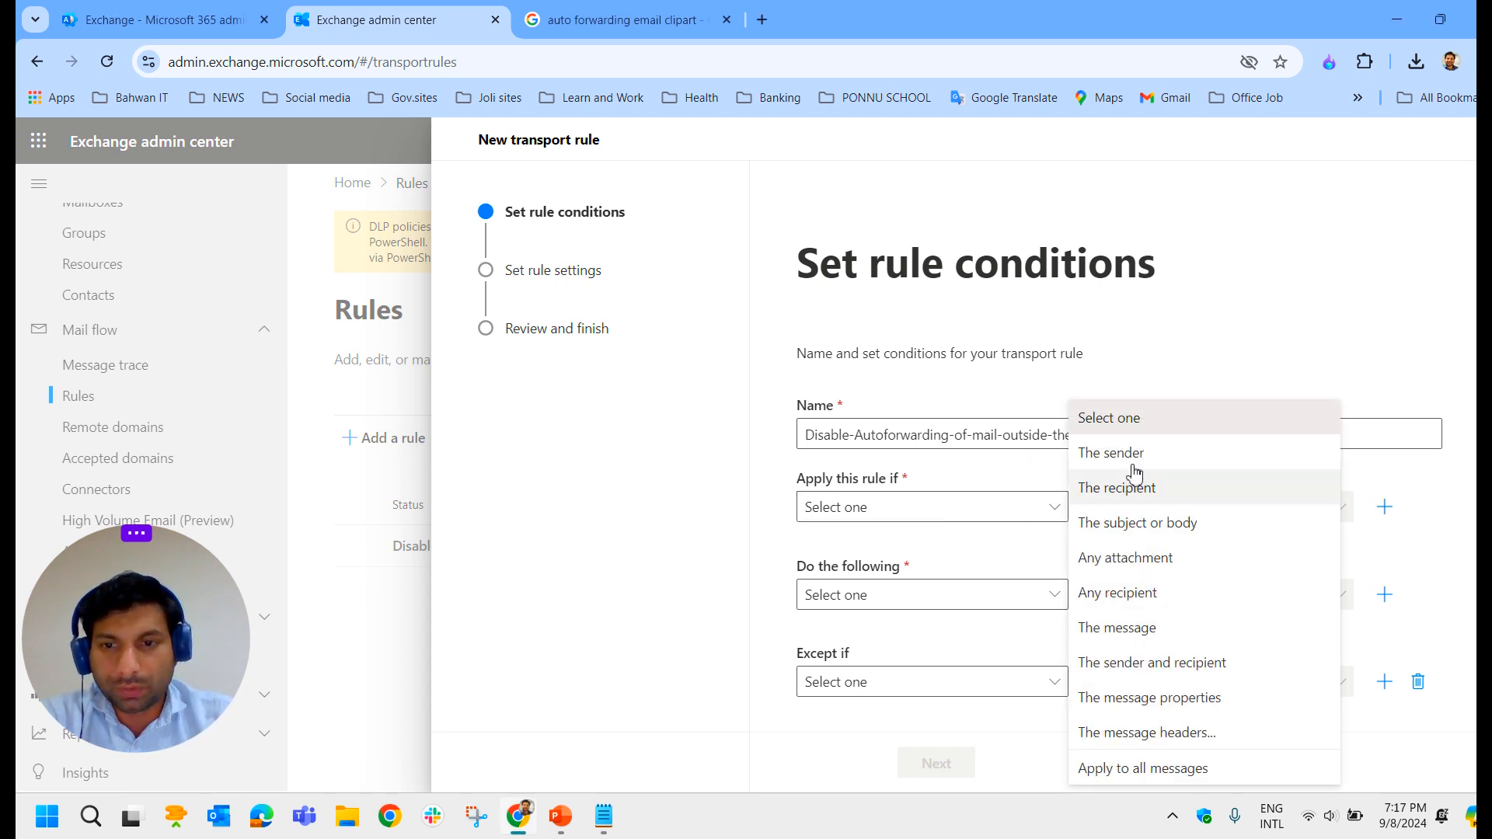
{"action": "left_click", "coordinate": [1109, 453]}
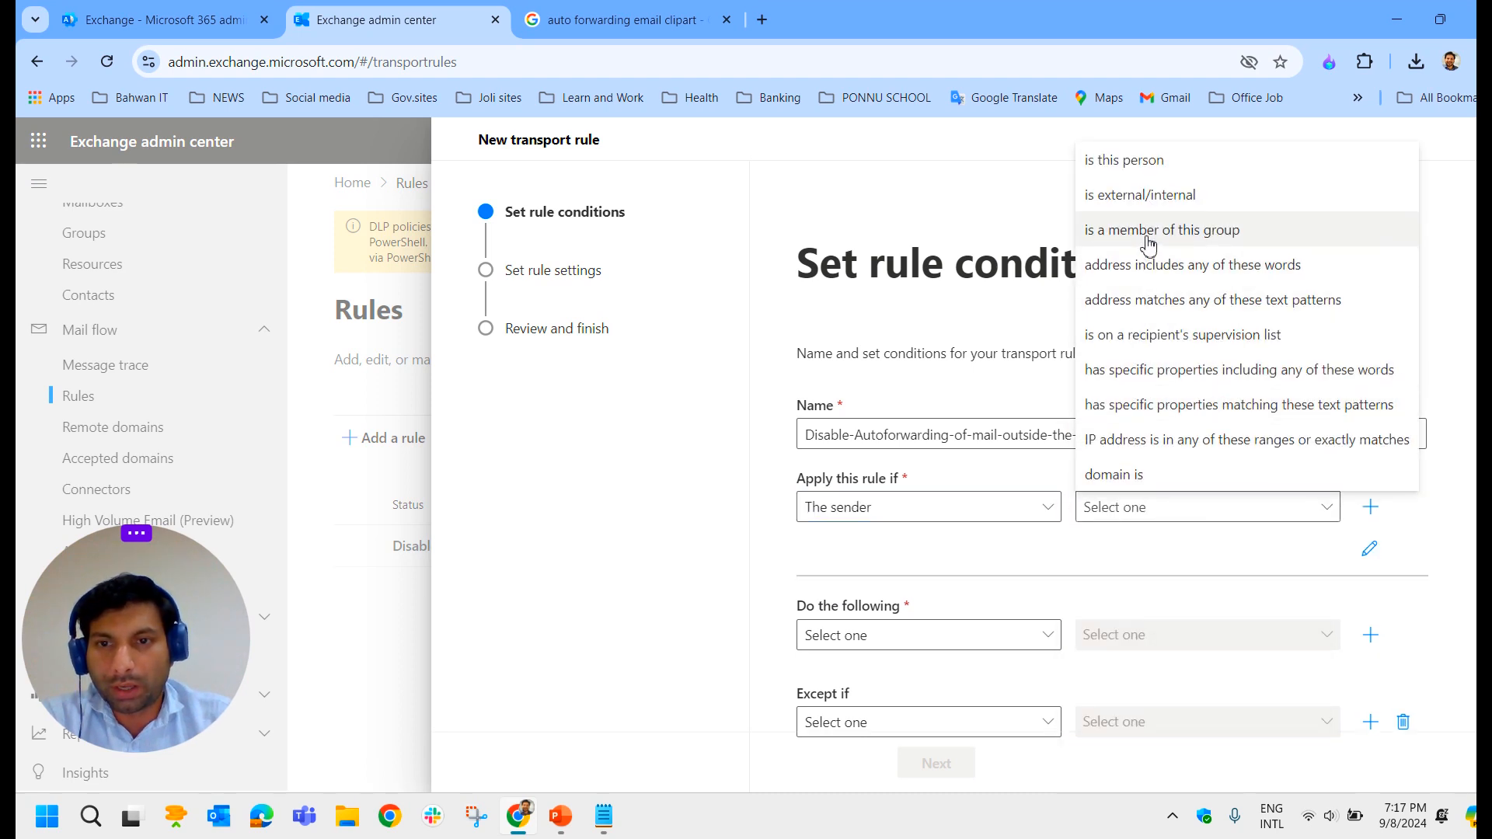
{"action": "left_click", "coordinate": [1141, 194]}
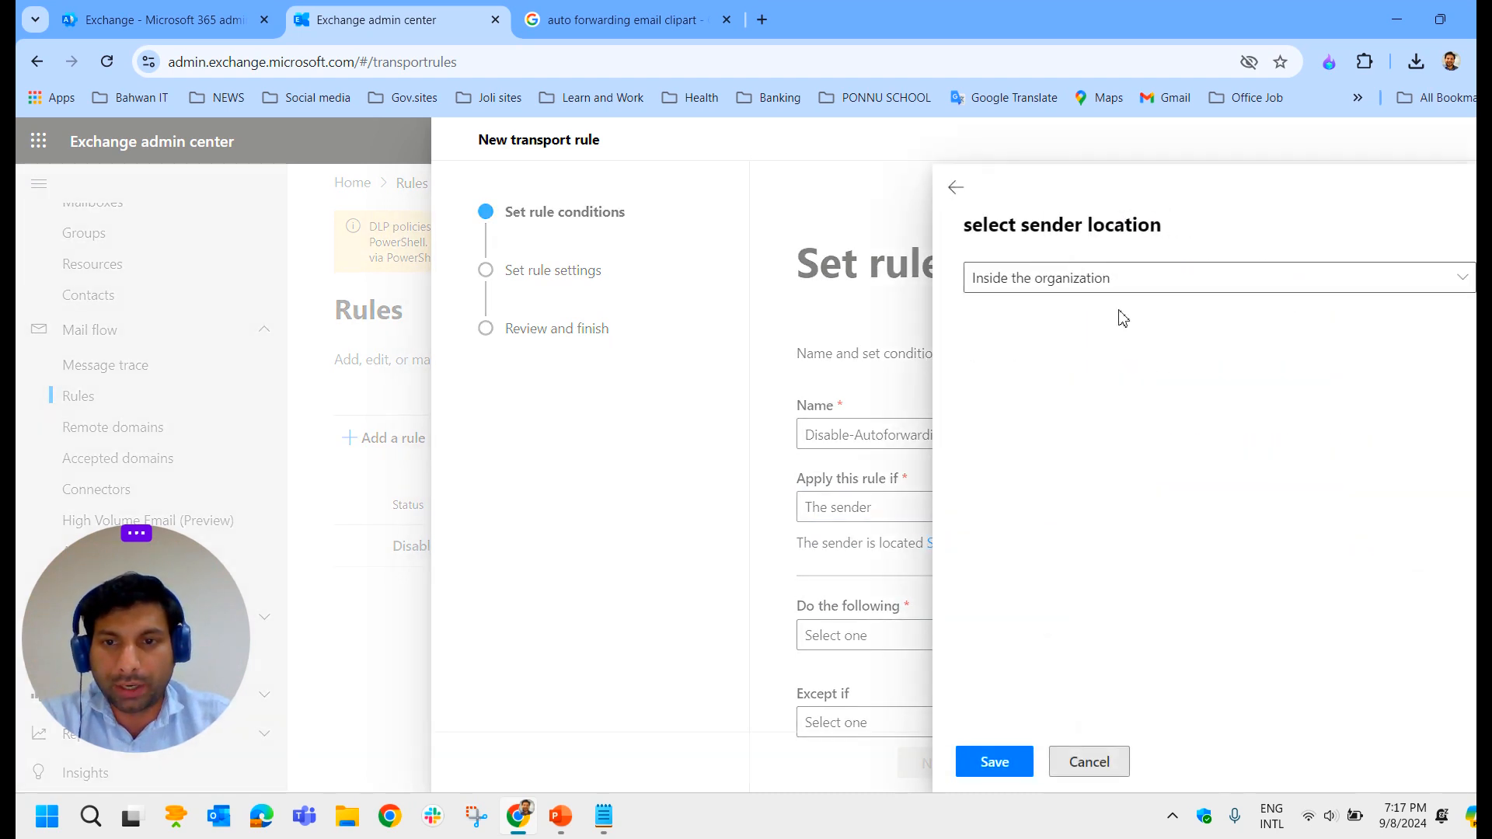
{"action": "mouse_move", "coordinate": [1160, 309]}
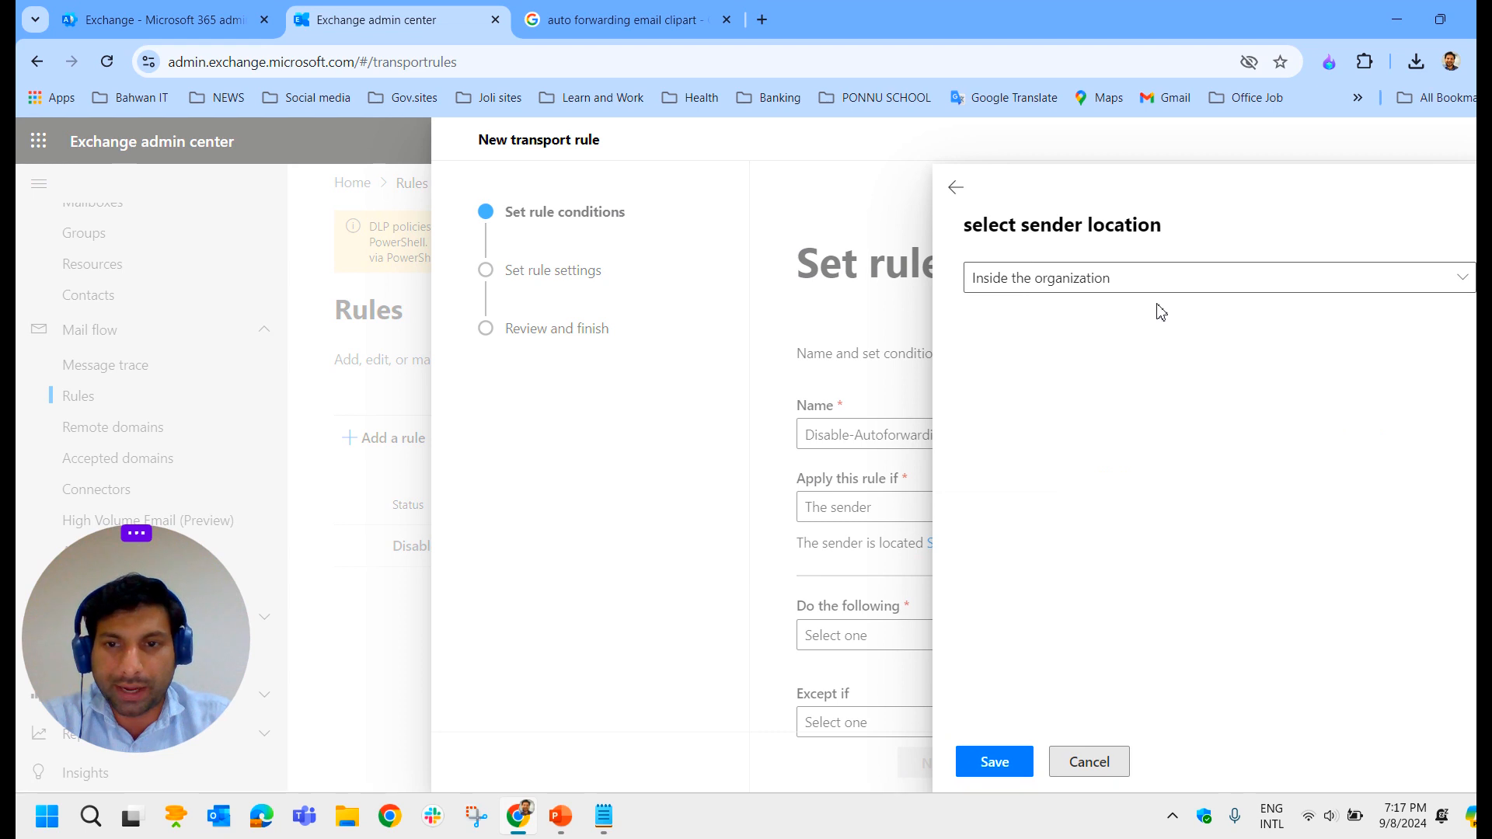
{"action": "left_click", "coordinate": [994, 762]}
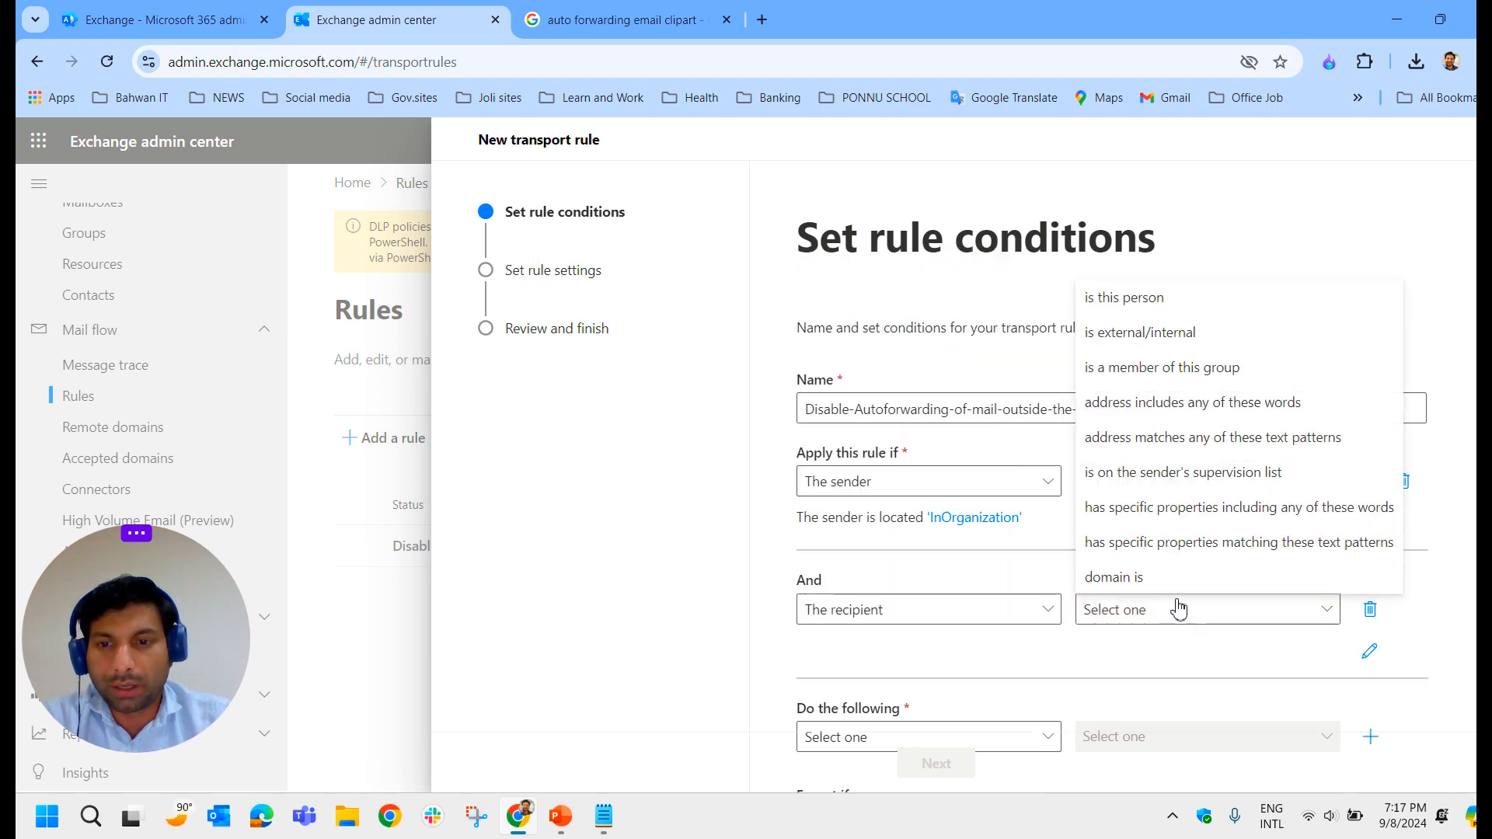
Add a second condition that the recipient is outside the organization
{"action": "left_click", "coordinate": [1112, 576]}
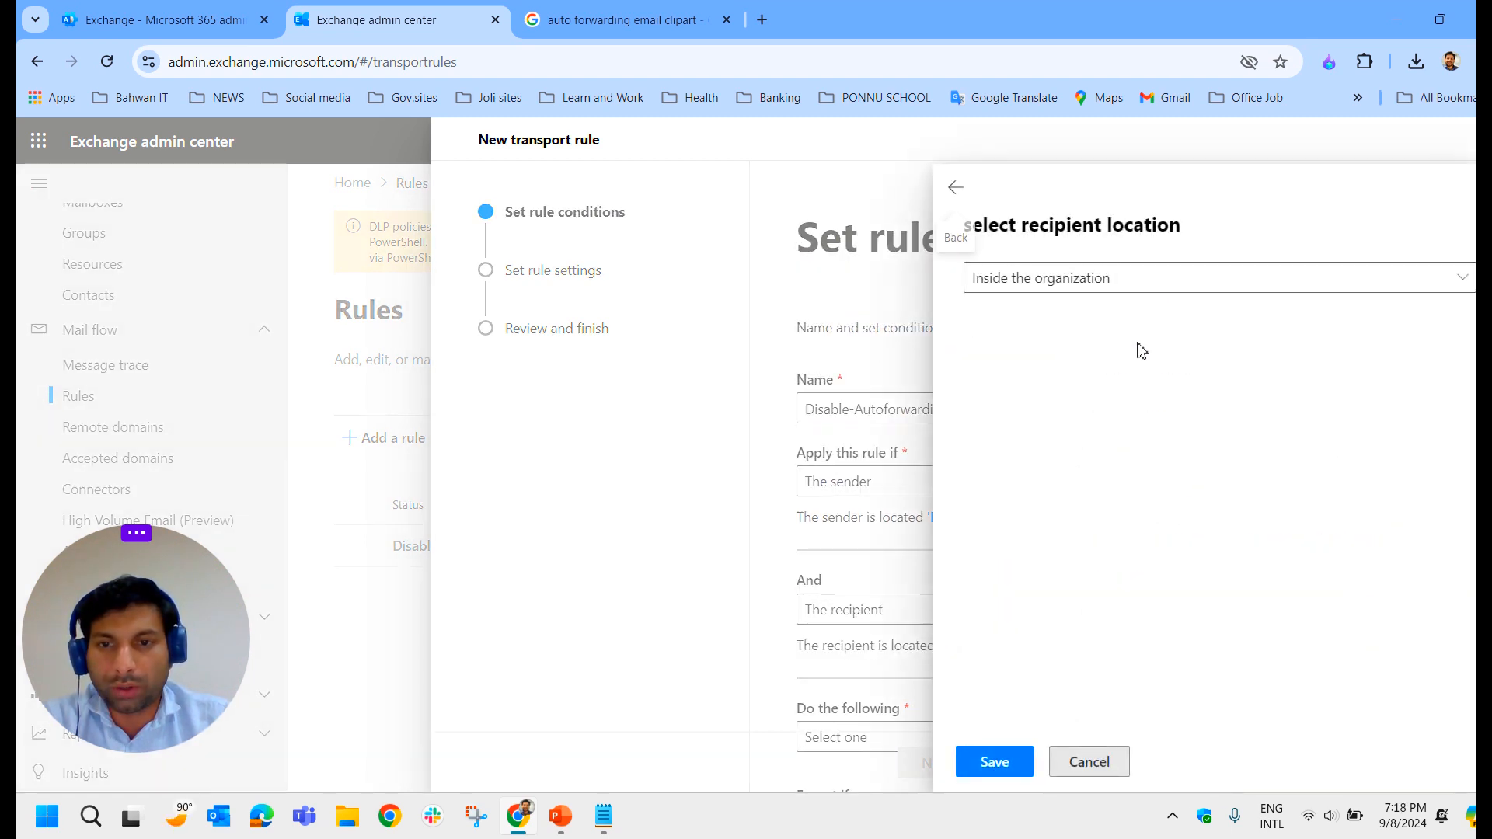
{"action": "left_click", "coordinate": [1212, 276]}
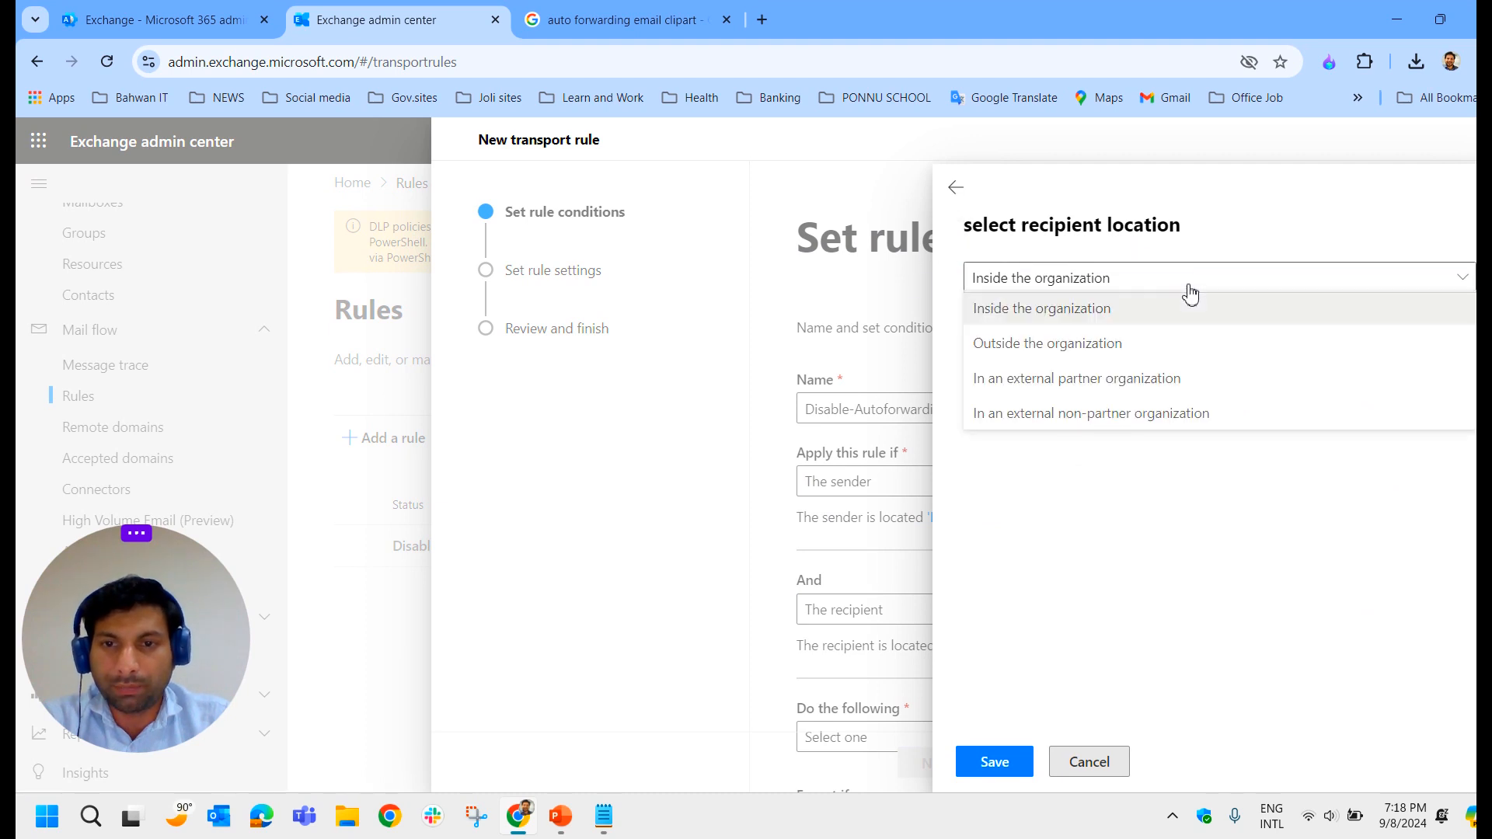
{"action": "left_click", "coordinate": [1048, 342]}
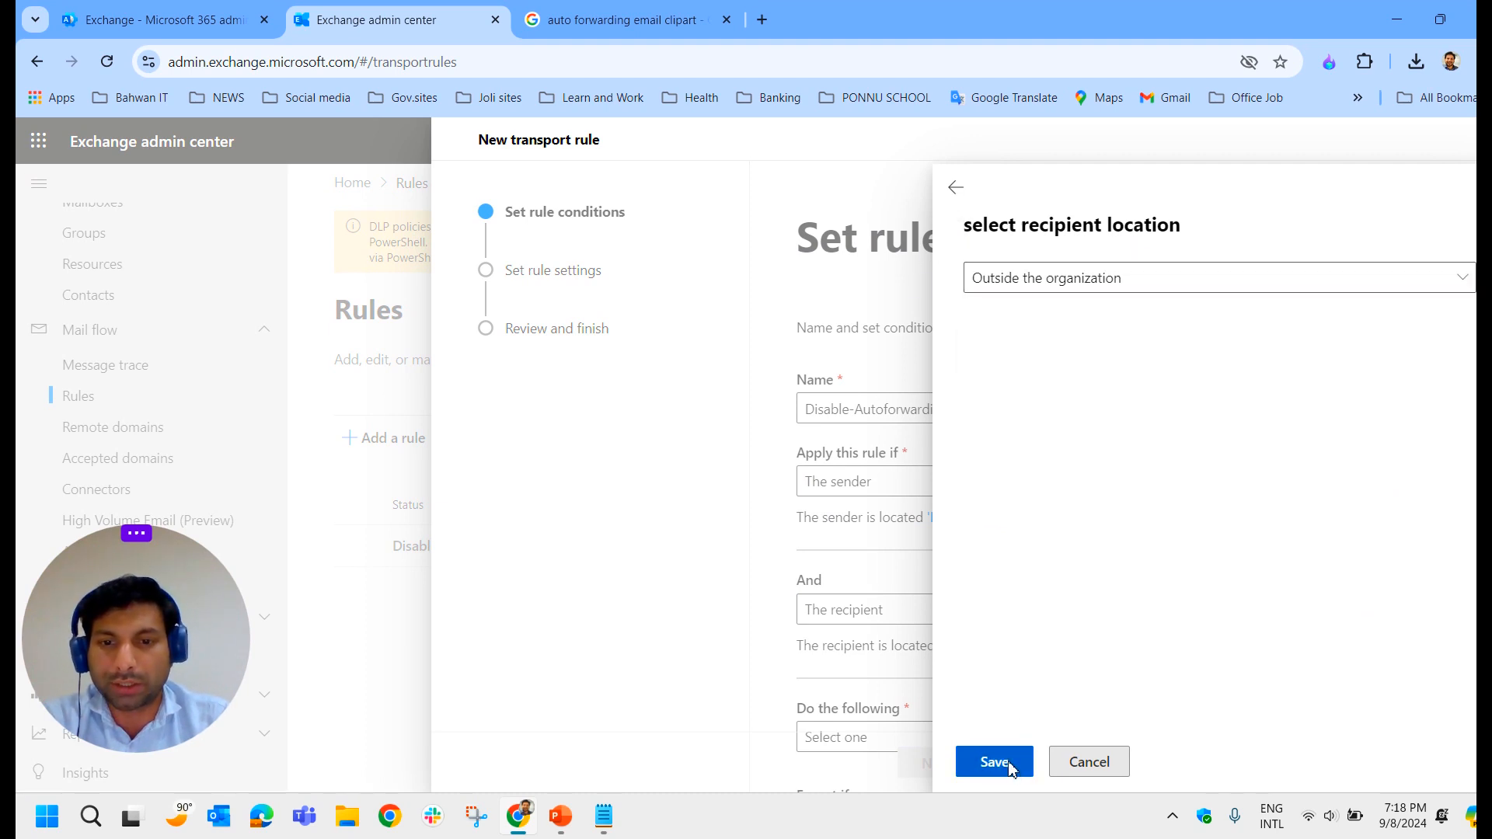
Save the outside-recipient condition and add a third requiring message type Auto-forward
{"action": "left_click", "coordinate": [994, 762]}
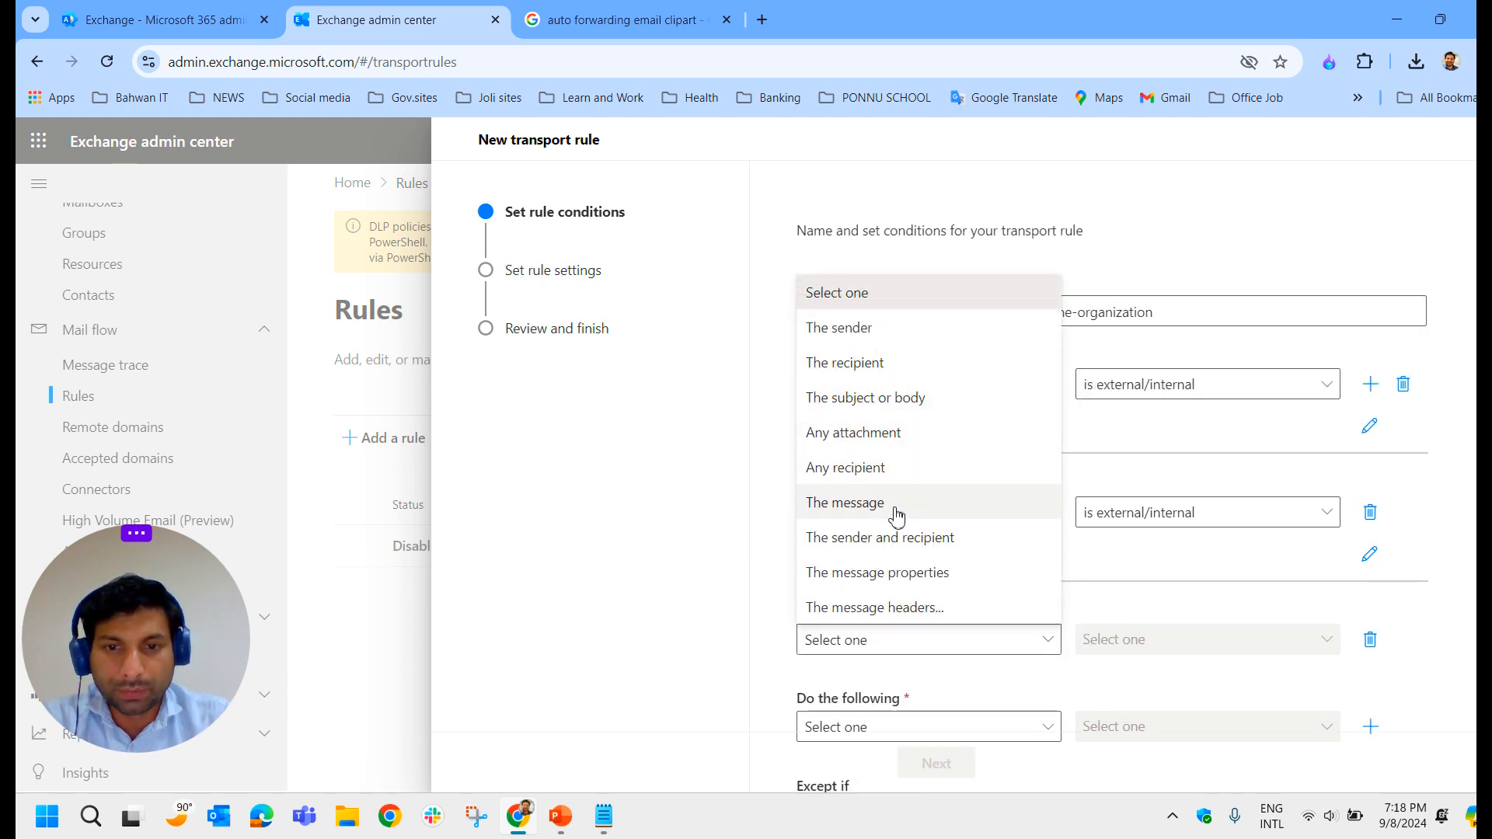
{"action": "mouse_move", "coordinate": [917, 521]}
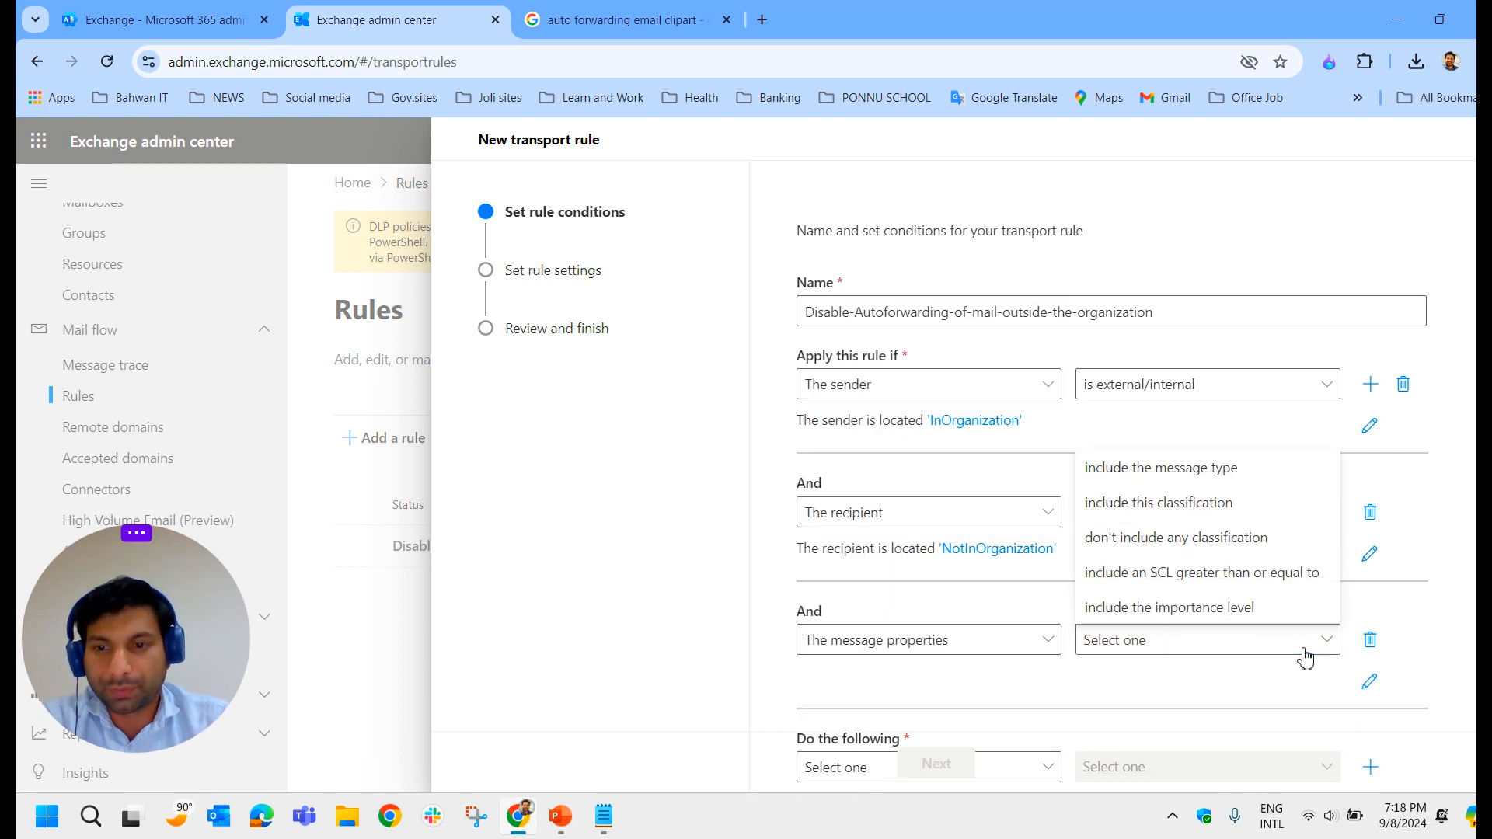
{"action": "mouse_move", "coordinate": [1188, 480]}
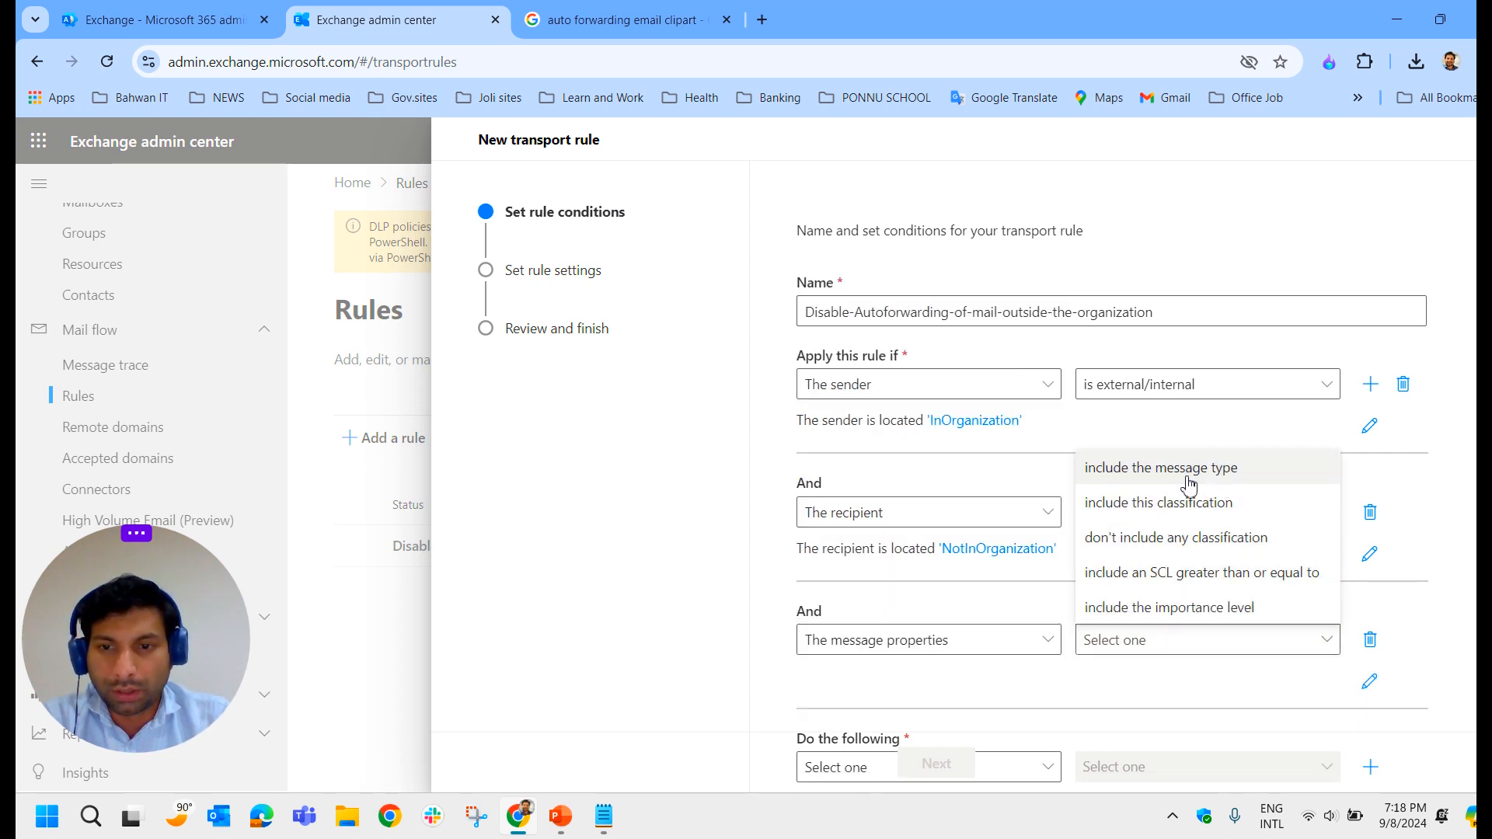
{"action": "left_click", "coordinate": [1159, 466]}
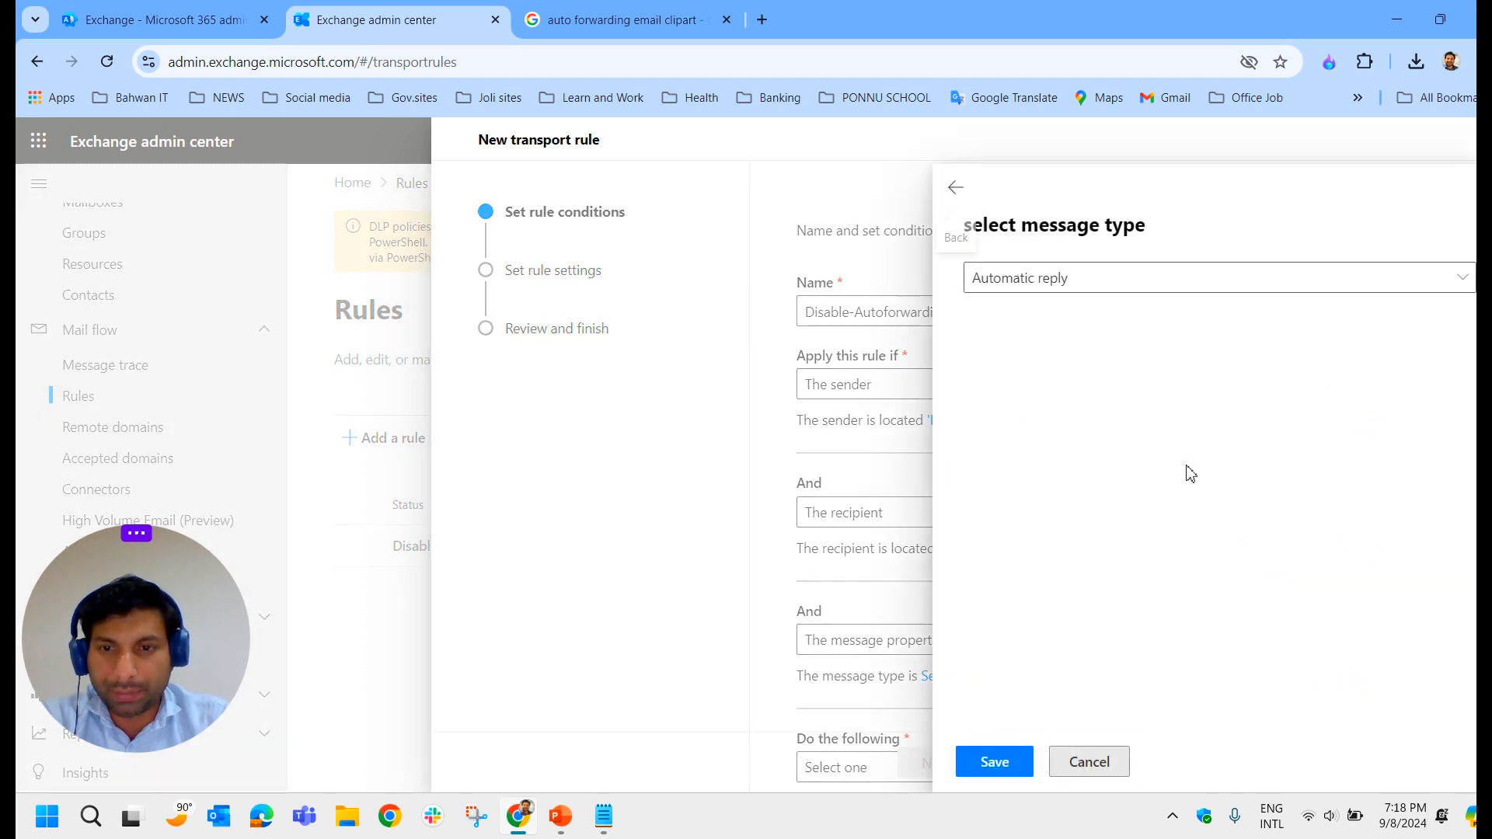
{"action": "left_click", "coordinate": [1218, 276]}
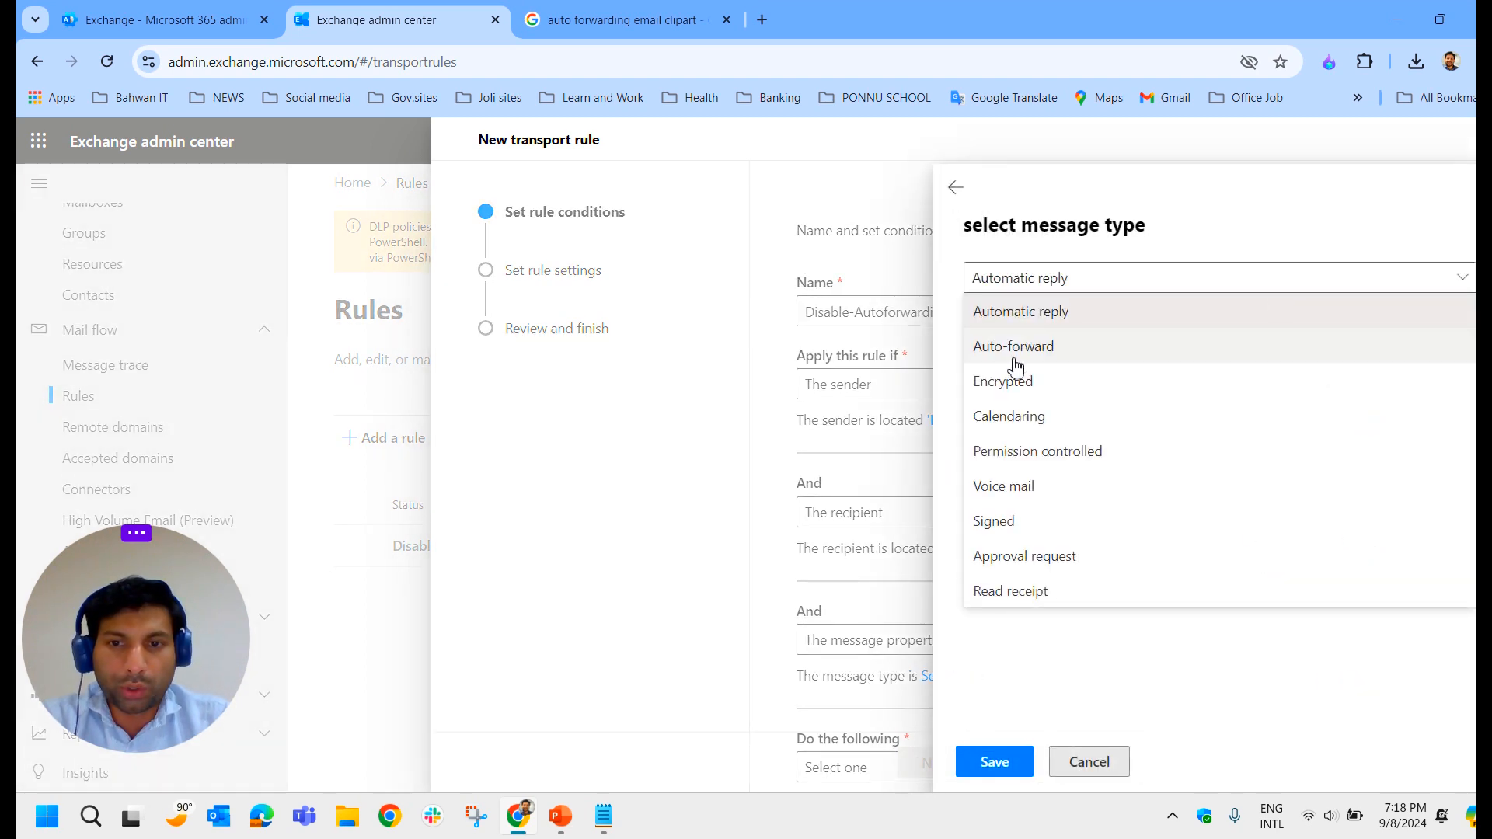
{"action": "left_click", "coordinate": [1013, 347]}
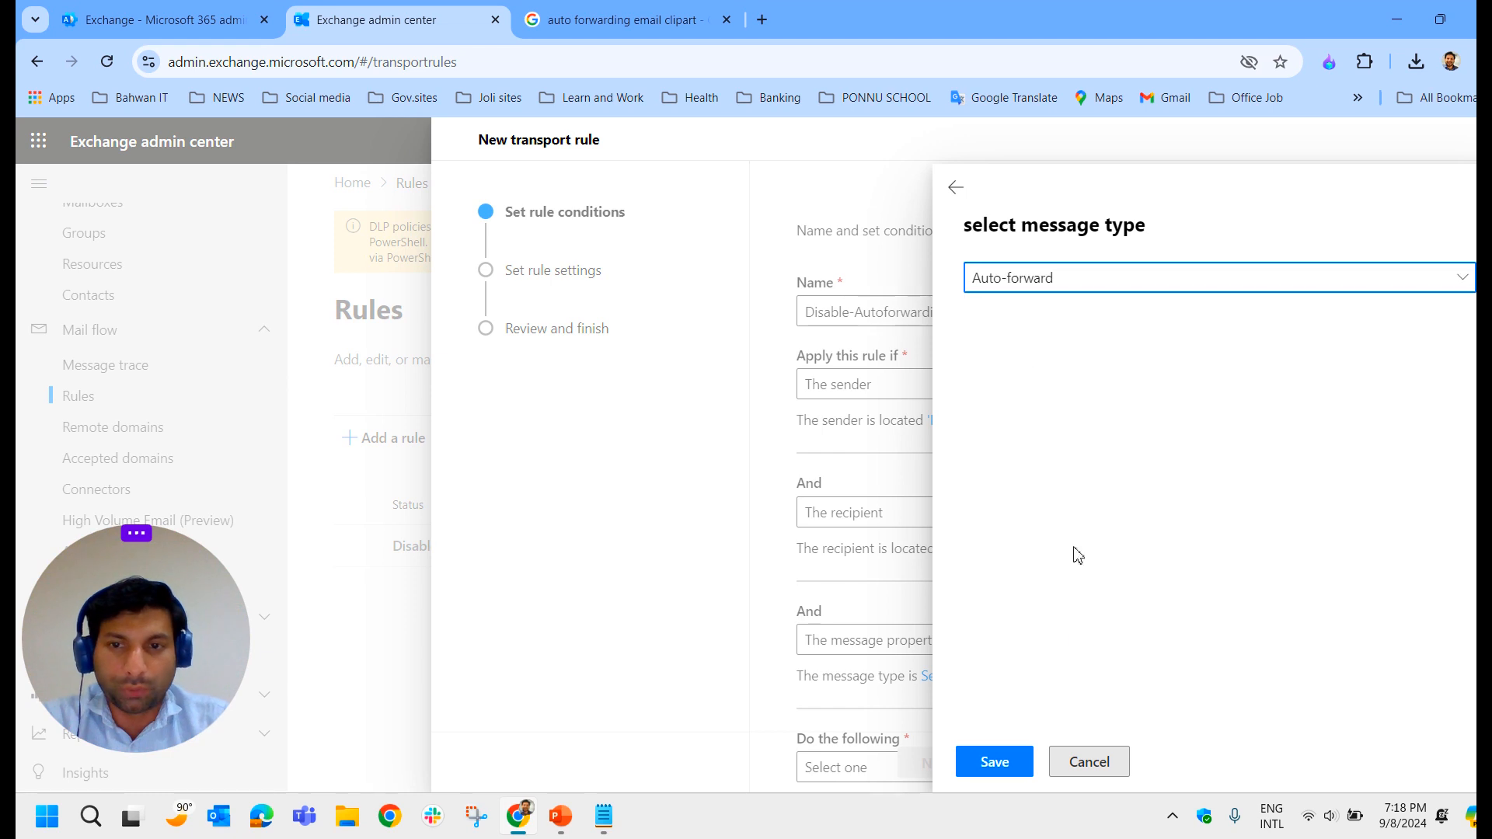
{"action": "left_click", "coordinate": [994, 761]}
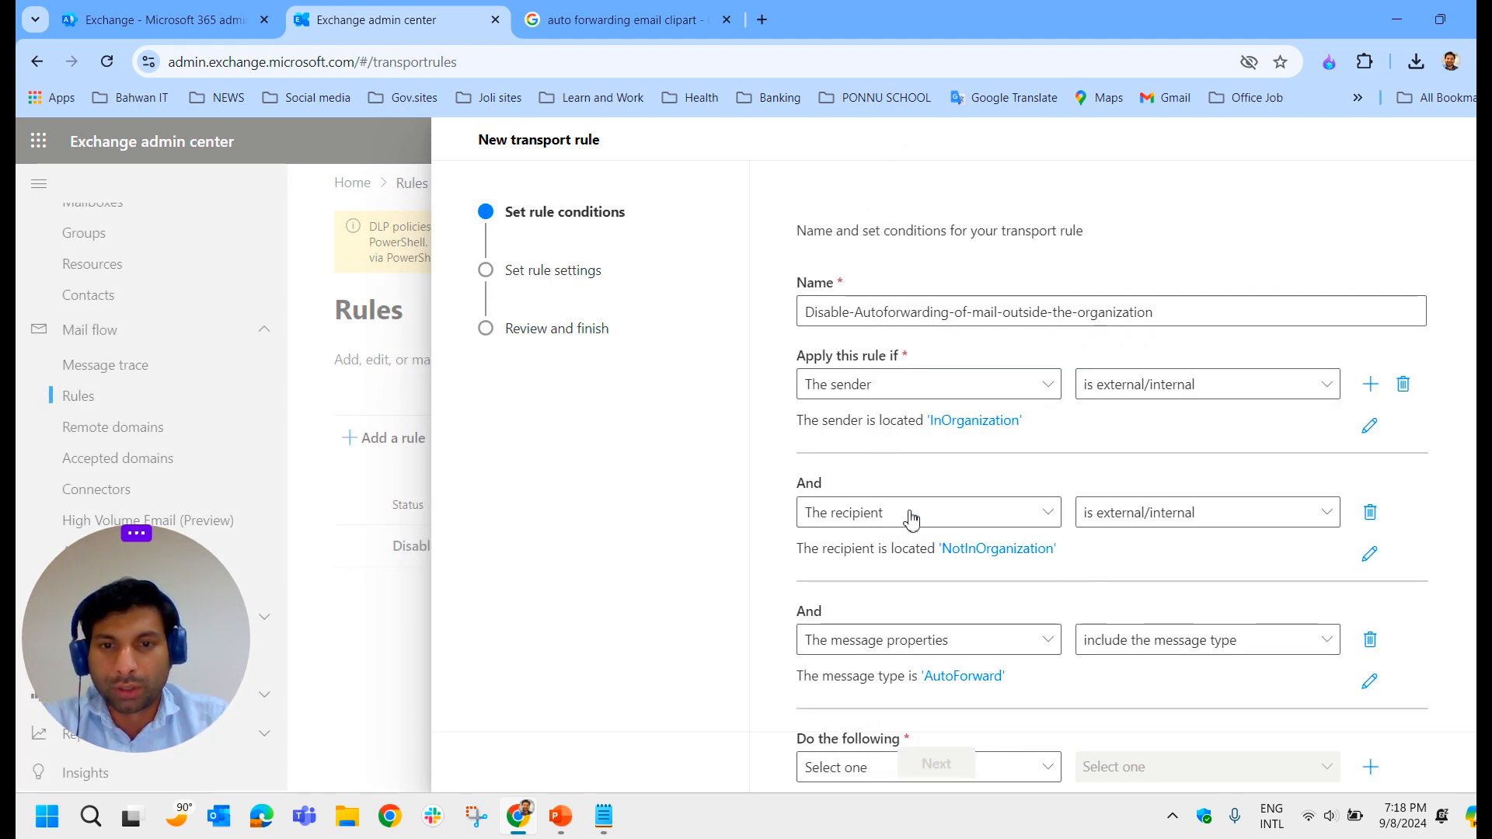
{"action": "mouse_move", "coordinate": [1031, 451]}
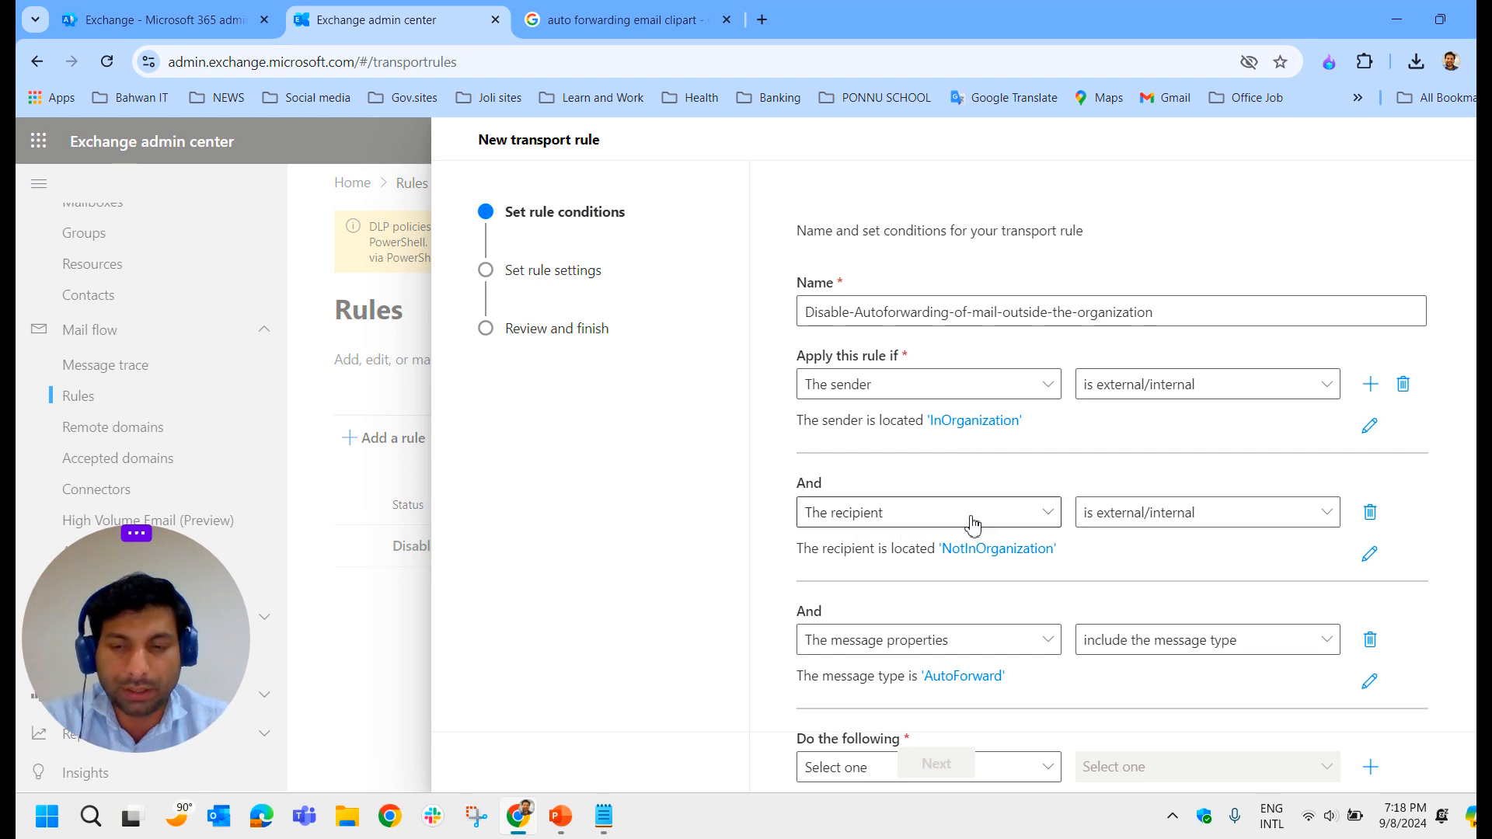
{"action": "scroll", "scroll_direction": "down", "scroll_amount": 3}
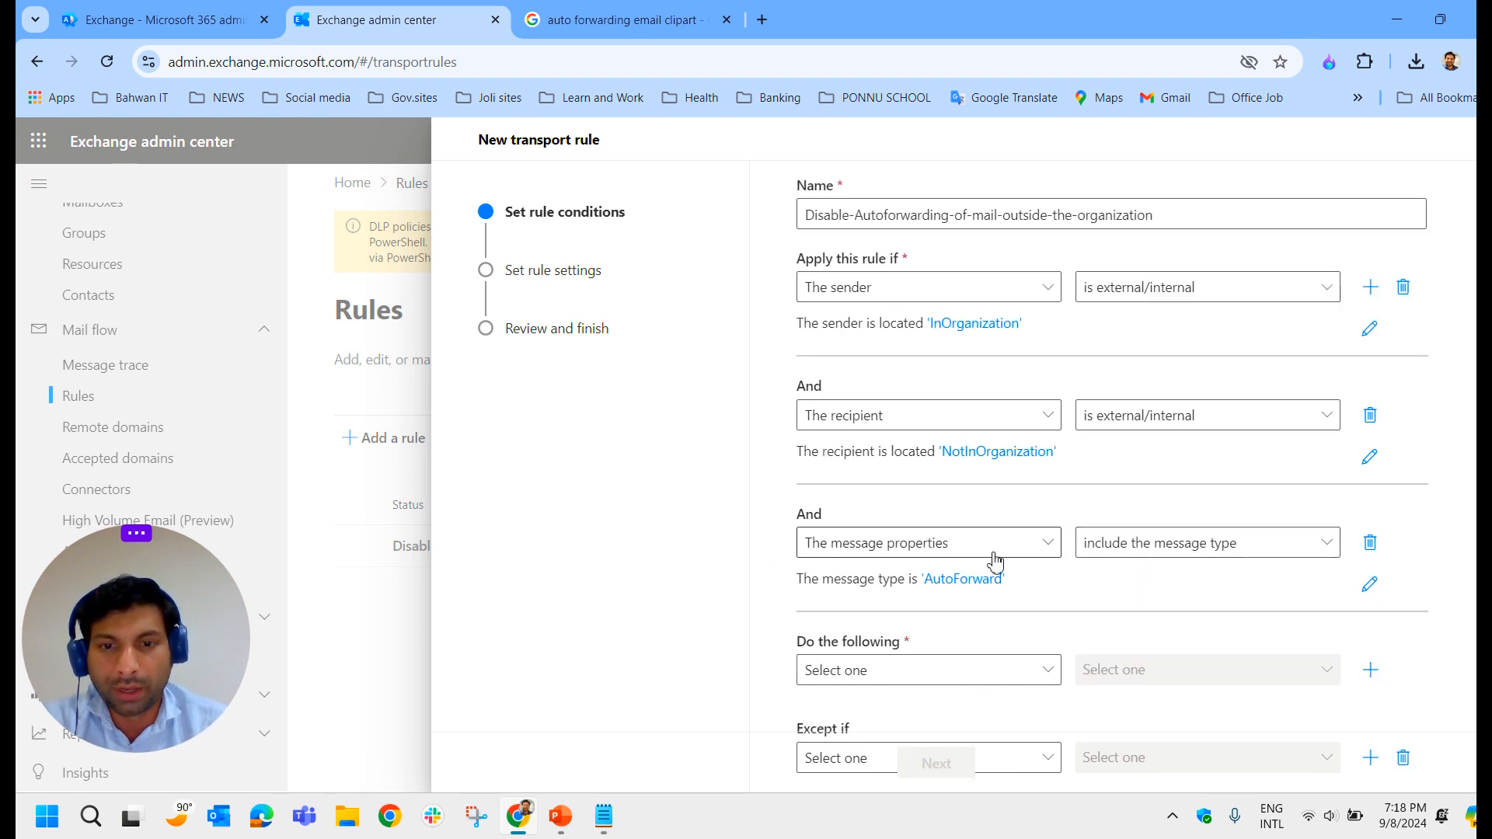
{"action": "mouse_move", "coordinate": [1051, 604]}
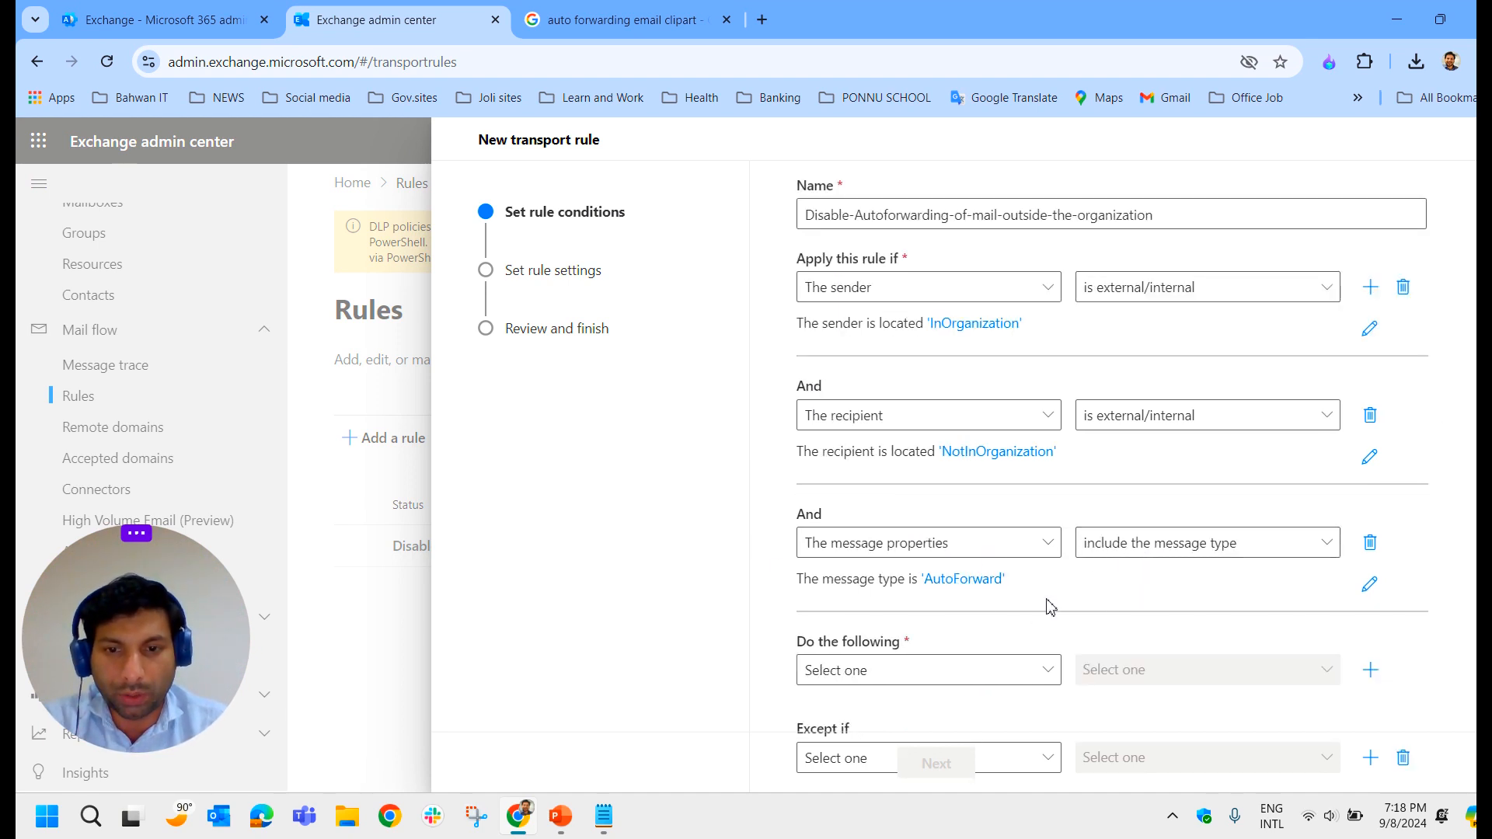
{"action": "scroll", "scroll_direction": "down", "scroll_amount": 3}
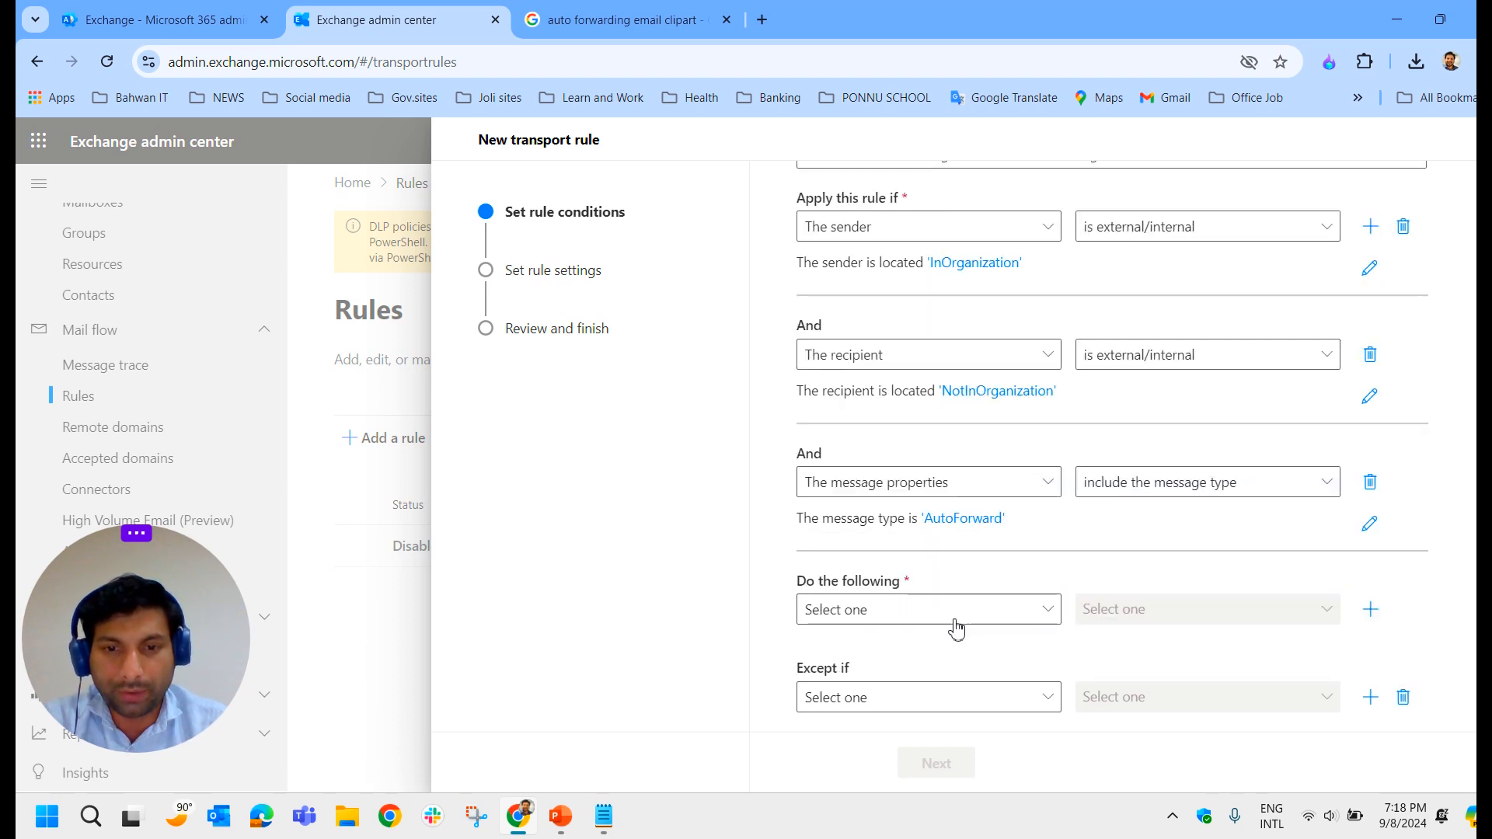
Set the action to Block the message, rejecting it with an explanation
{"action": "left_click", "coordinate": [928, 609]}
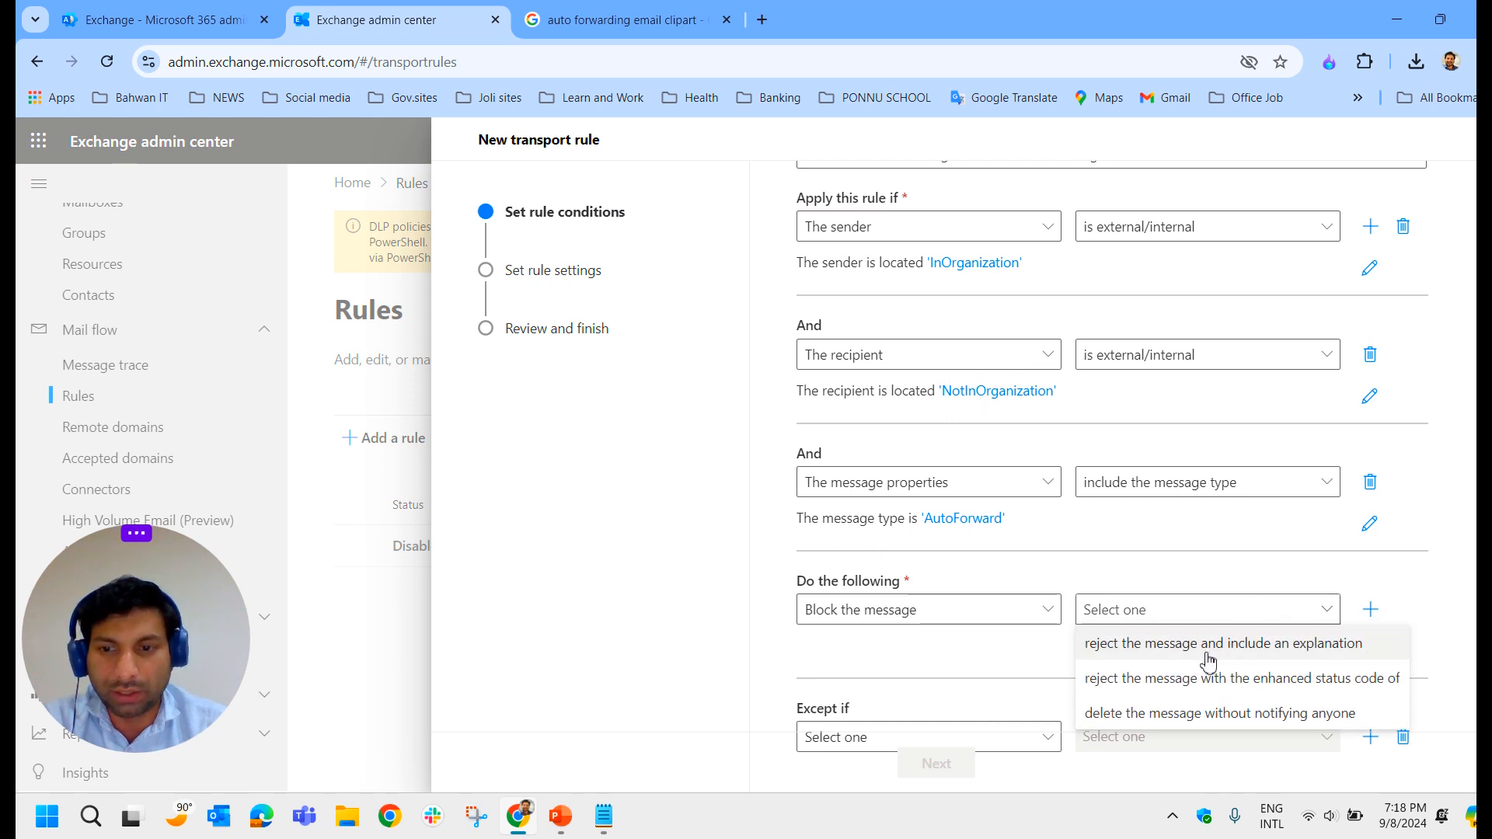
{"action": "left_click", "coordinate": [1223, 644]}
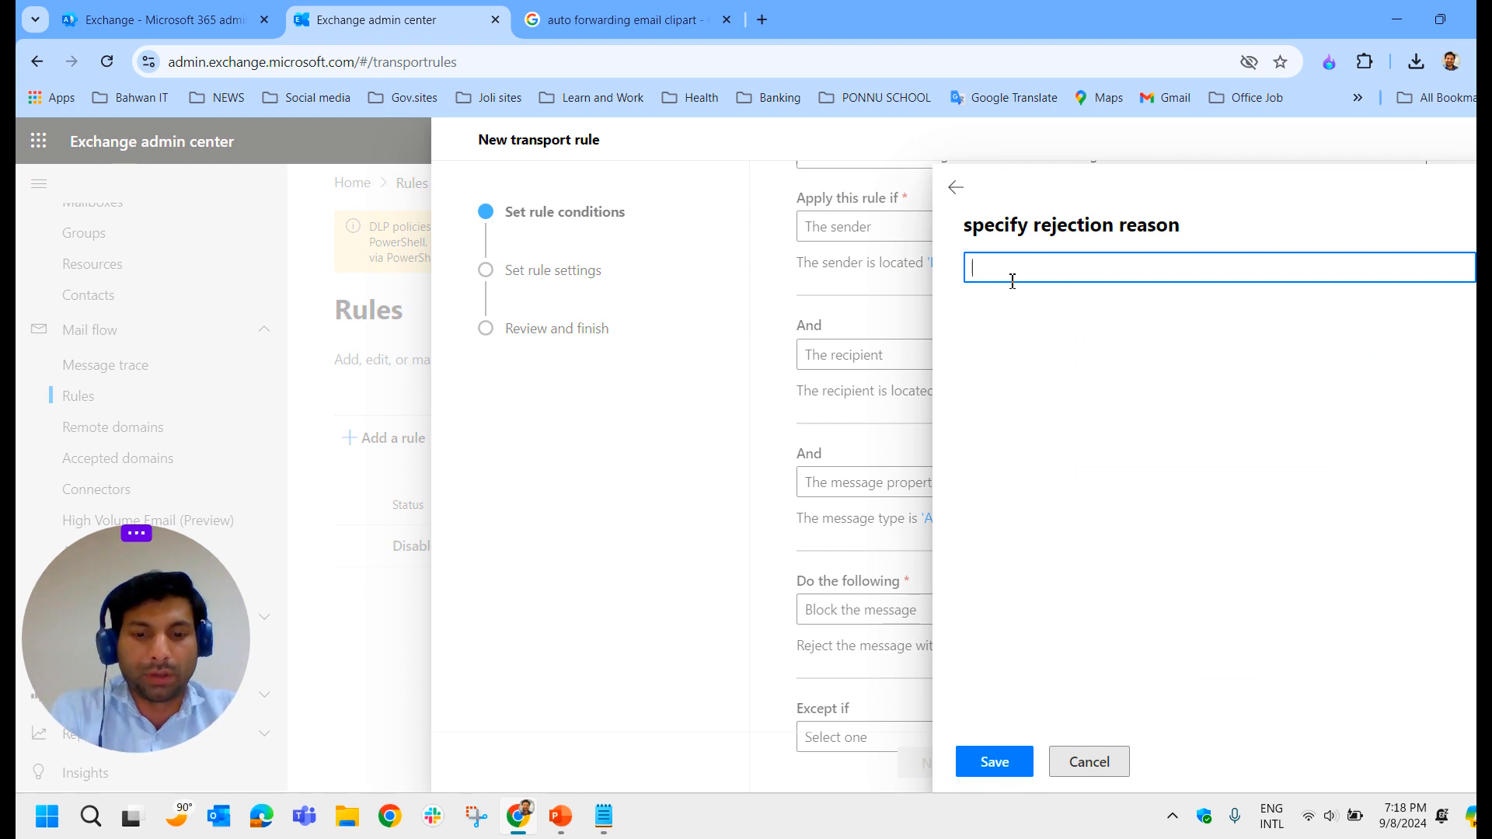
Enter the rejection reason that auto-forwarding mail outside the organization is not allowed, contact the IT Admin, and save it
{"action": "type", "text": "It is not"}
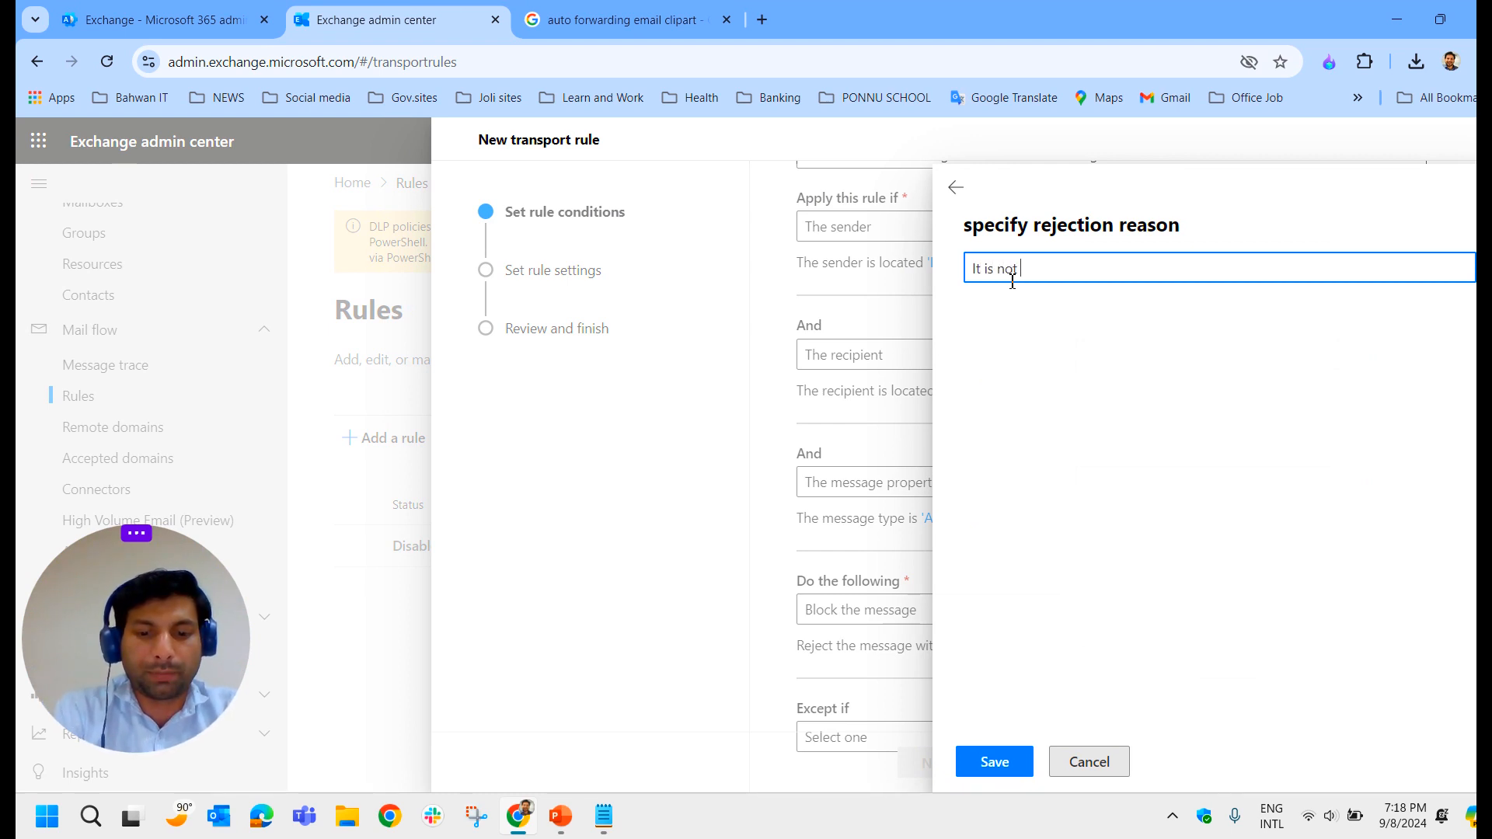
{"action": "type", "text": "Allowed to Aut"}
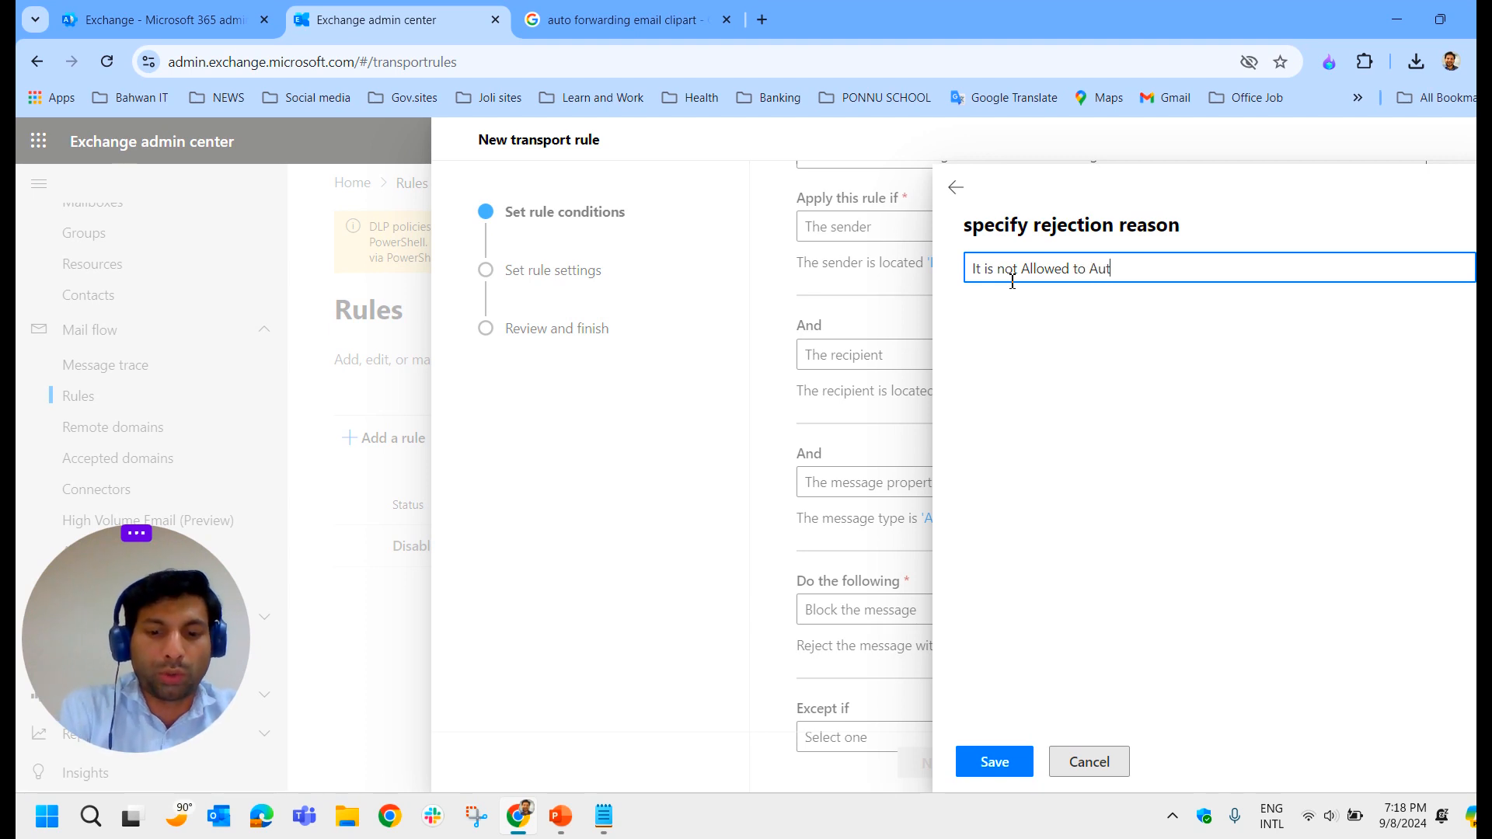
{"action": "type", "text": "oforward the 1E"}
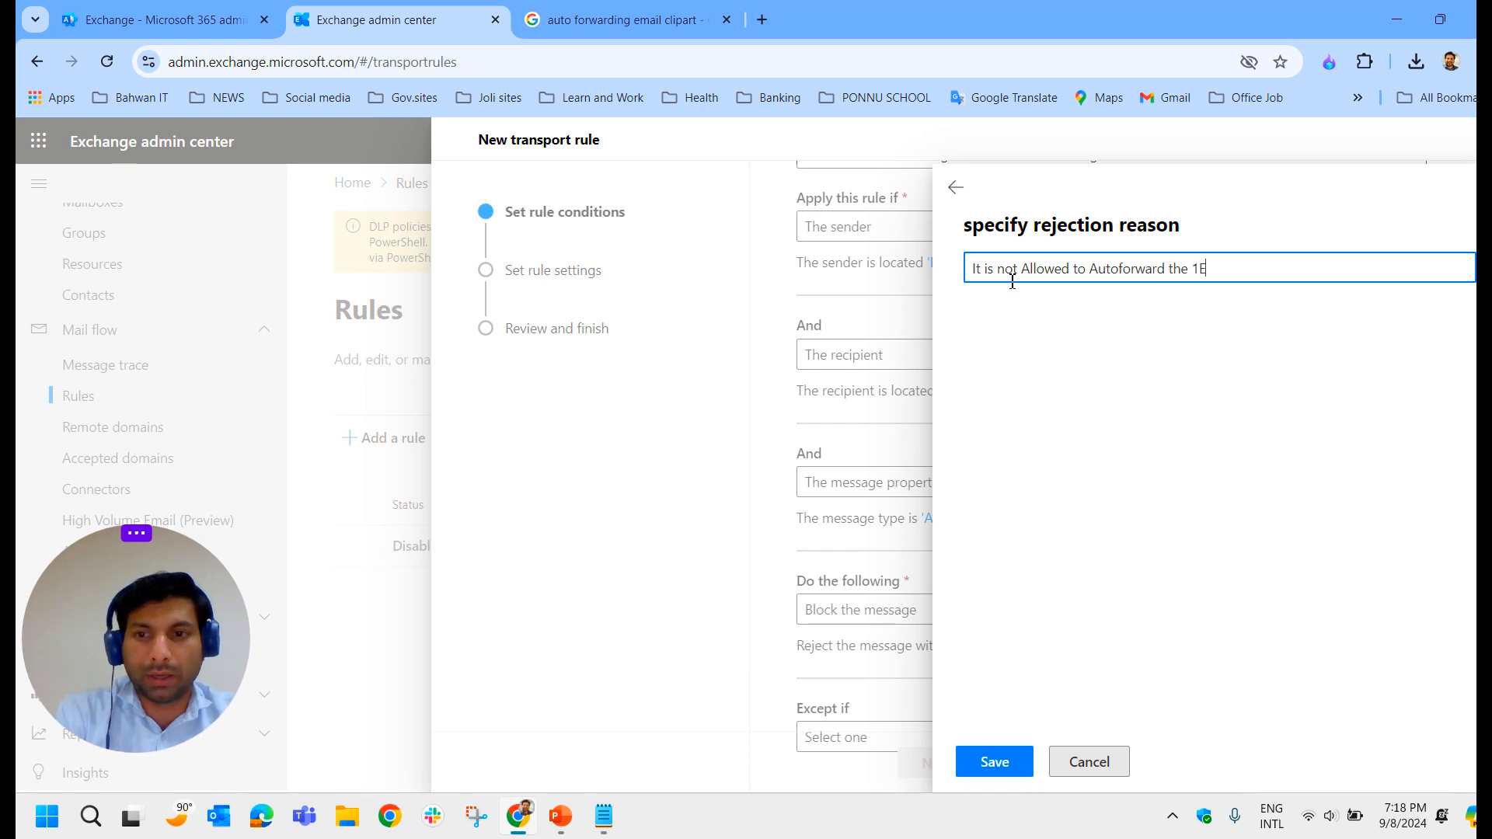
{"action": "type", "text": "mail"}
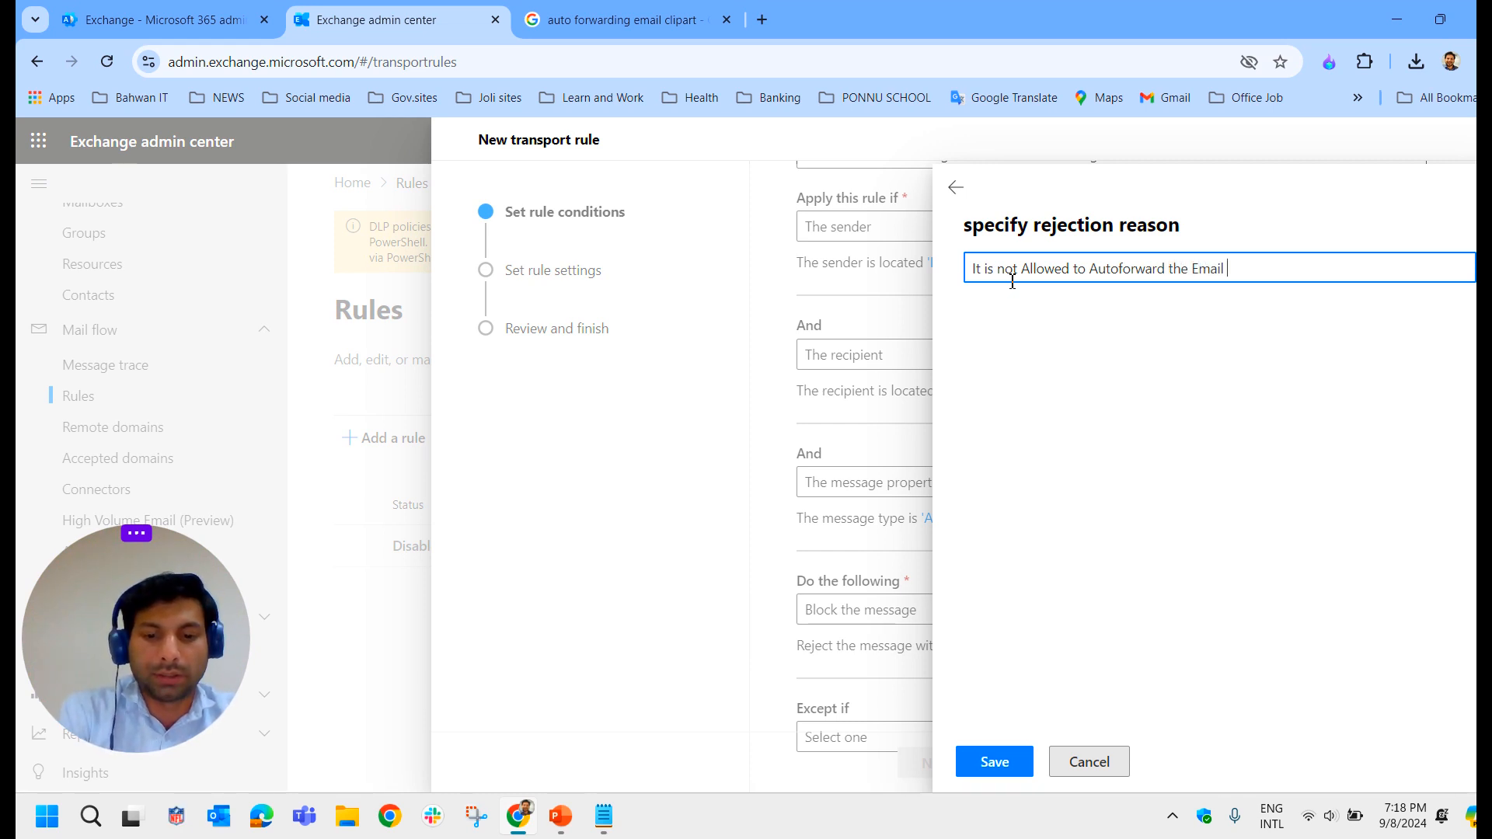
{"action": "type", "text": "outside the organi"}
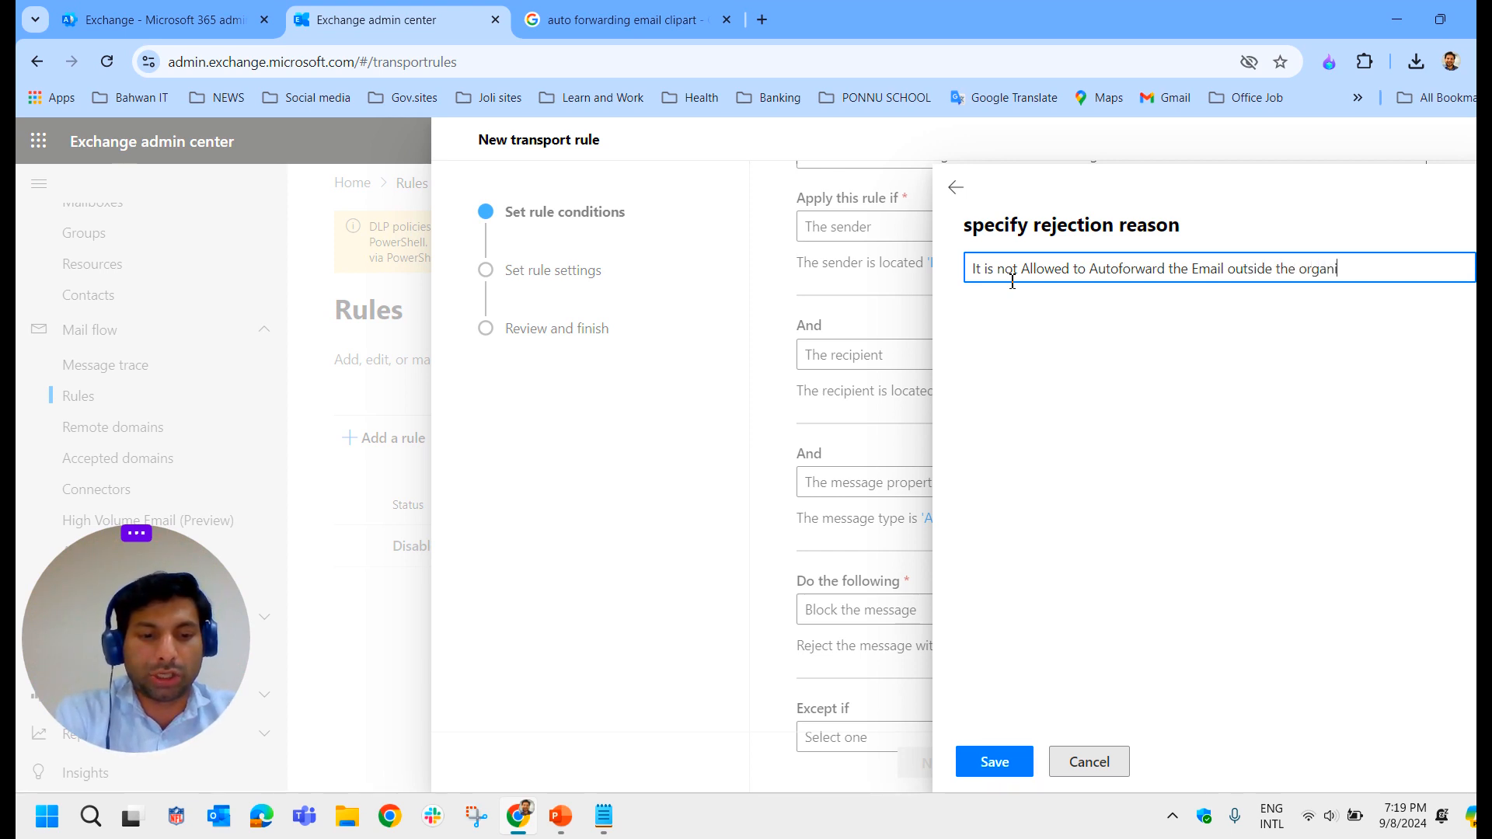
{"action": "type", "text": "zation . Please Co"}
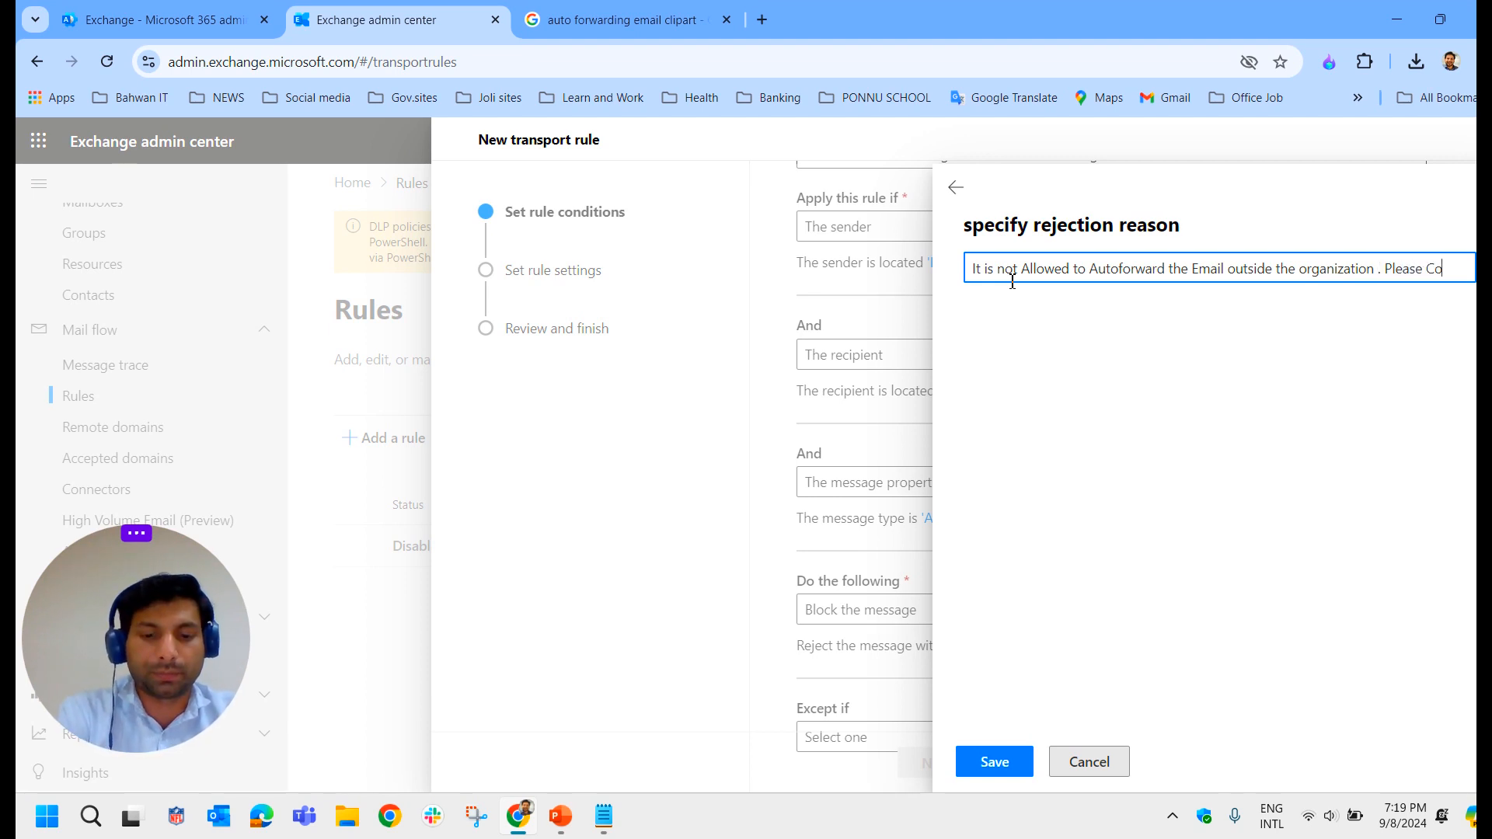
{"action": "type", "text": "ntact"}
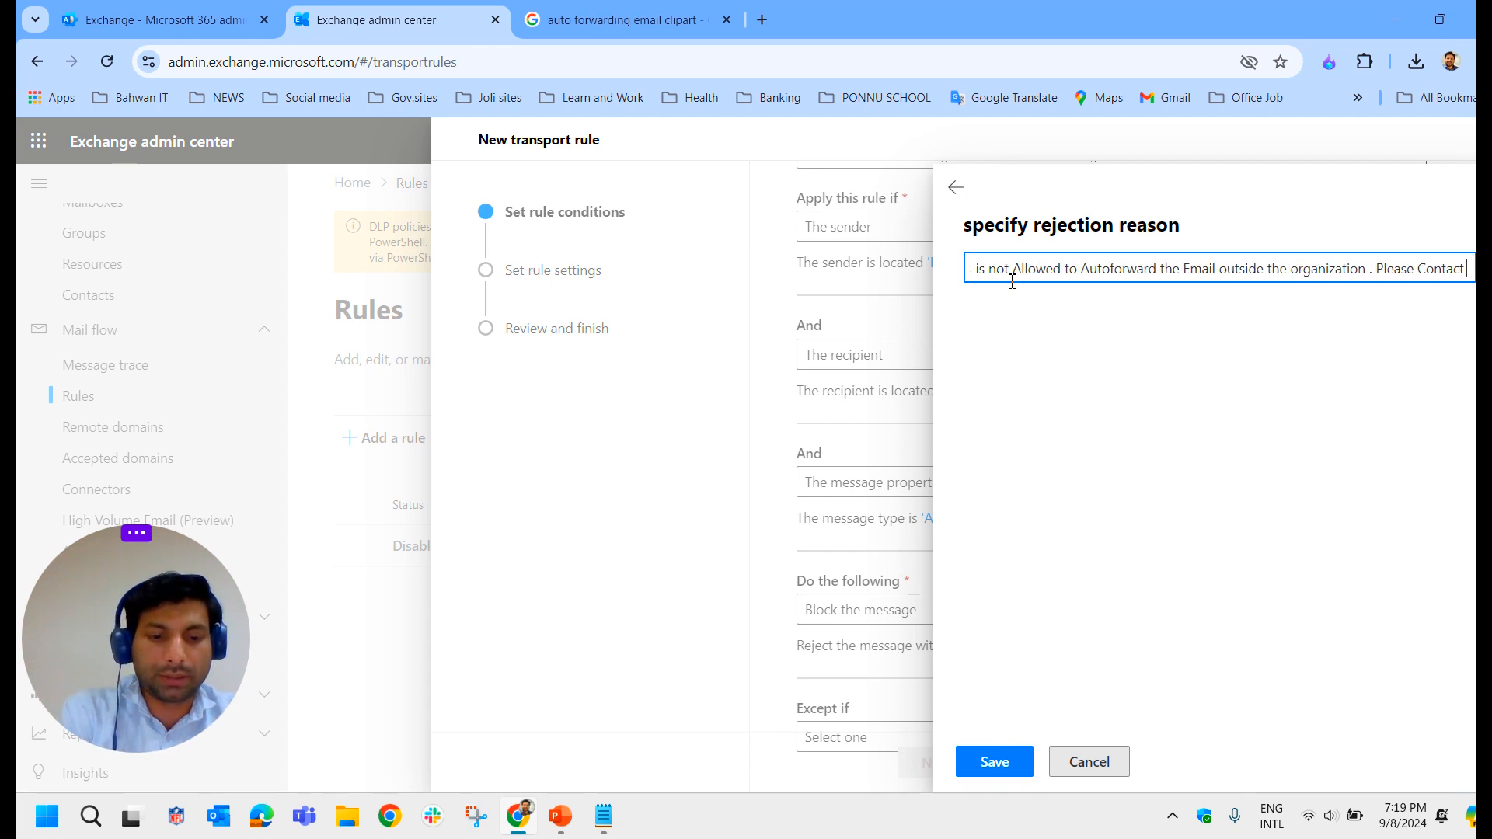
{"action": "type", "text": "Administrator"}
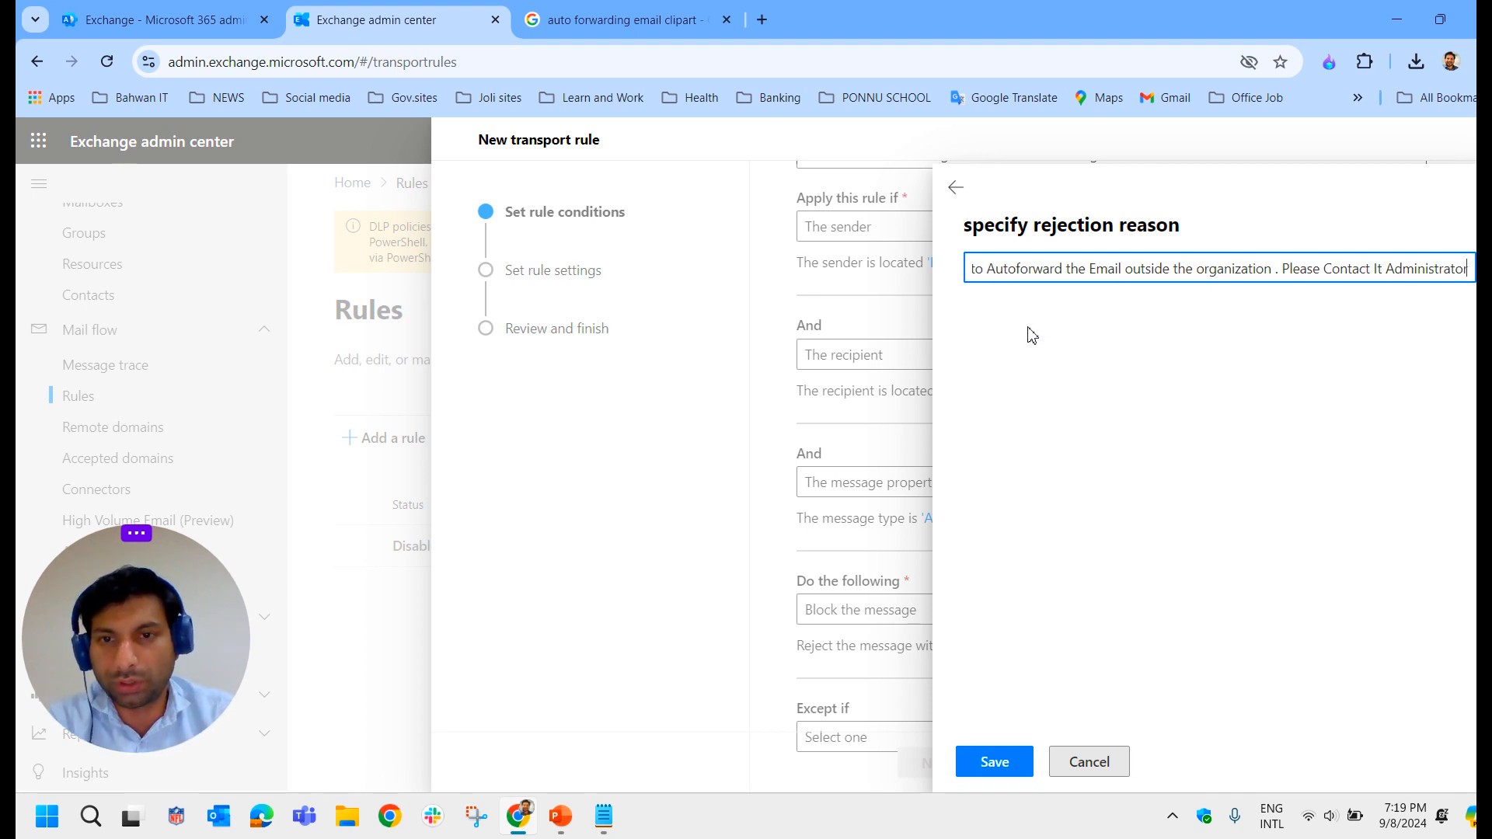
{"action": "mouse_move", "coordinate": [1063, 513]}
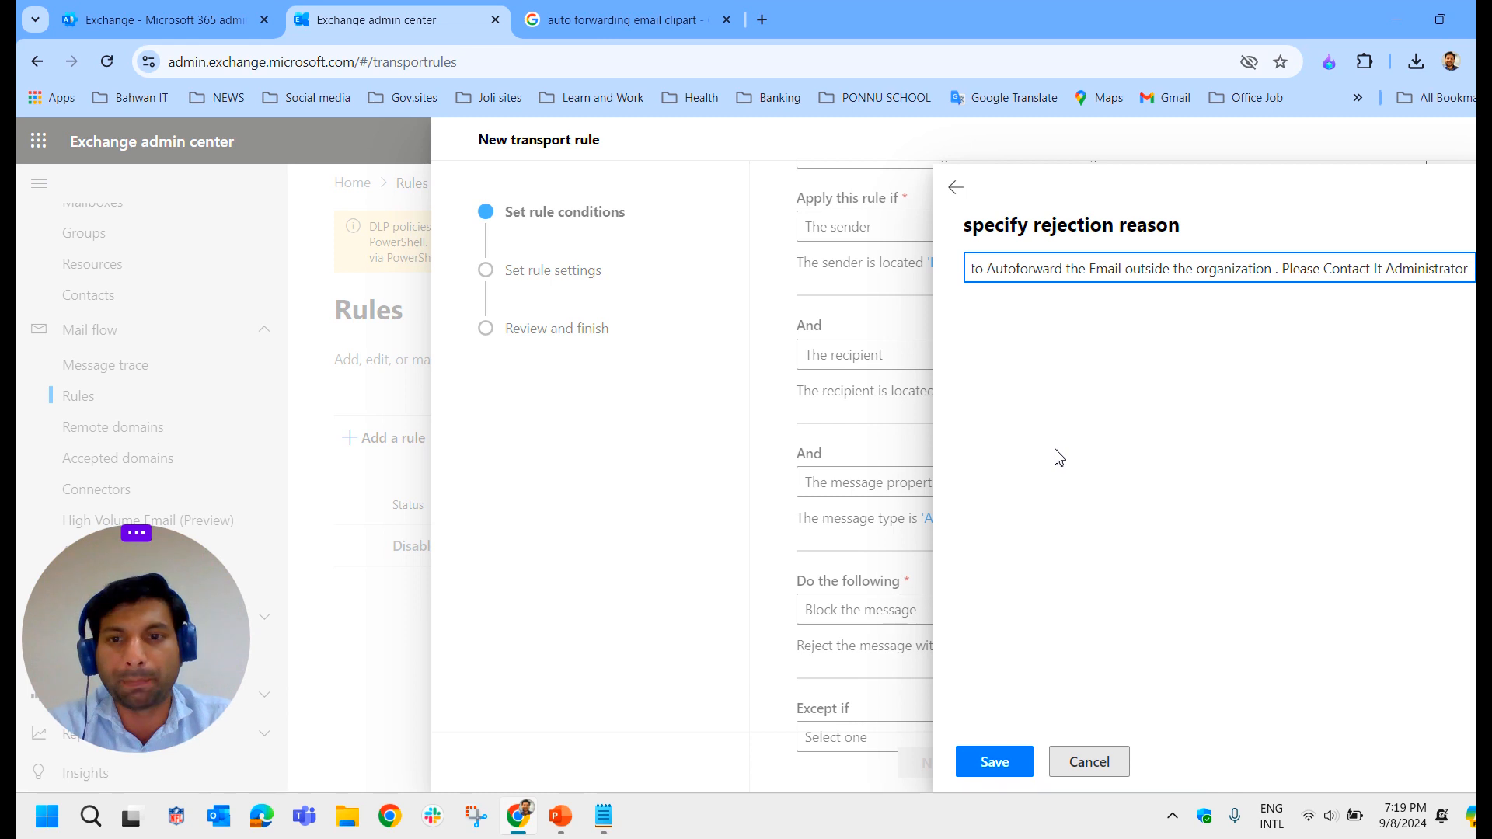
{"action": "left_click", "coordinate": [994, 762]}
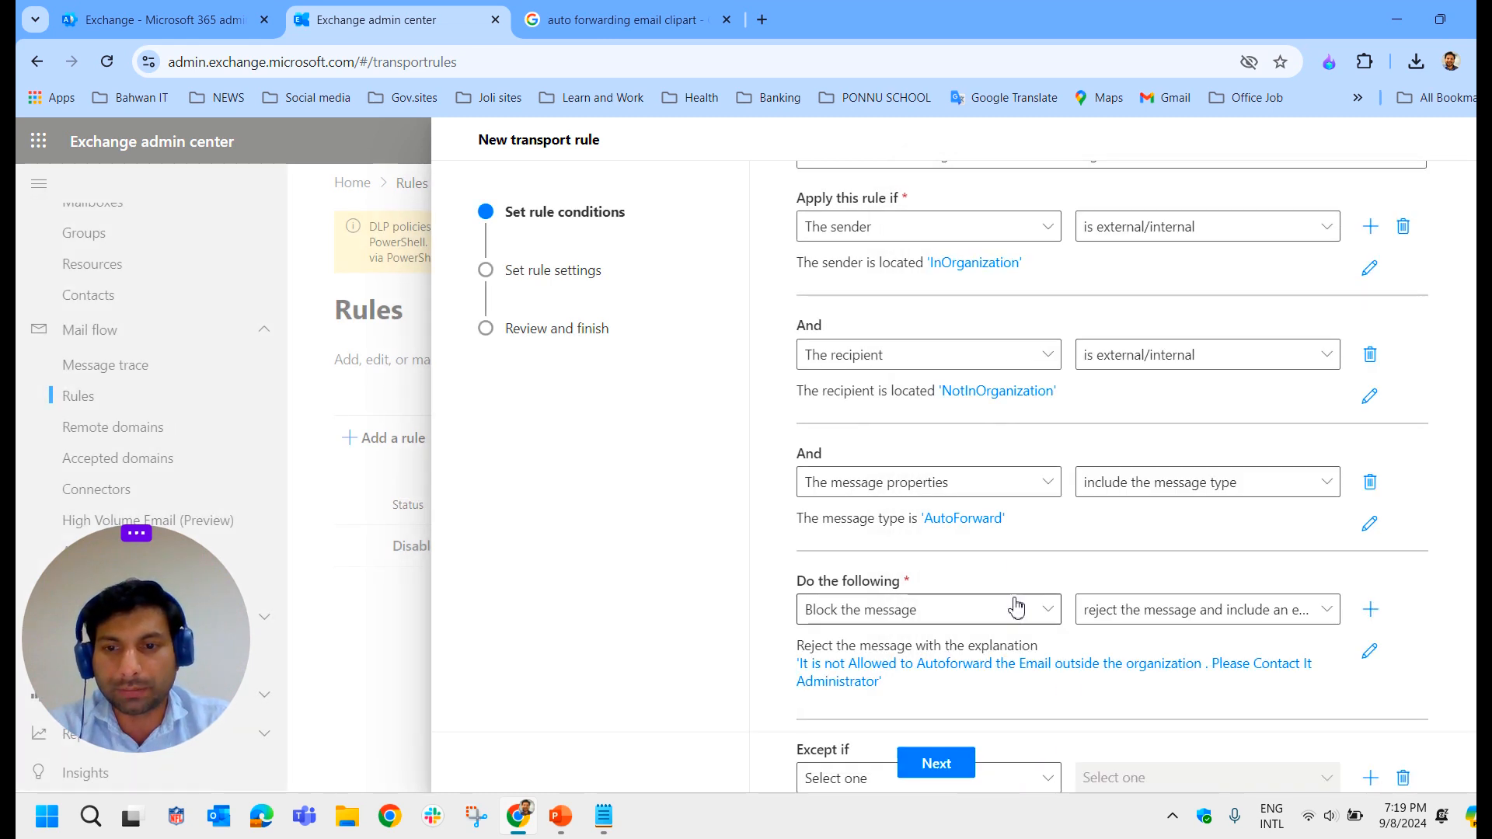
Review the conditions and rejection action, then advance to the rule settings step
{"action": "scroll", "scroll_direction": "down", "scroll_amount": 3}
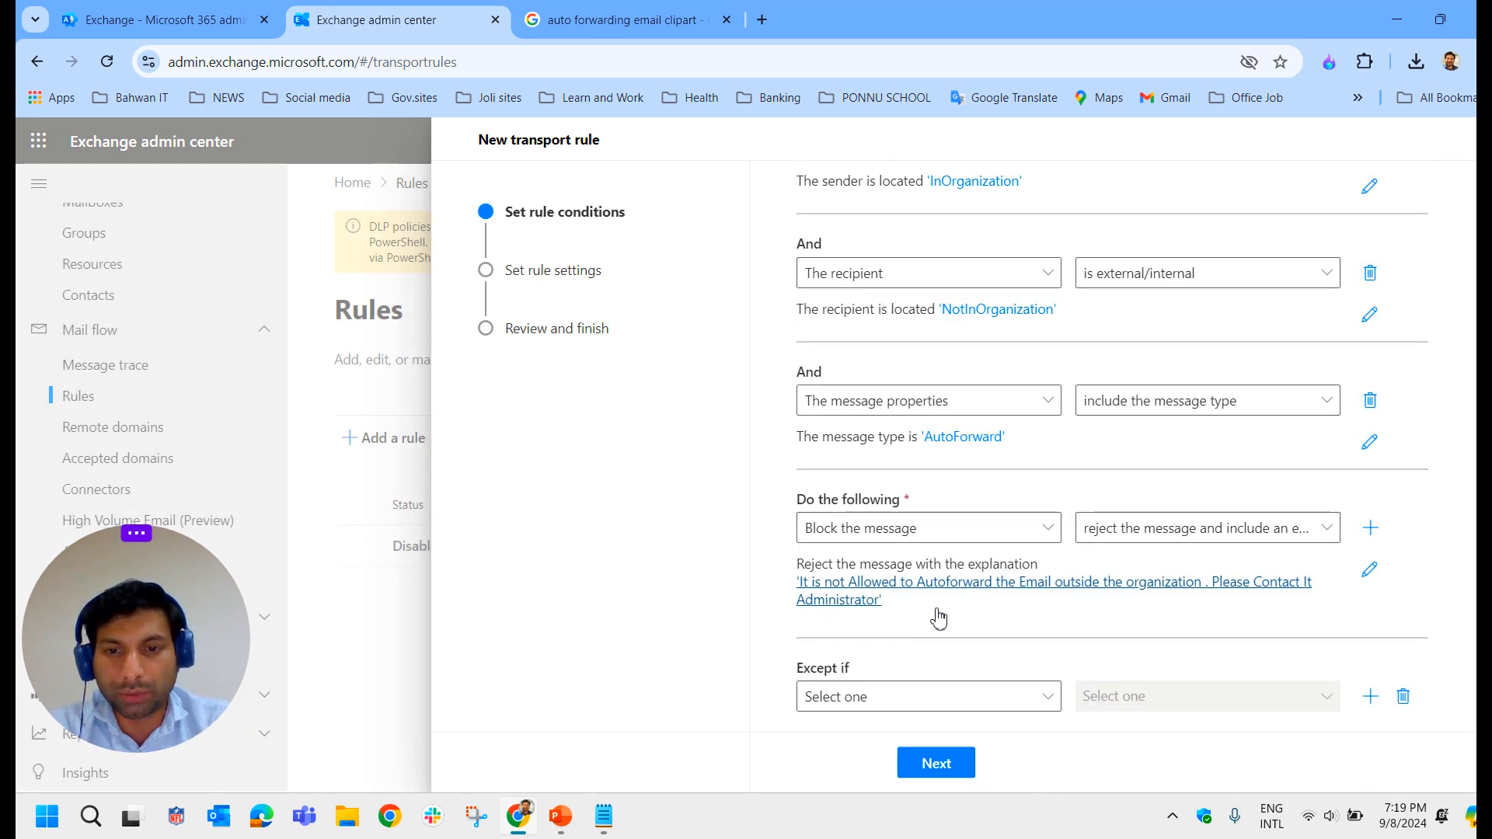
{"action": "mouse_move", "coordinate": [1172, 616]}
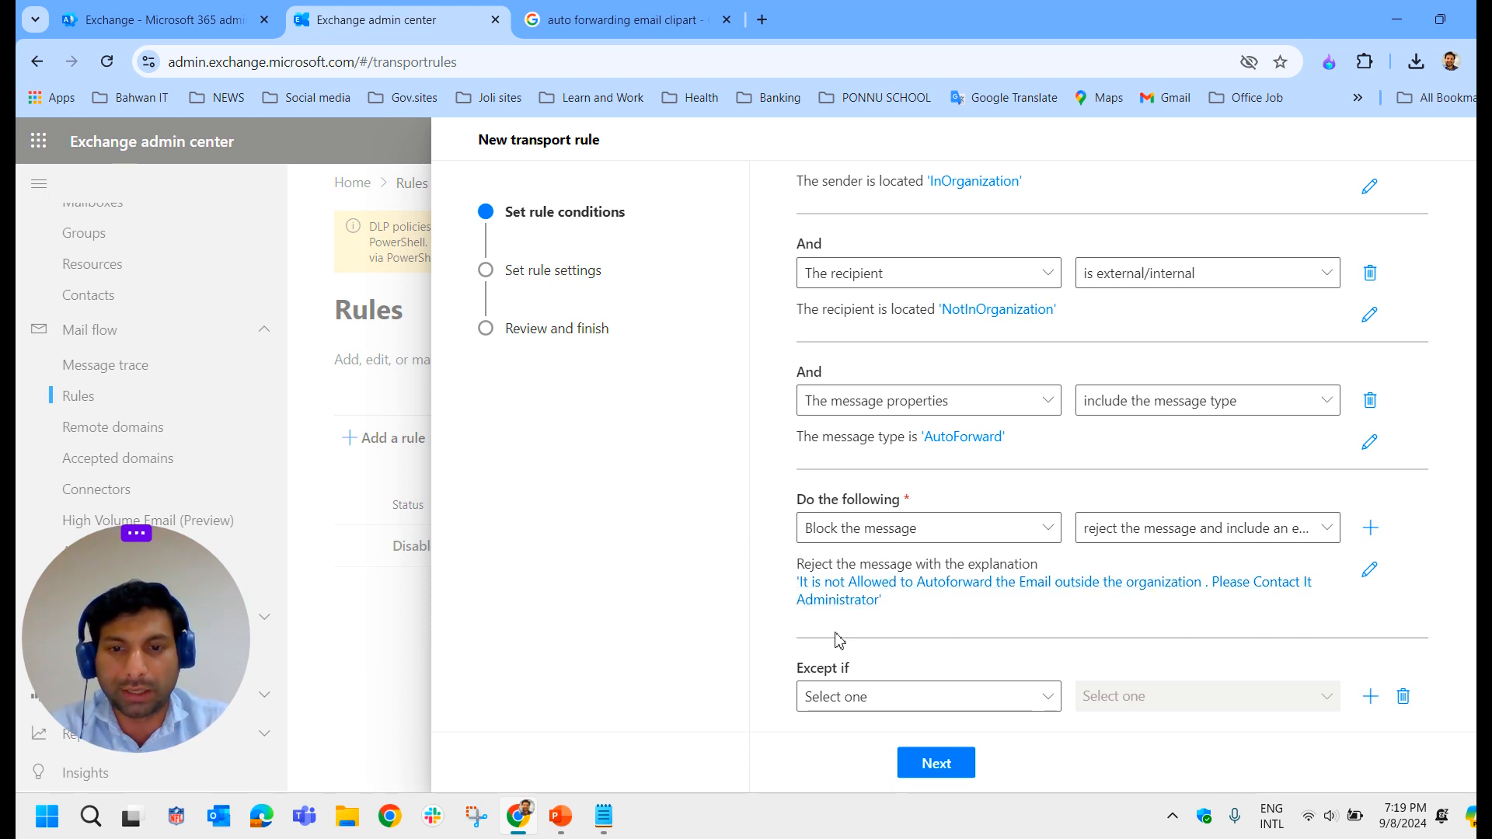
{"action": "mouse_move", "coordinate": [867, 656]}
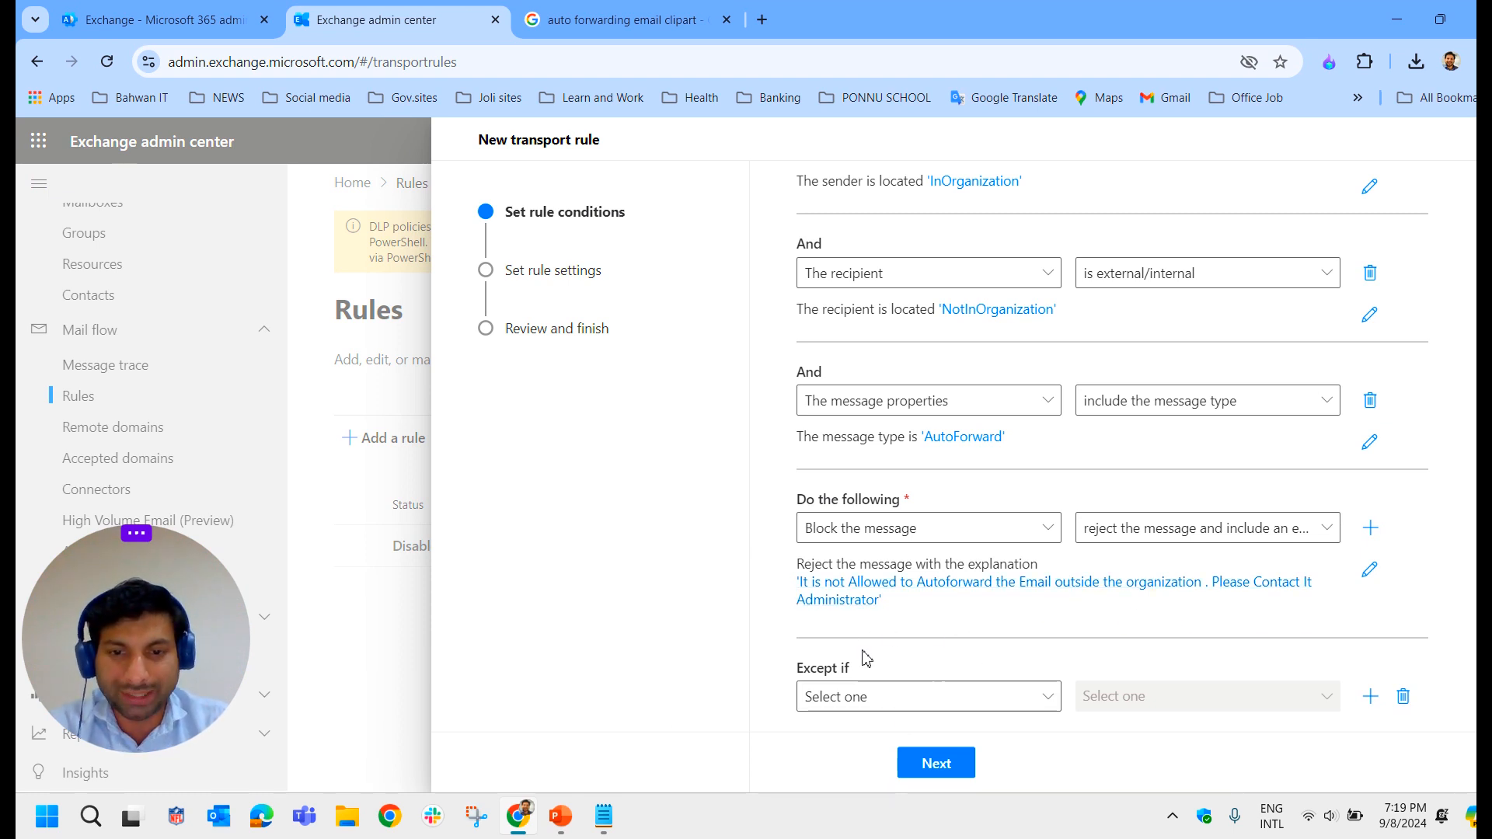
{"action": "mouse_move", "coordinate": [951, 783]}
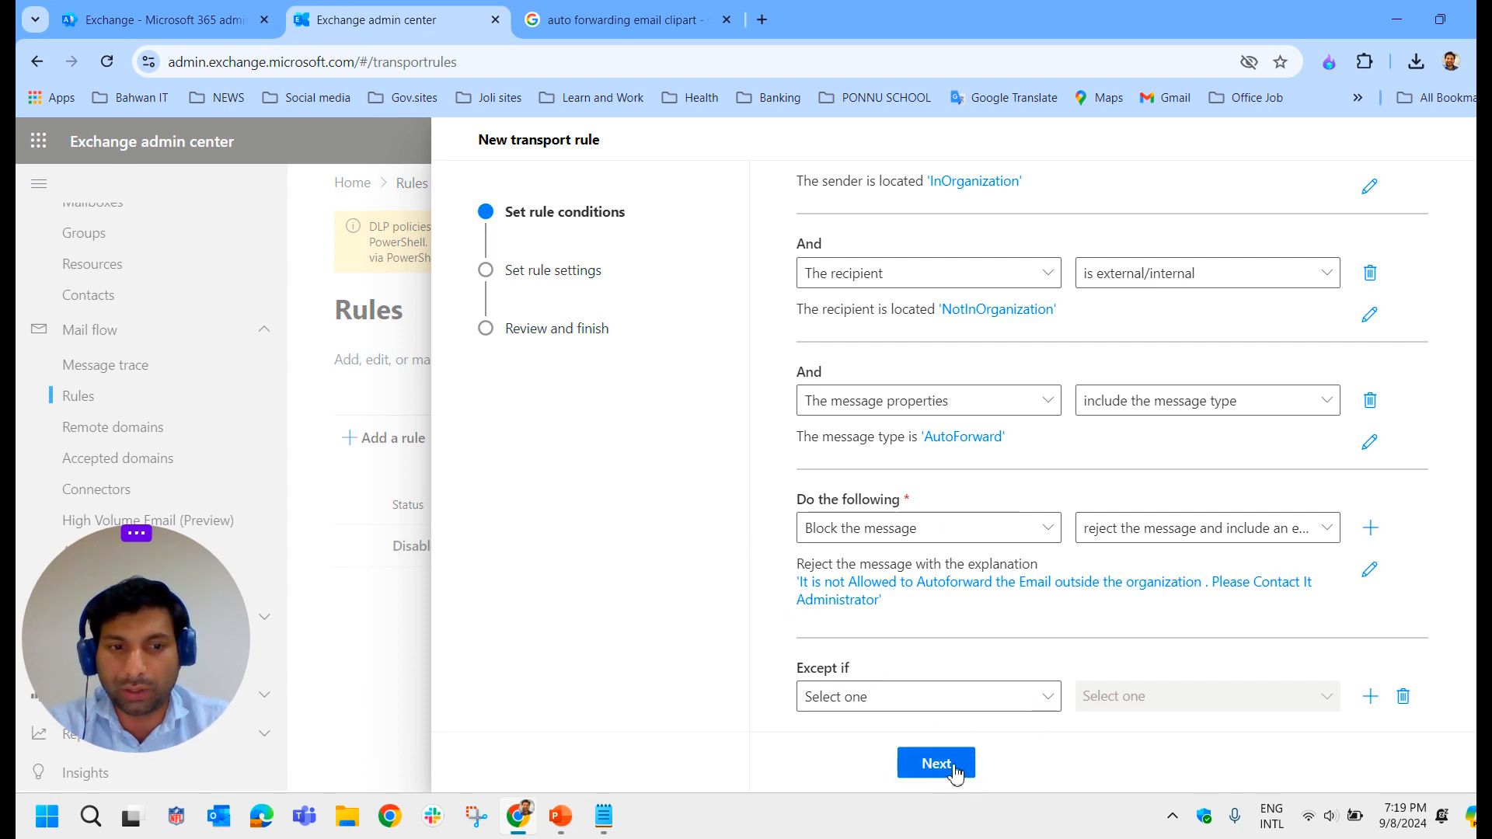
{"action": "left_click", "coordinate": [936, 761]}
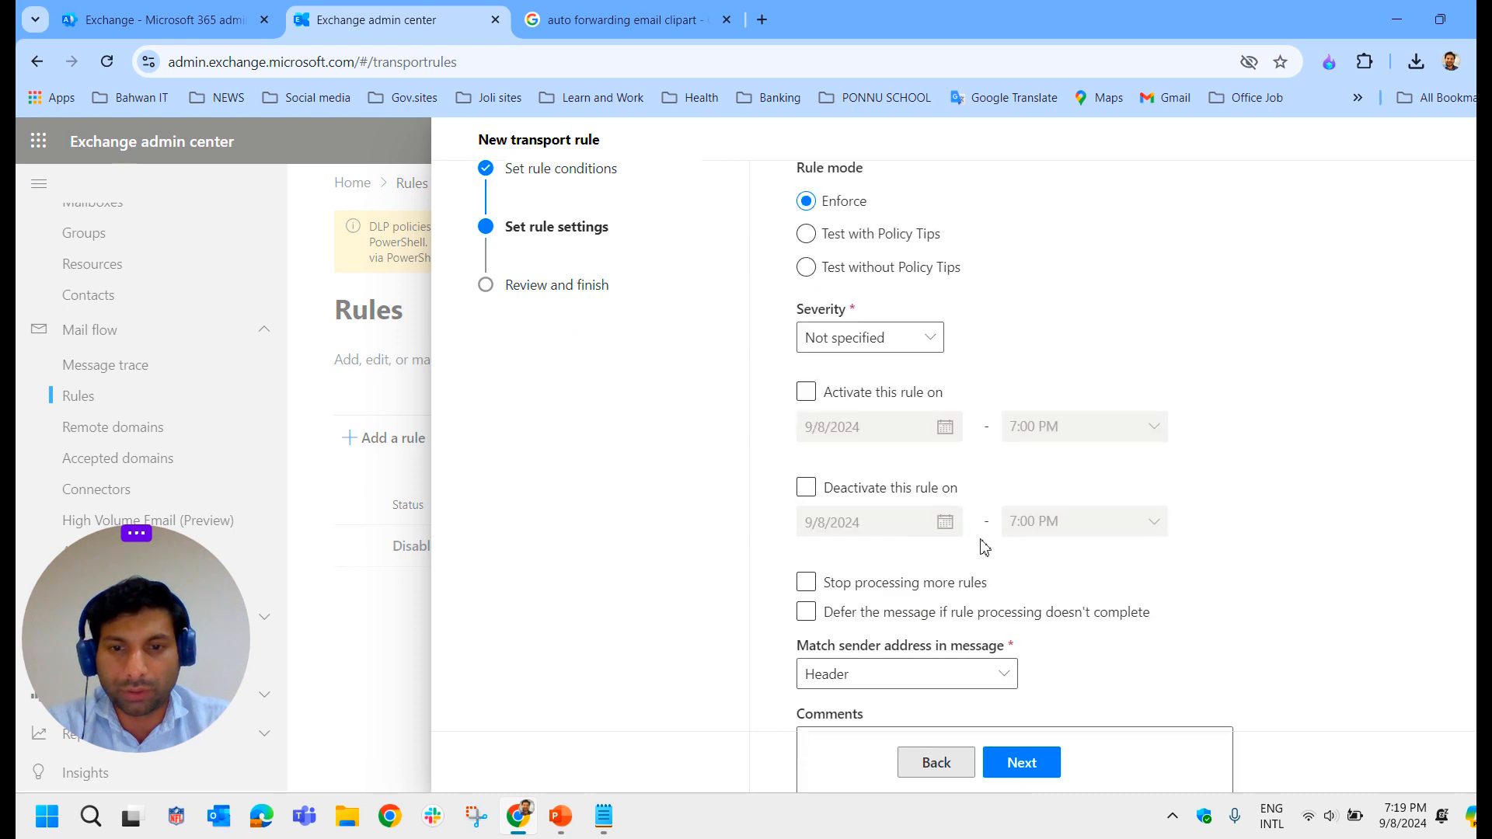
{"action": "mouse_move", "coordinate": [925, 364]}
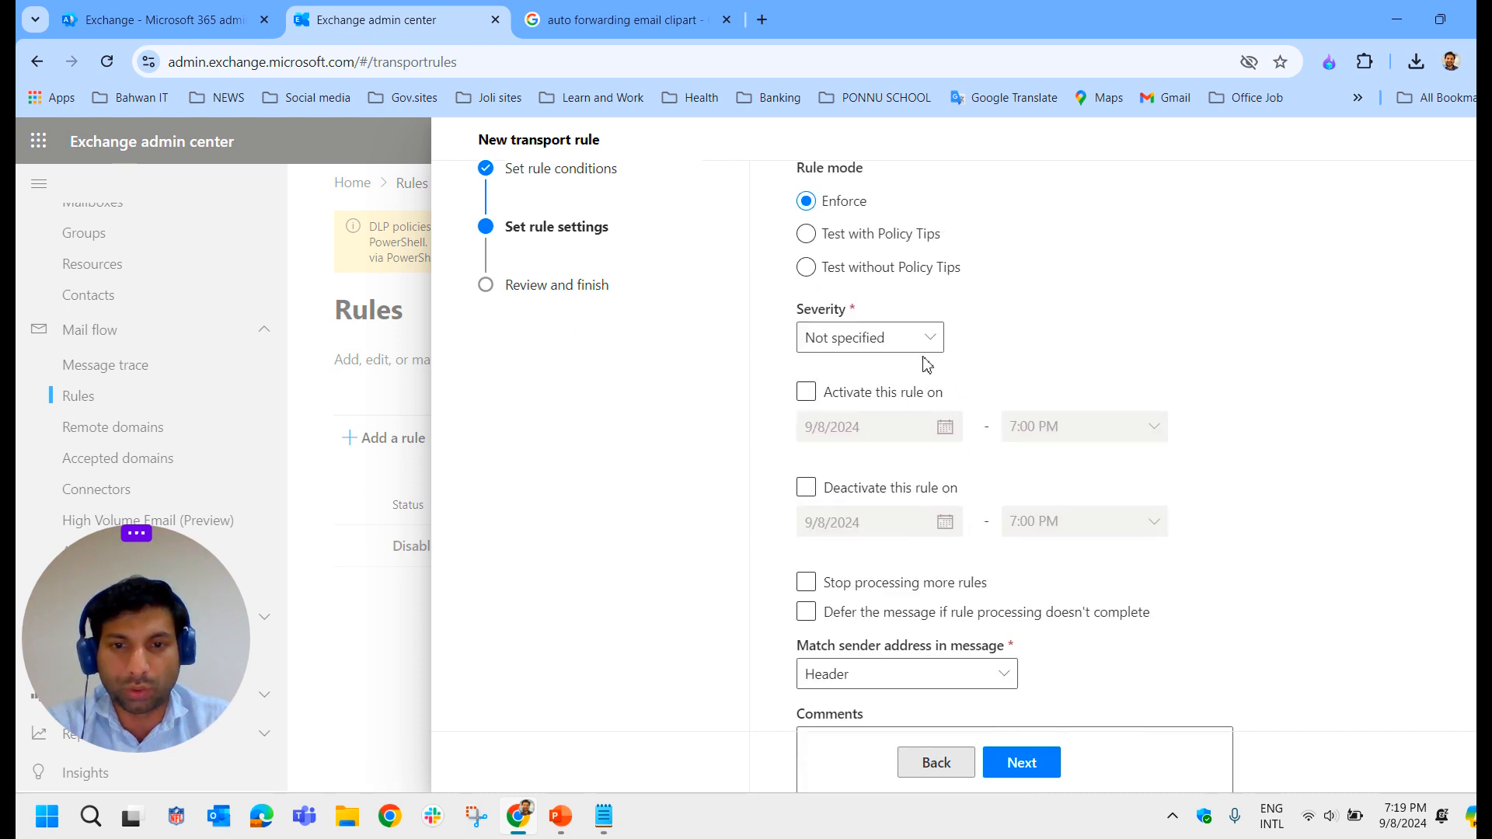
{"action": "mouse_move", "coordinate": [1019, 454]}
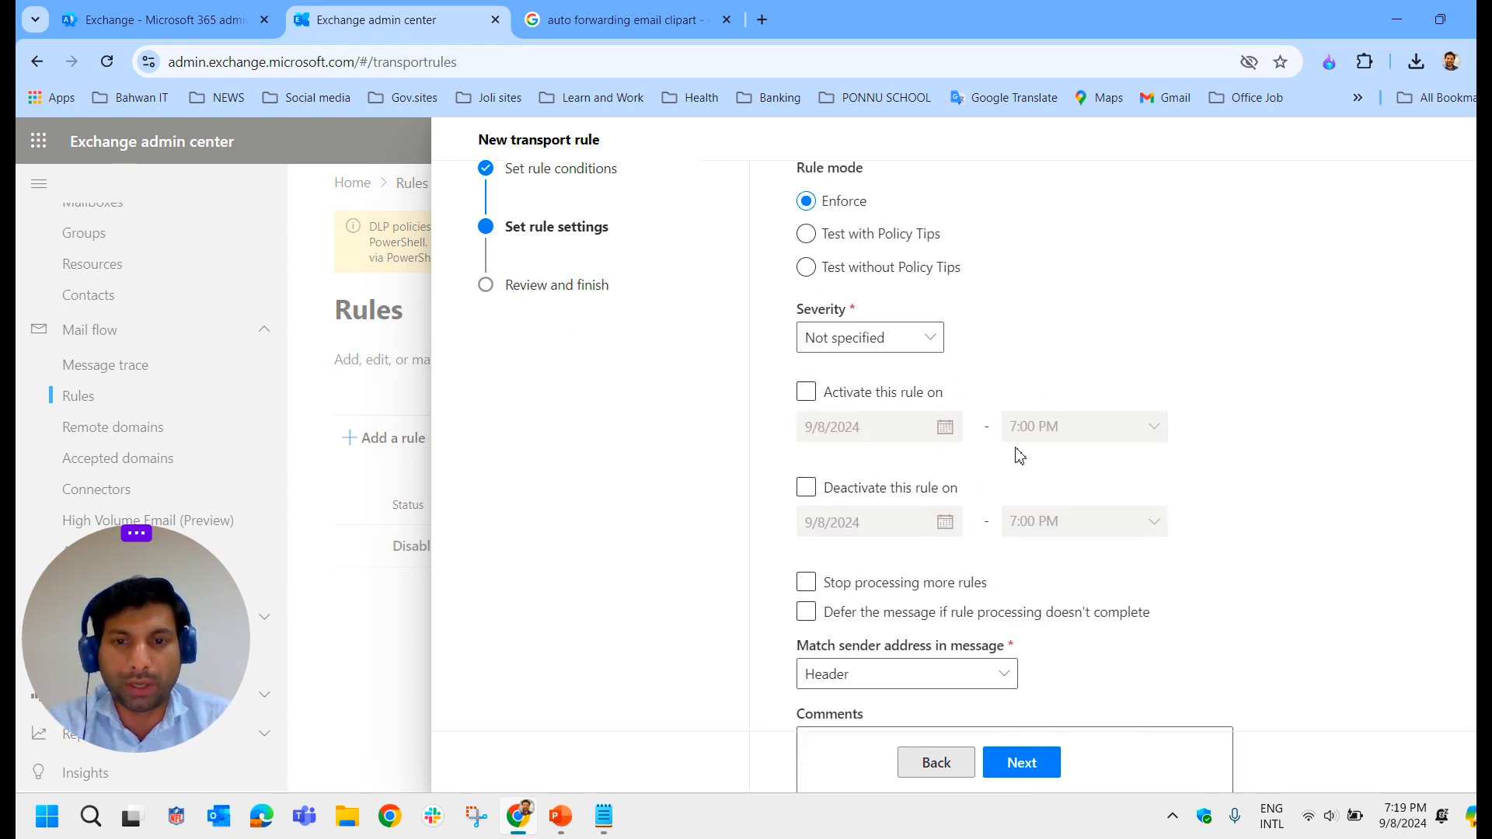
Leave 'Stop processing more rules' off and proceed to the review step
{"action": "left_click", "coordinate": [805, 581]}
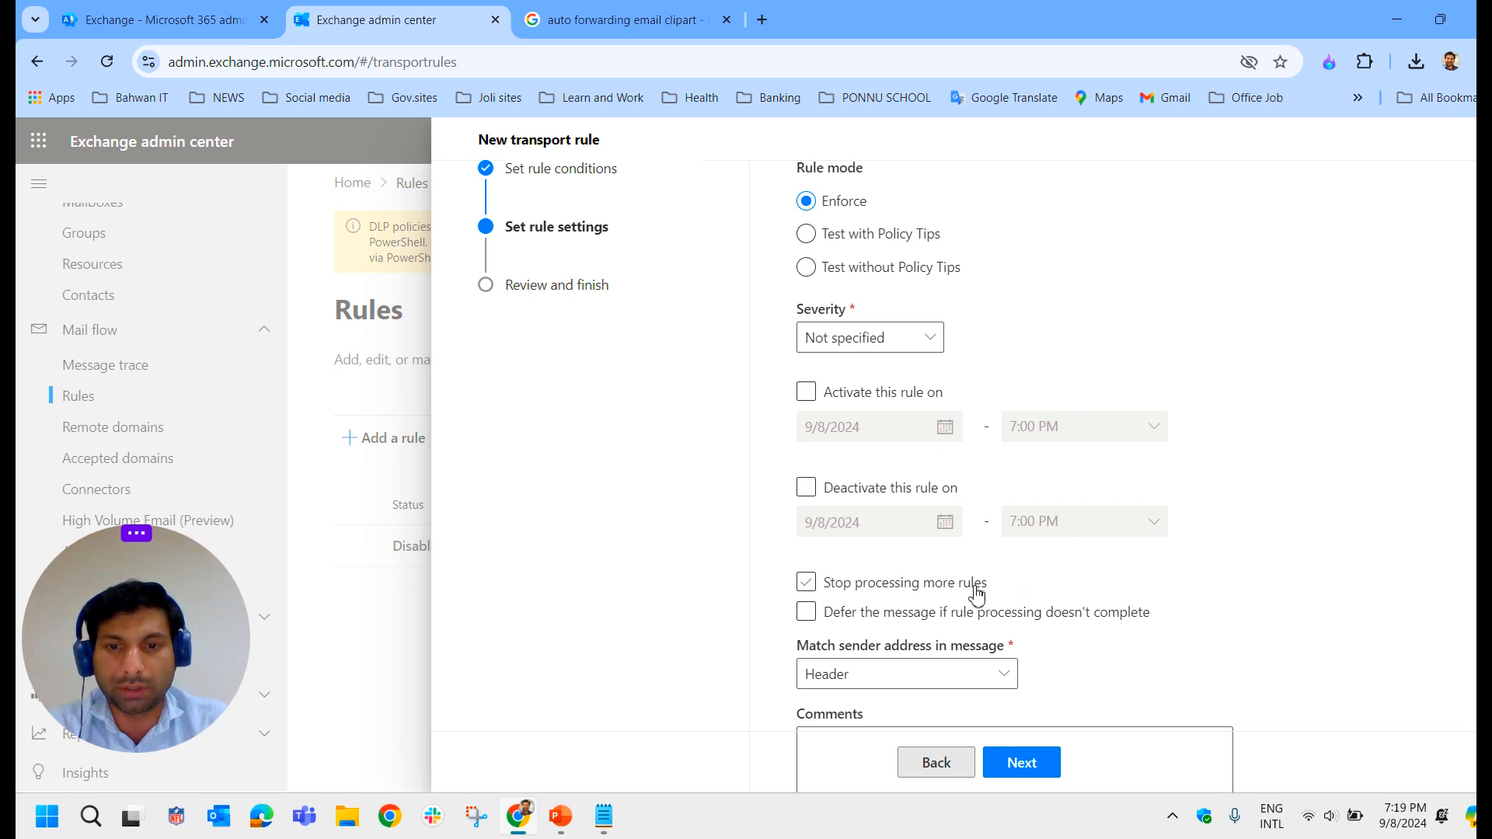
{"action": "left_click", "coordinate": [805, 581]}
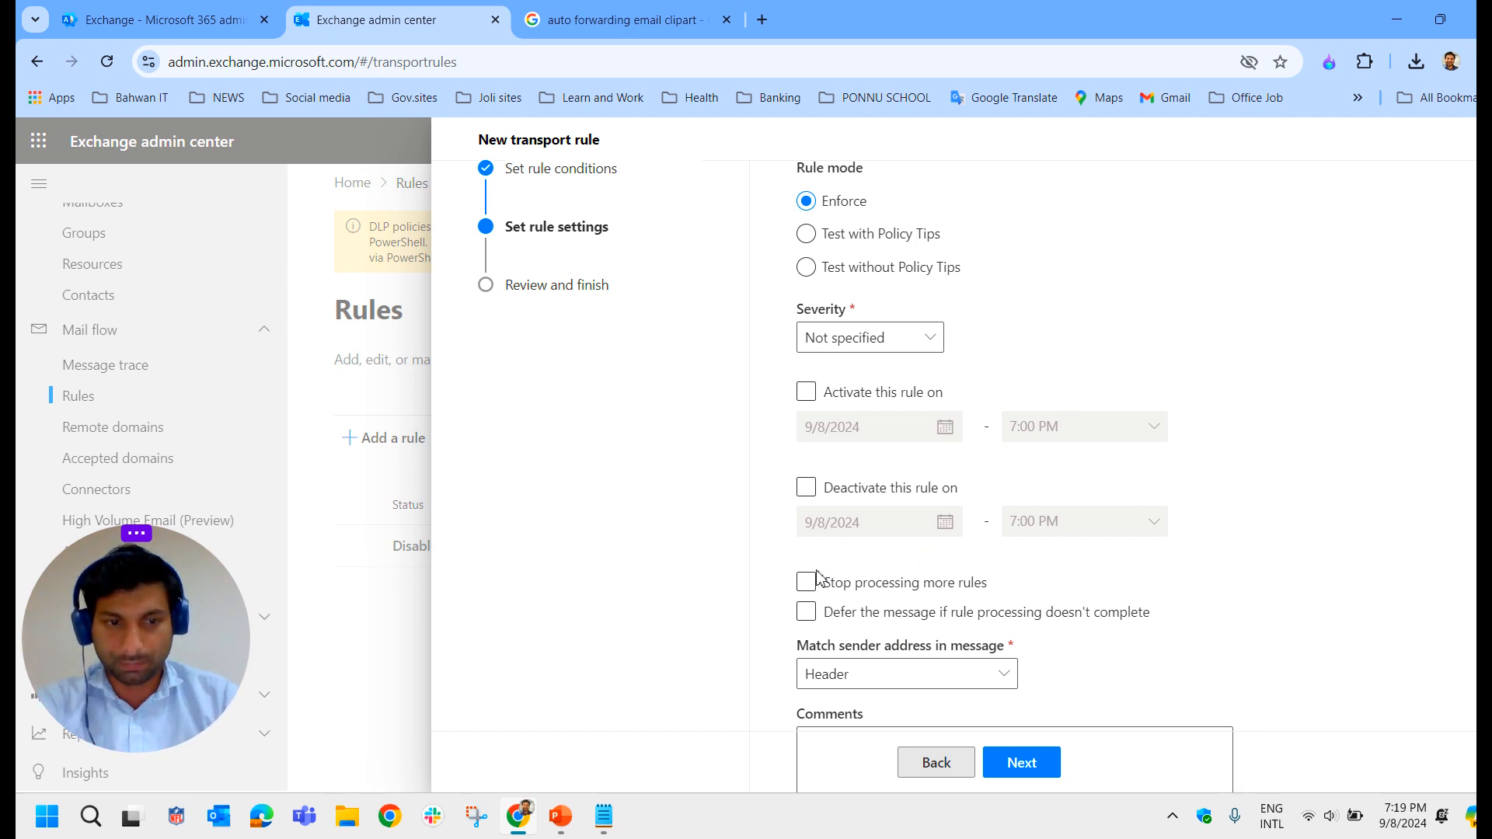
{"action": "mouse_move", "coordinate": [867, 558]}
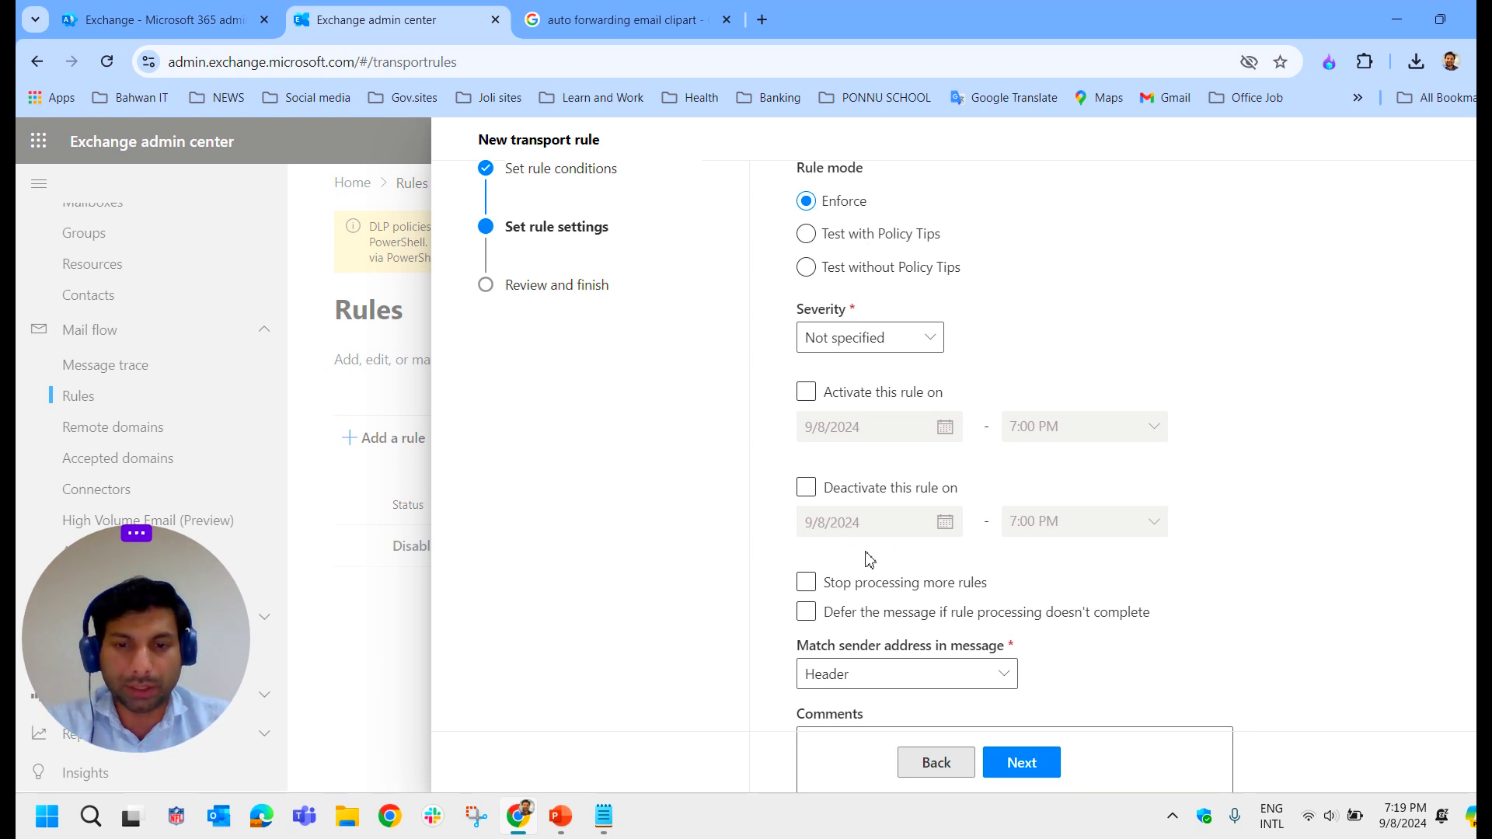
{"action": "scroll", "scroll_direction": "down", "scroll_amount": 3}
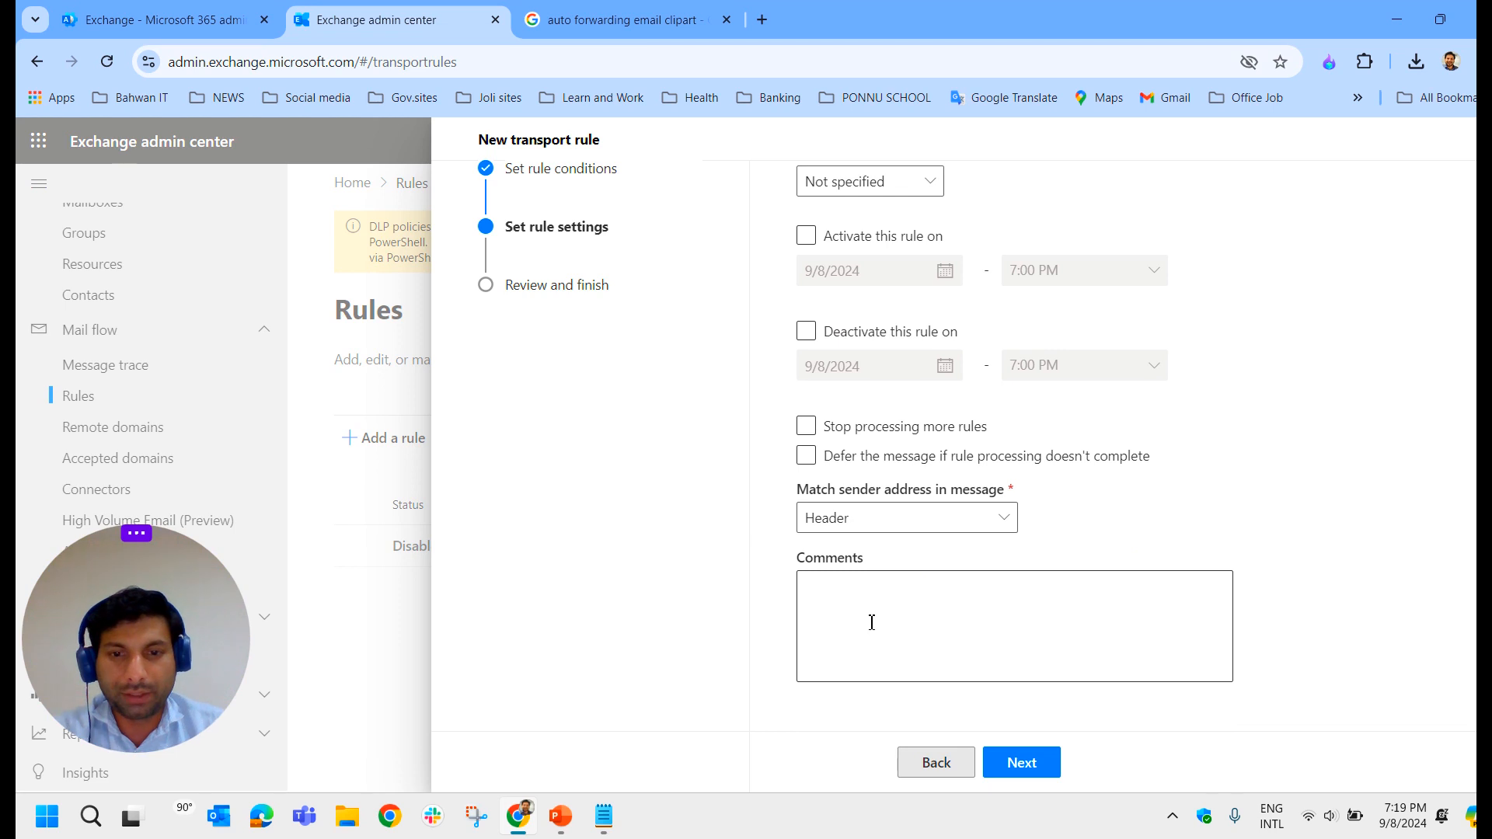
{"action": "mouse_move", "coordinate": [1054, 707]}
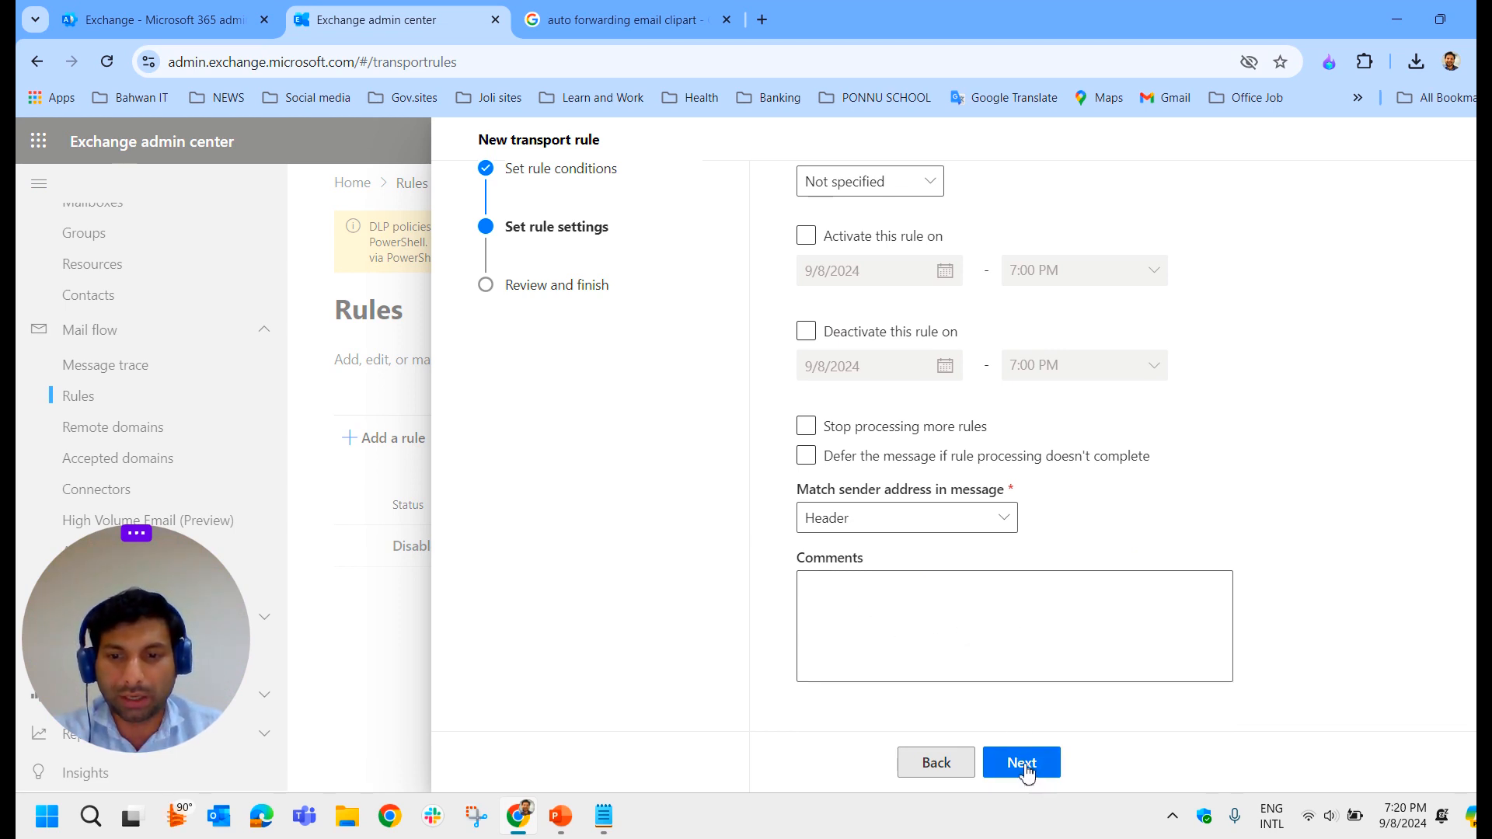
{"action": "left_click", "coordinate": [1021, 762]}
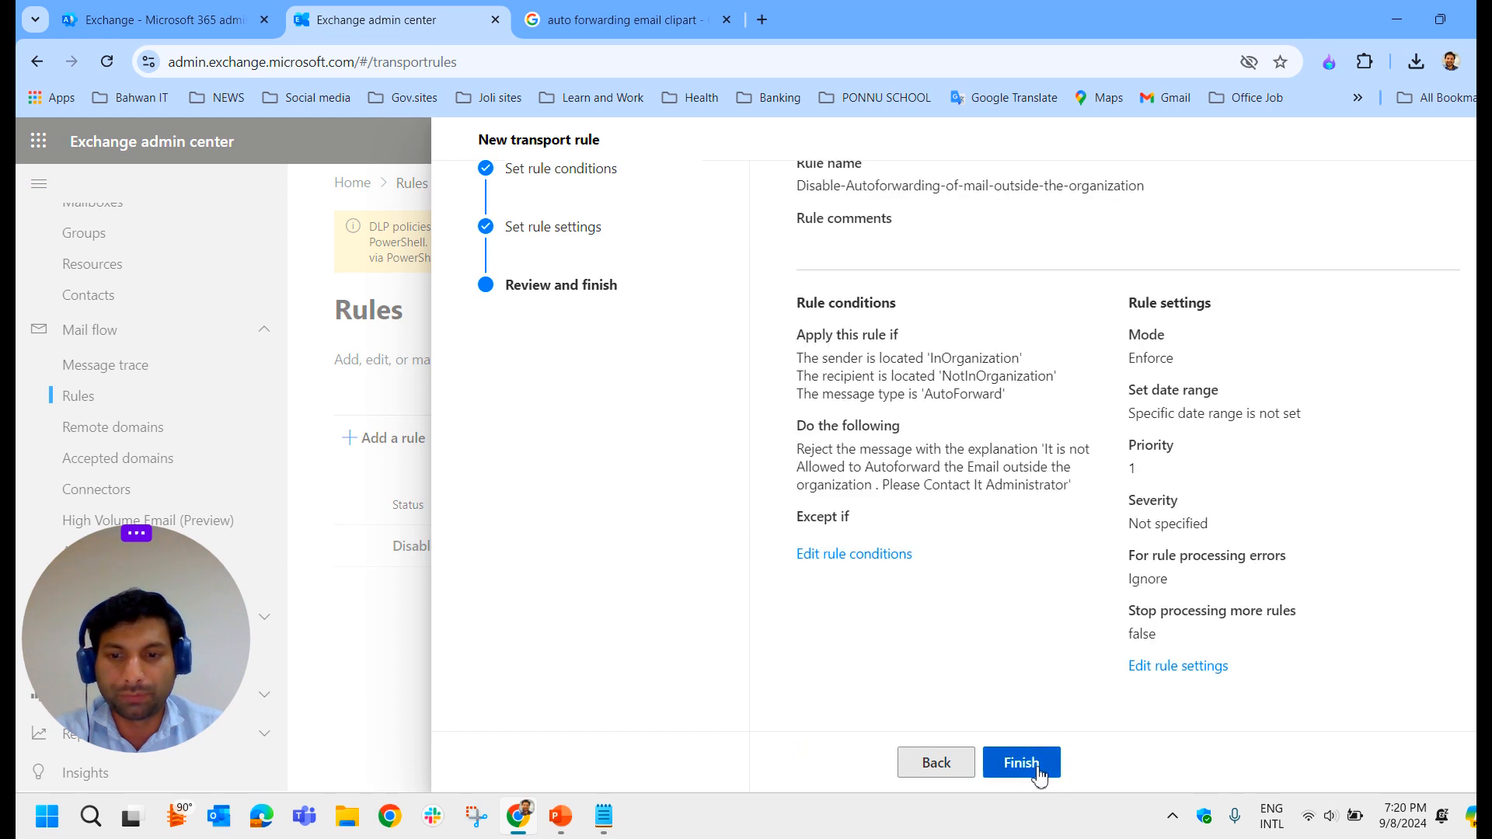
Attempt Finish, which fails on trailing whitespace in the name, then go back to fix it
{"action": "left_click", "coordinate": [1021, 761]}
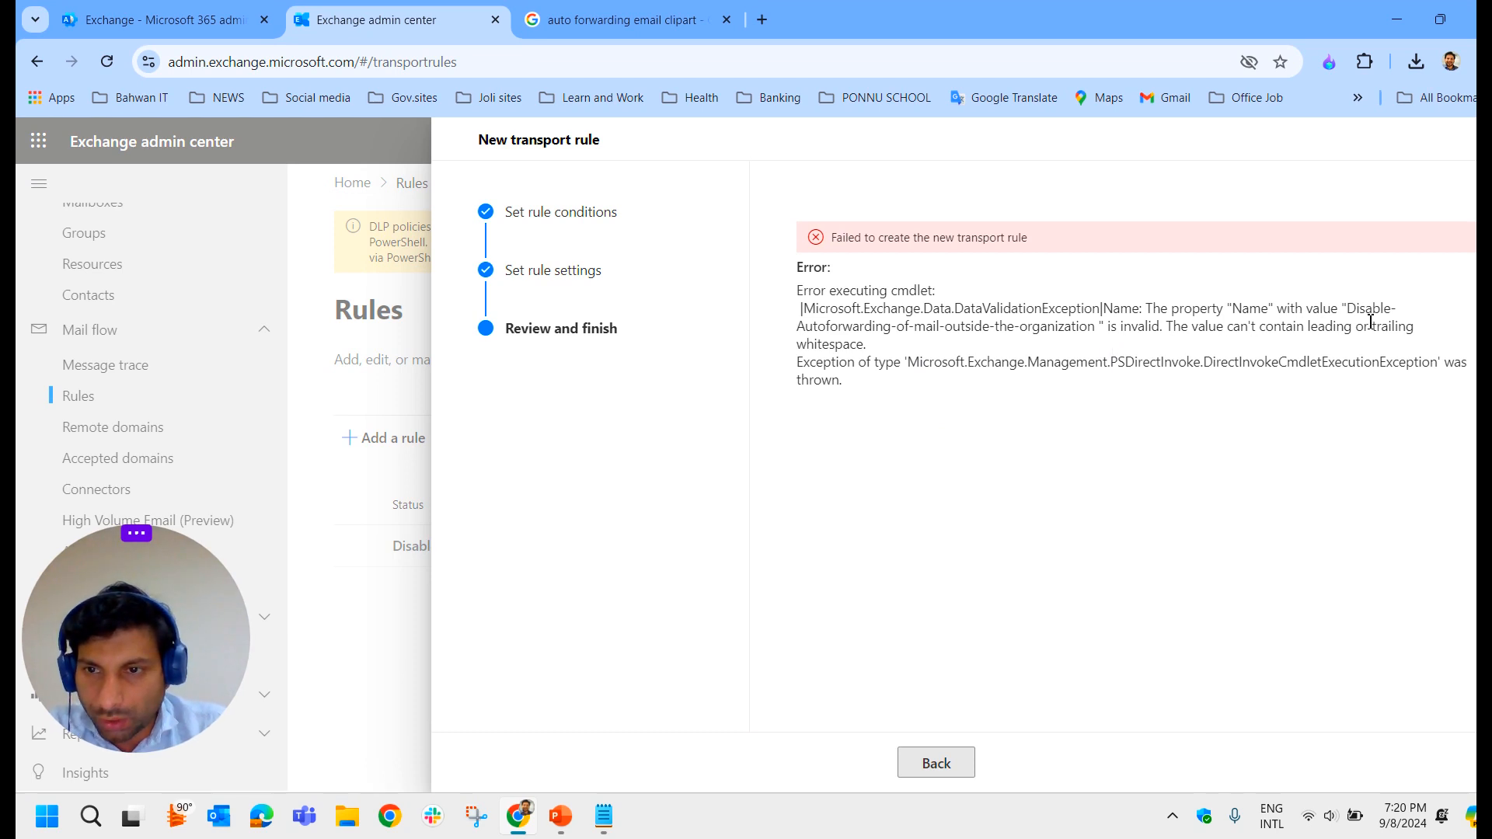
{"action": "mouse_move", "coordinate": [1201, 345]}
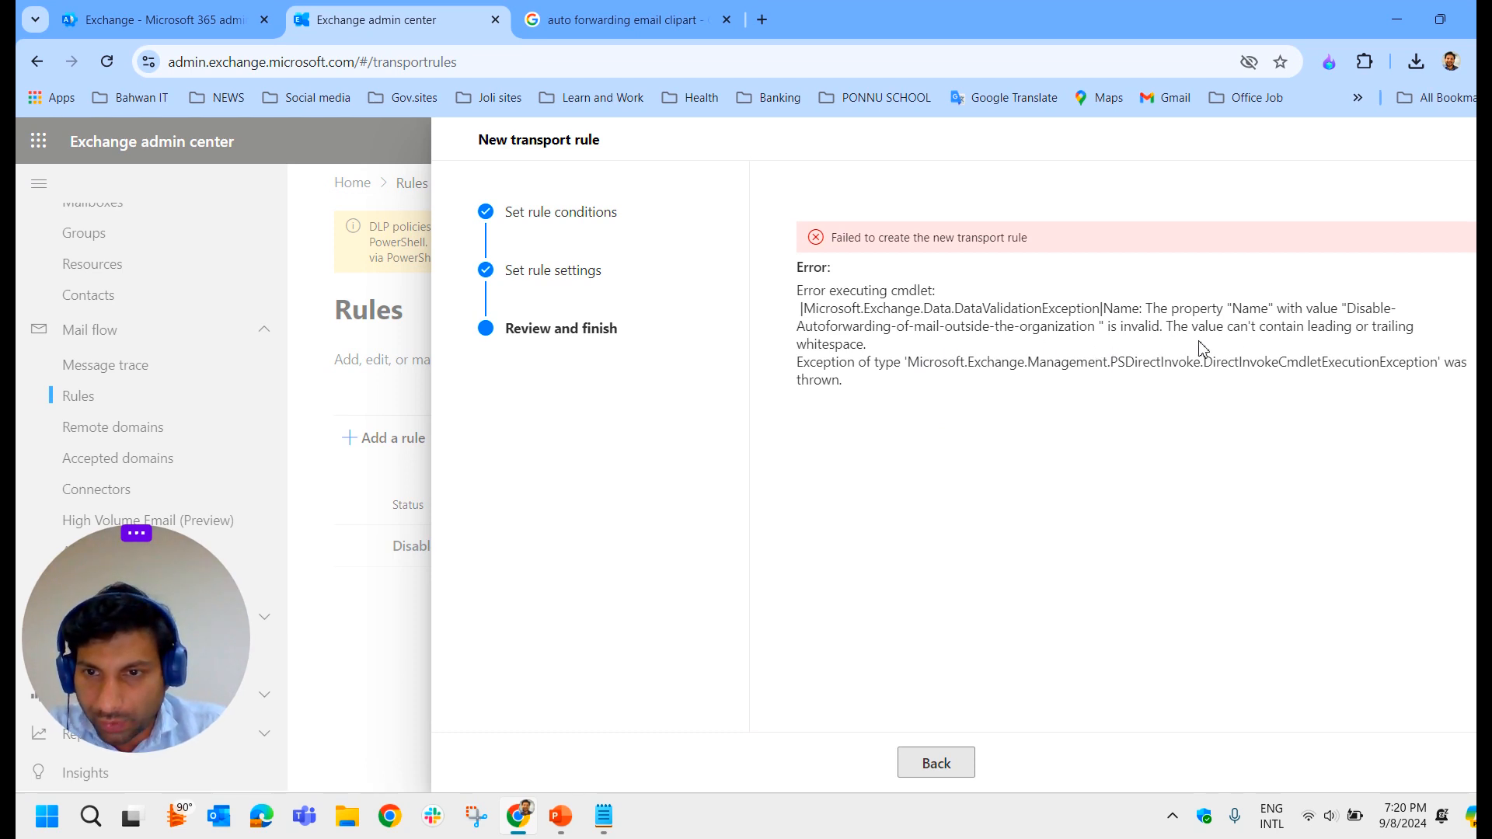
{"action": "mouse_move", "coordinate": [1031, 348]}
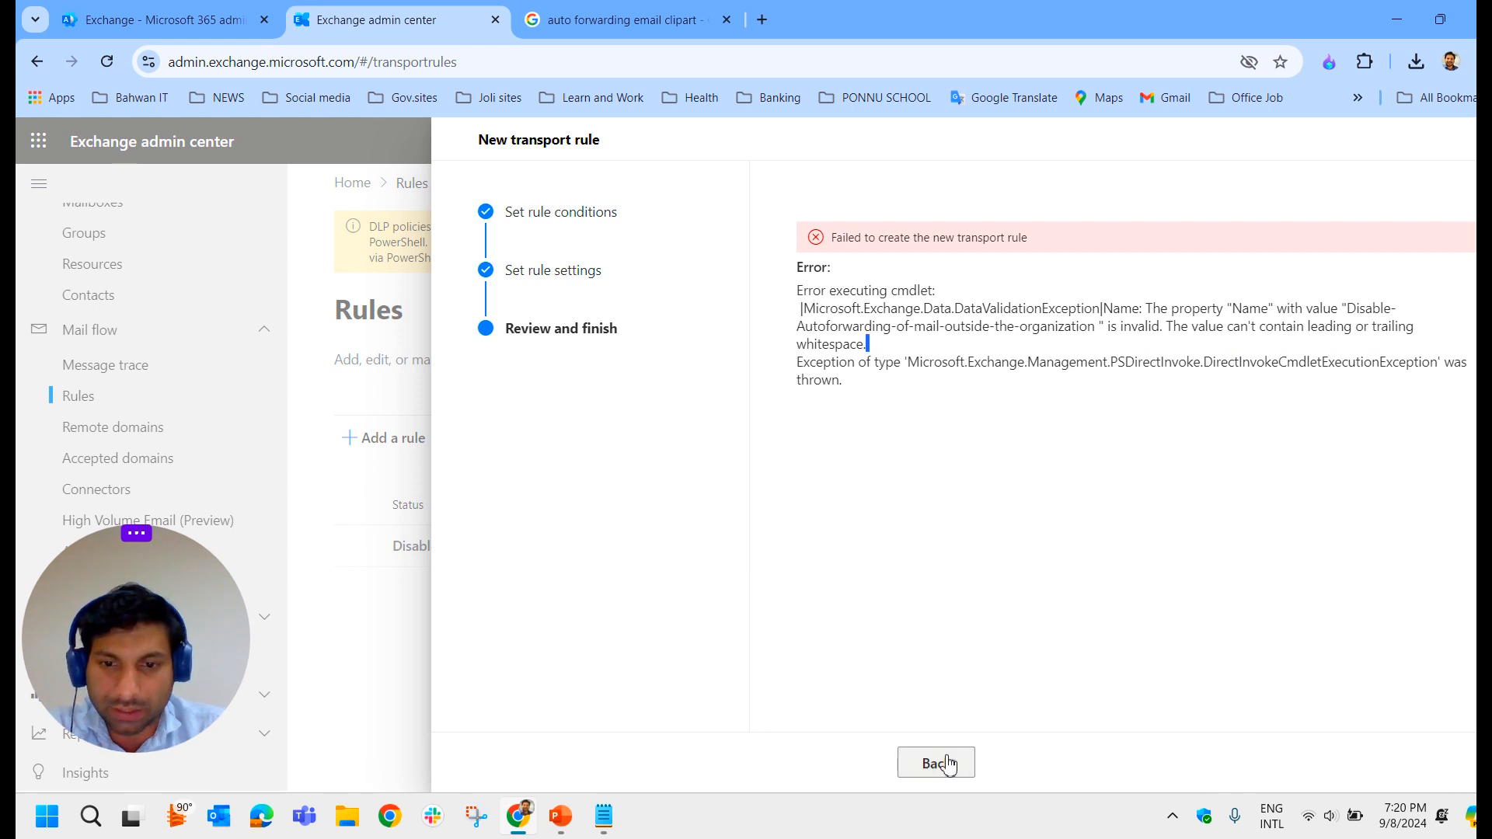
{"action": "left_click", "coordinate": [935, 761]}
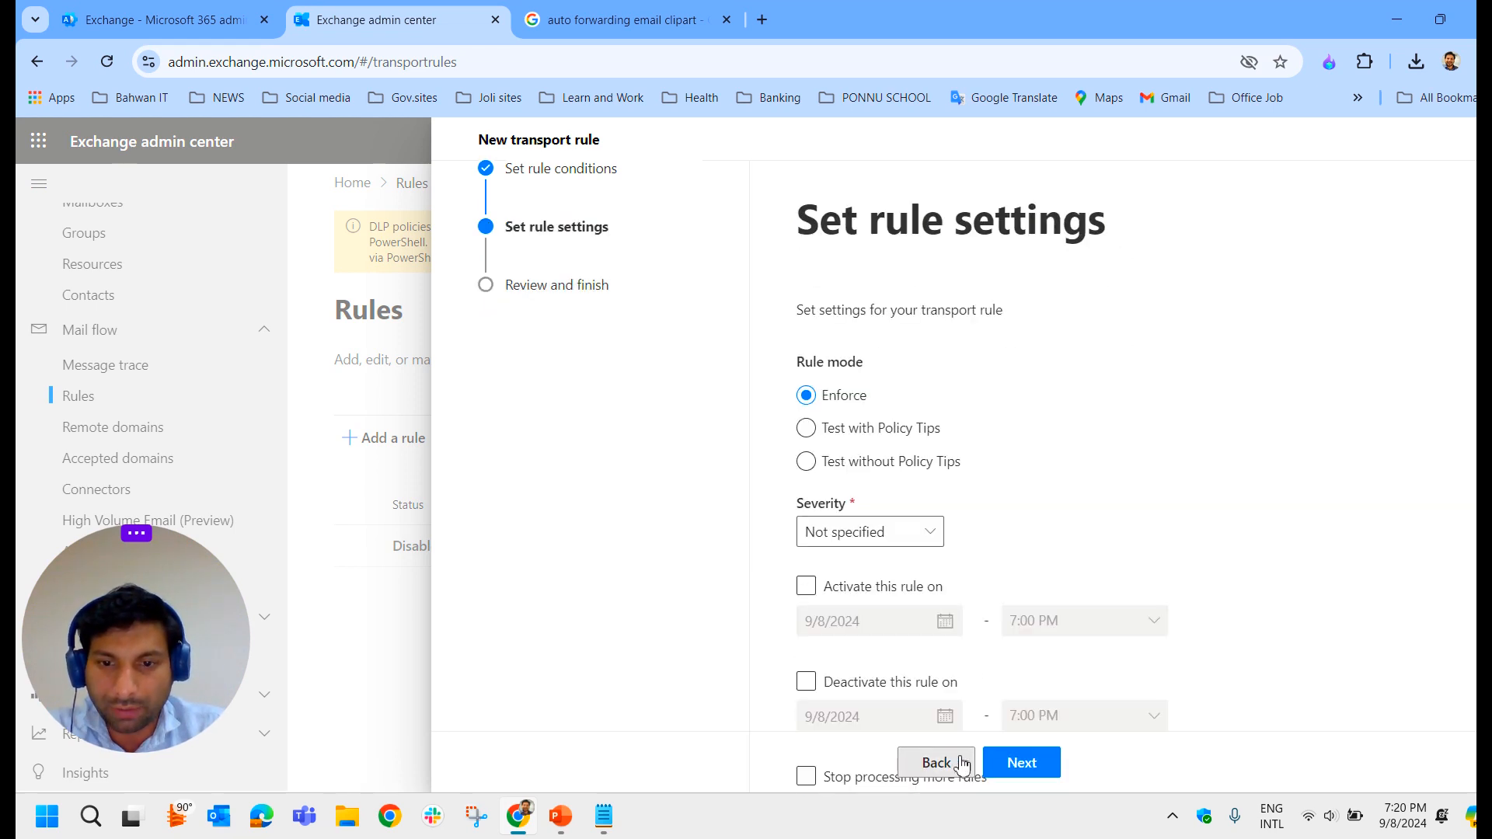
Correct the rule name back at the conditions step, then finish and close rule creation
{"action": "left_click", "coordinate": [936, 761]}
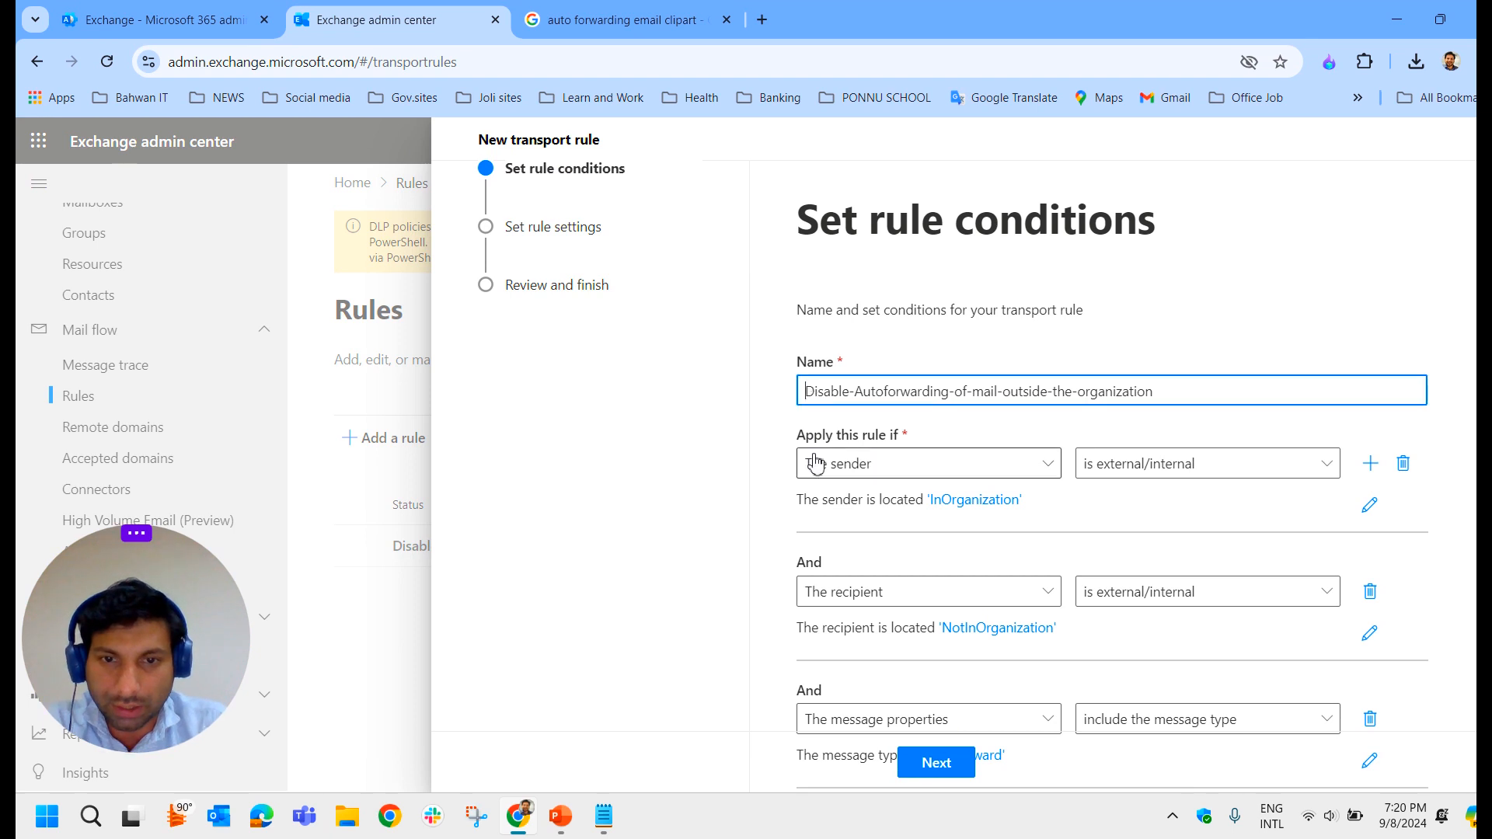
{"action": "mouse_move", "coordinate": [1063, 429]}
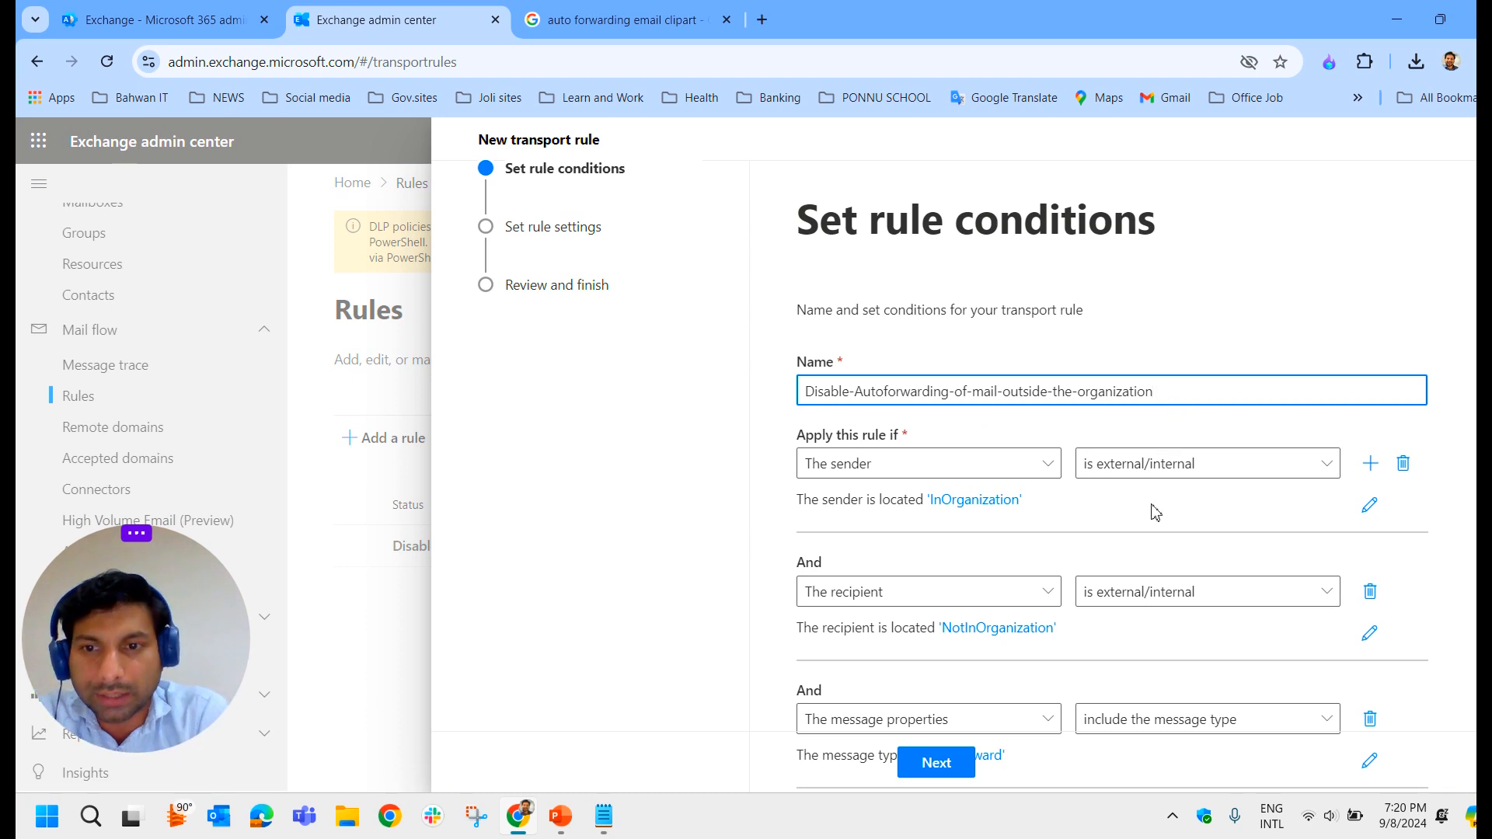
{"action": "left_click", "coordinate": [935, 761]}
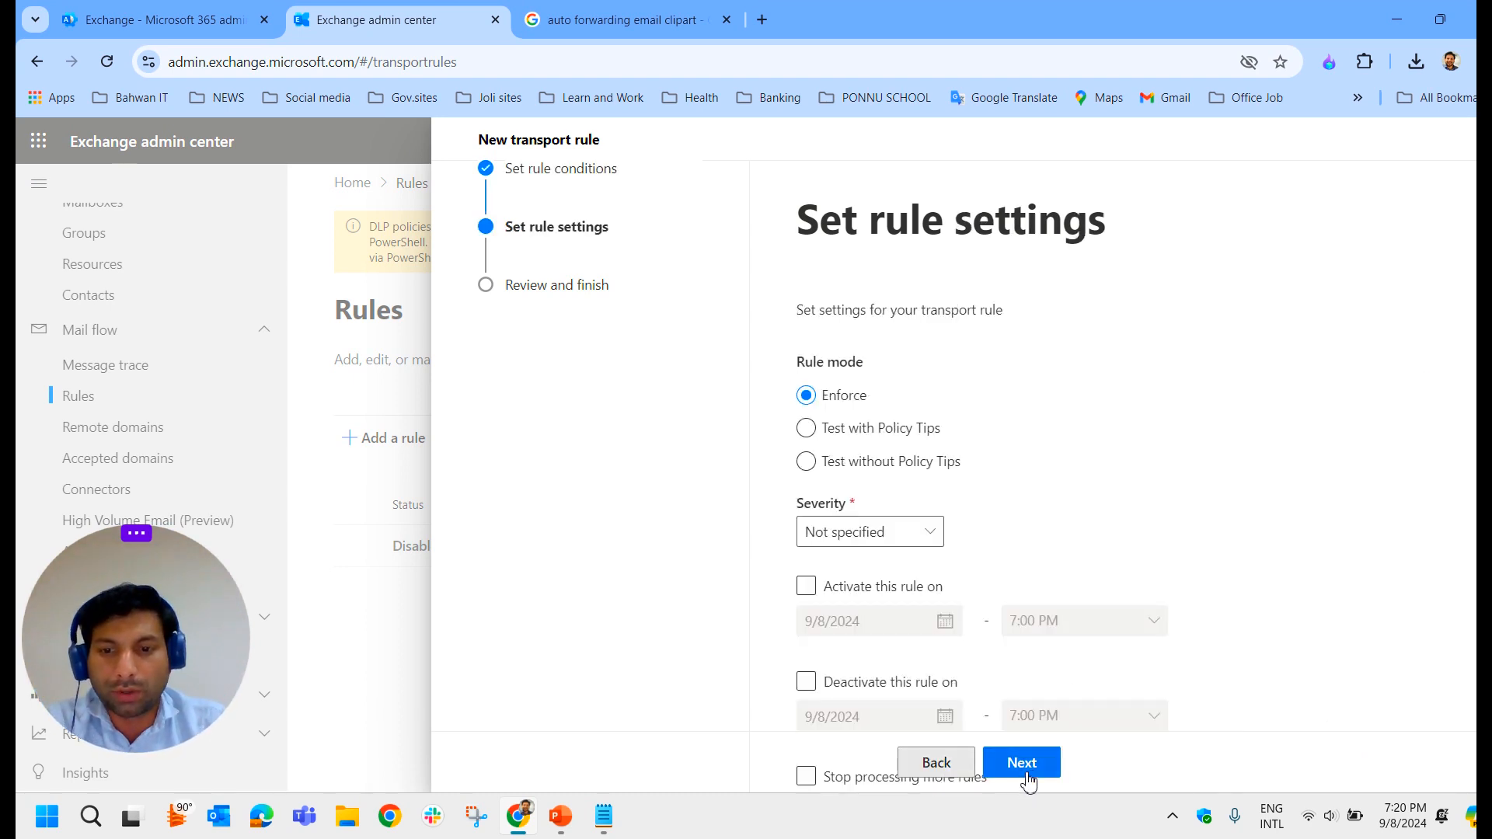
{"action": "left_click", "coordinate": [1021, 762]}
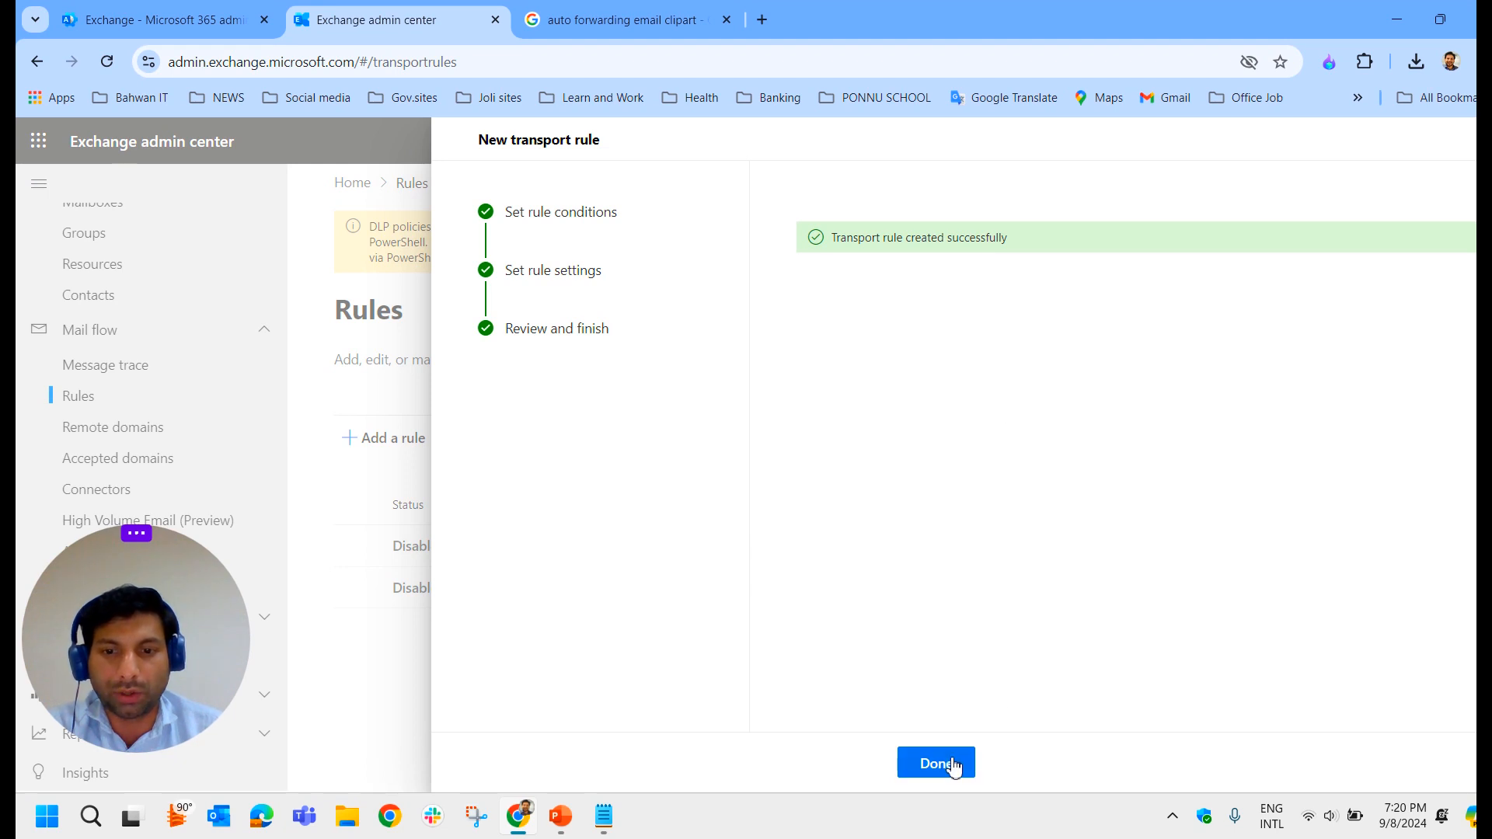
{"action": "left_click", "coordinate": [936, 761]}
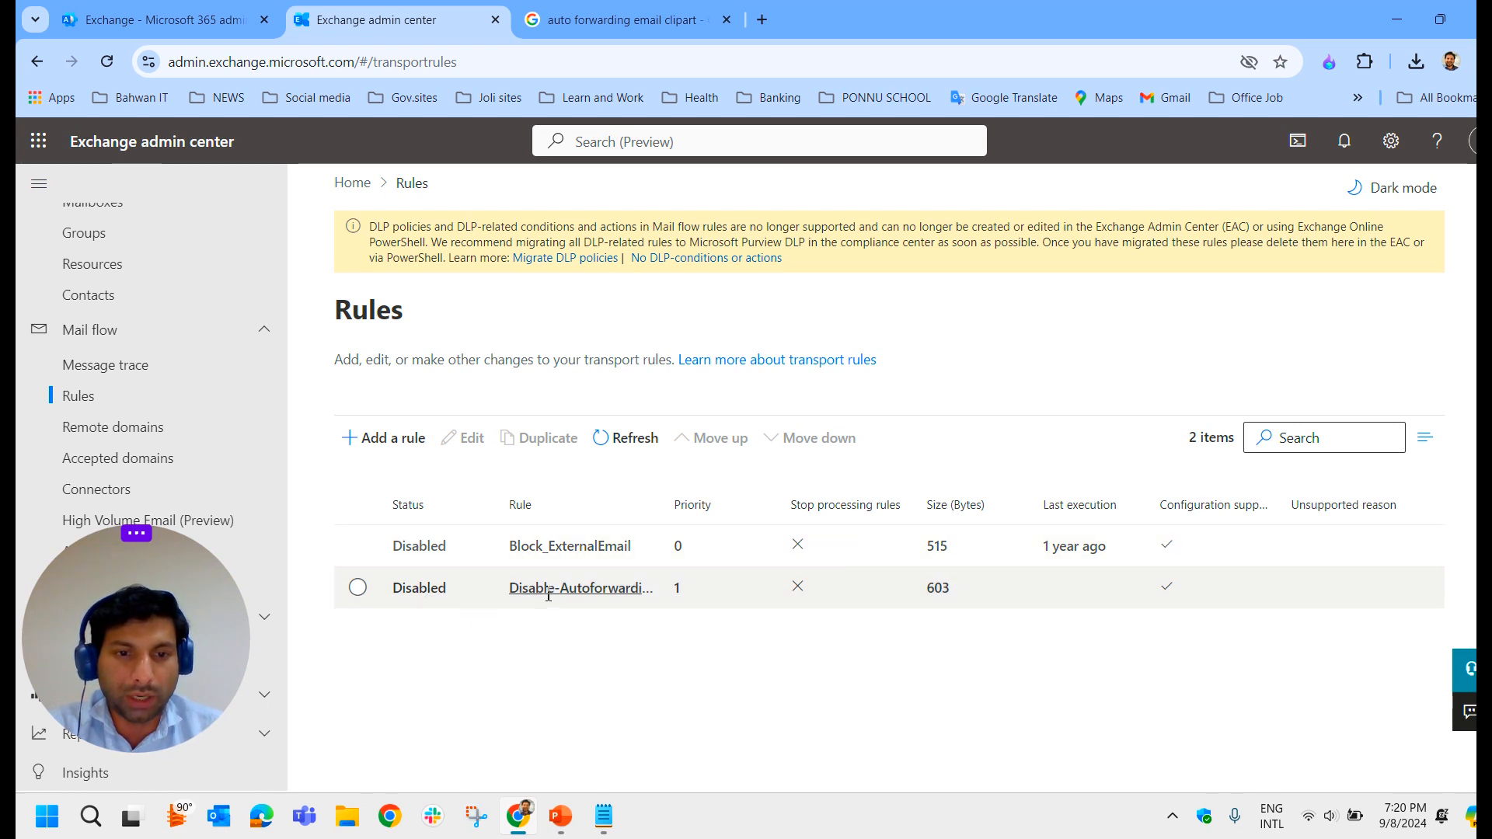
Switch the Disable-Autoforwarding rule's toggle to Enabled from its details pane
{"action": "left_click", "coordinate": [582, 587]}
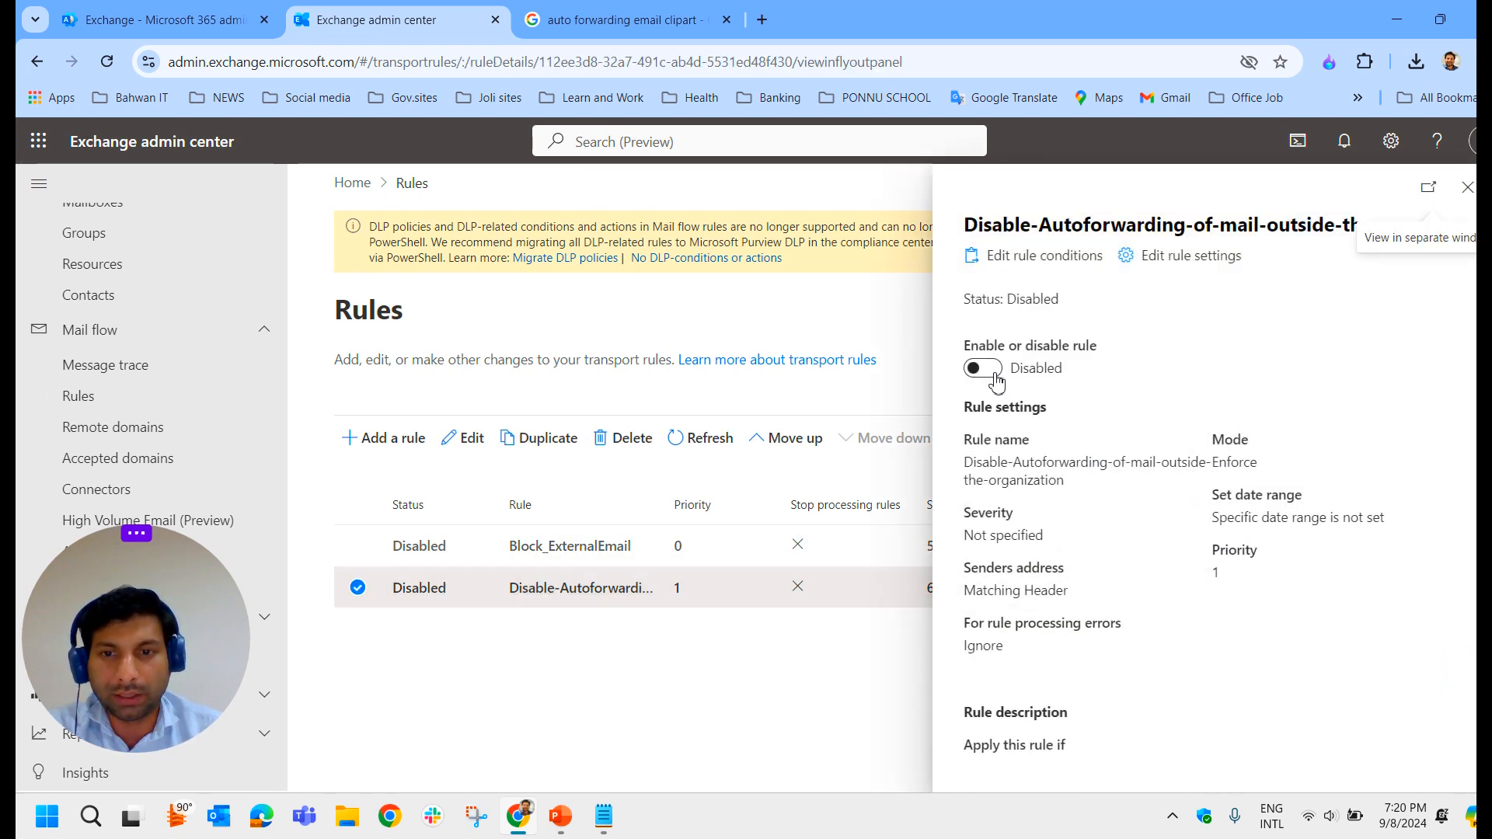
{"action": "left_click", "coordinate": [982, 367]}
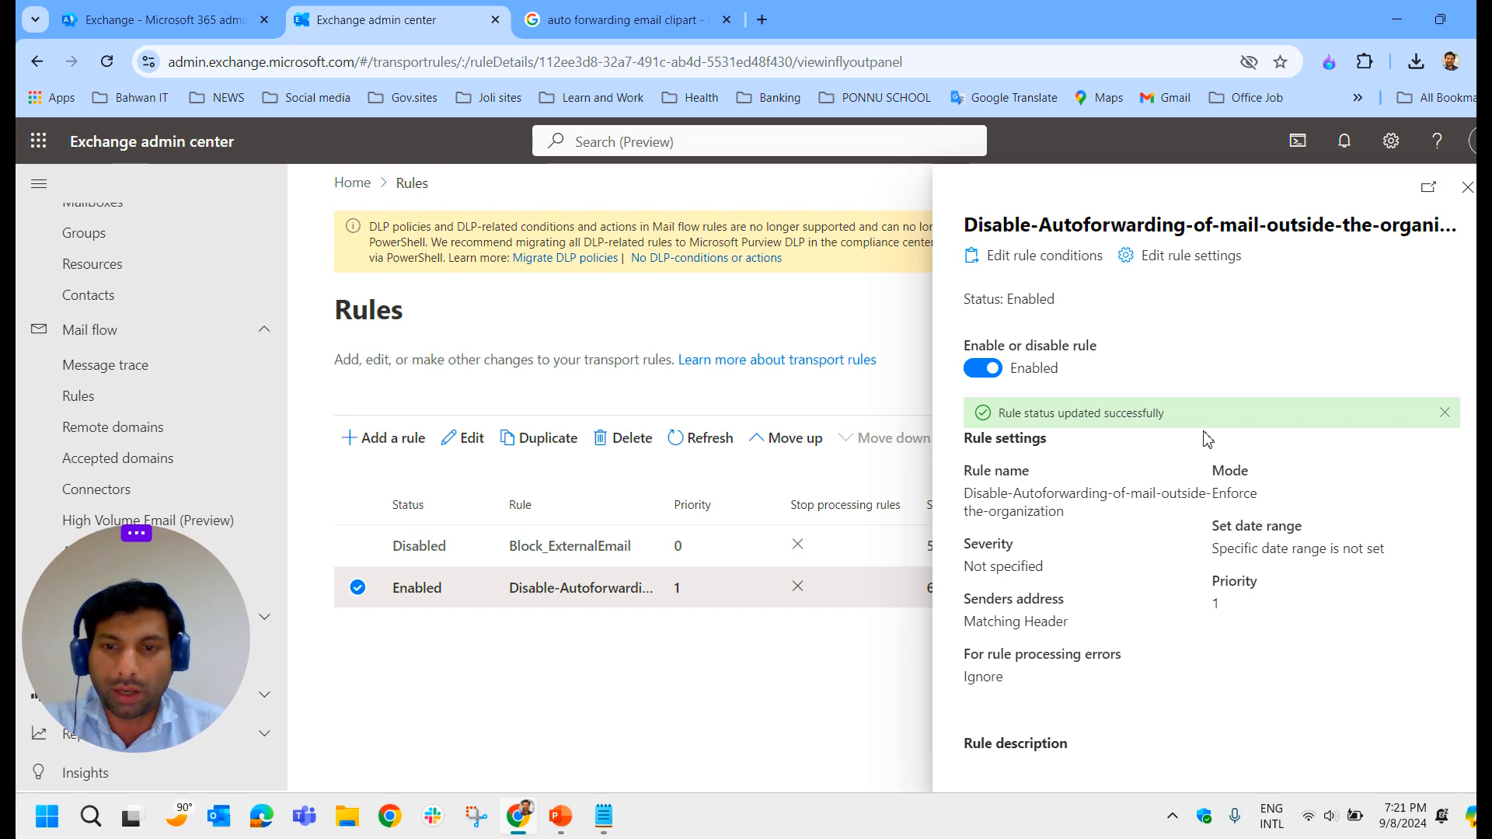
{"action": "mouse_move", "coordinate": [1153, 469]}
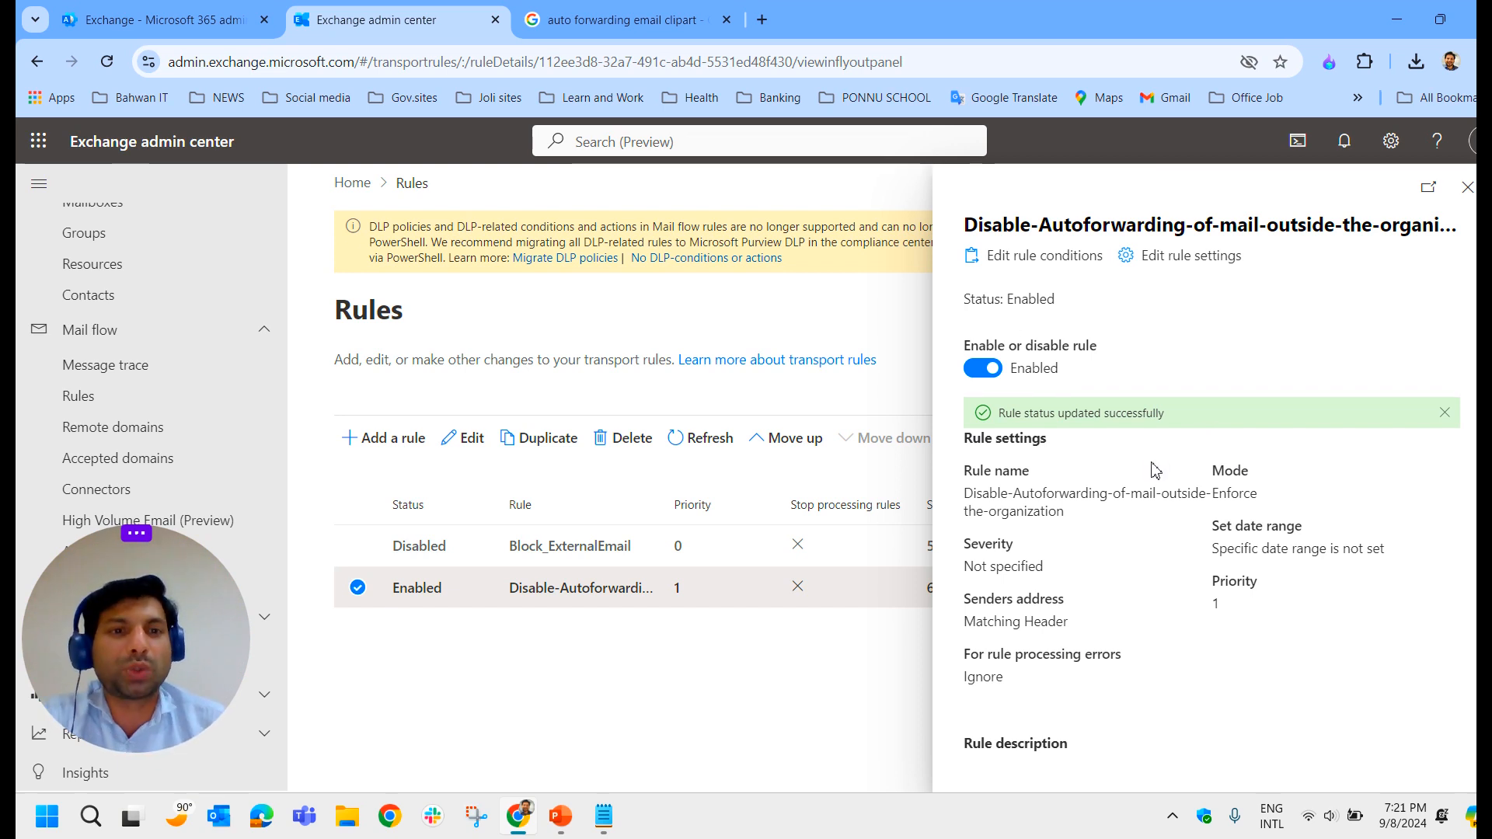